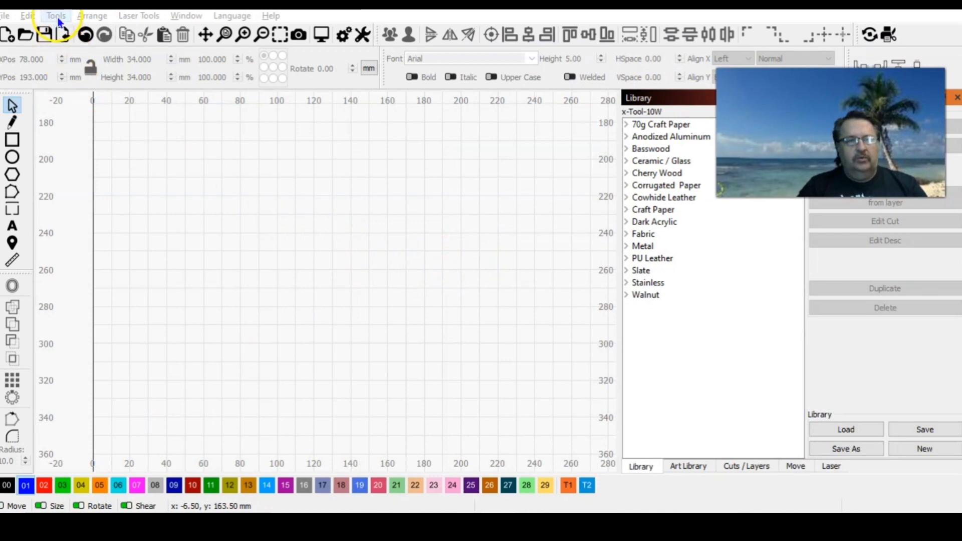
# Choose Create QR Code from LightBurn's Tools menu.
pyautogui.click(55, 15)
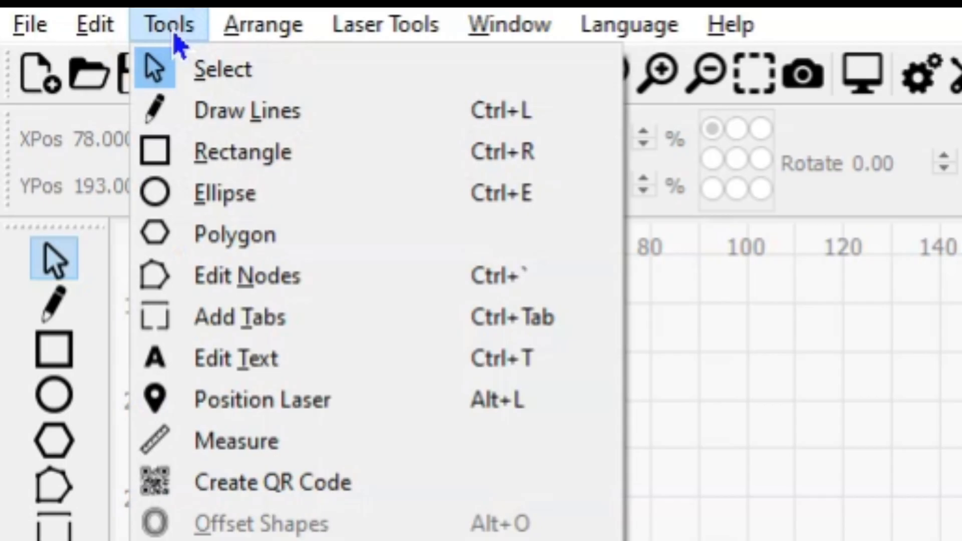
pyautogui.moveTo(289, 483)
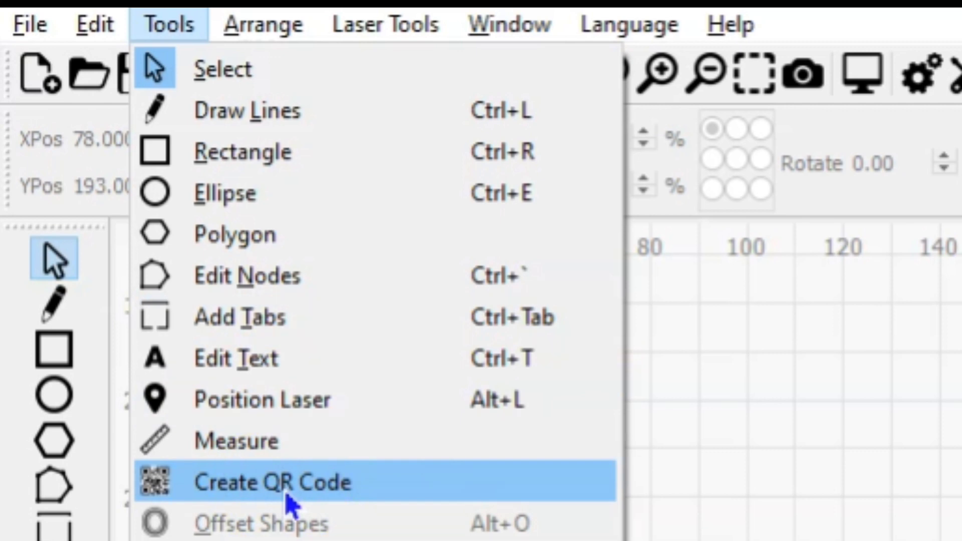
pyautogui.click(270, 481)
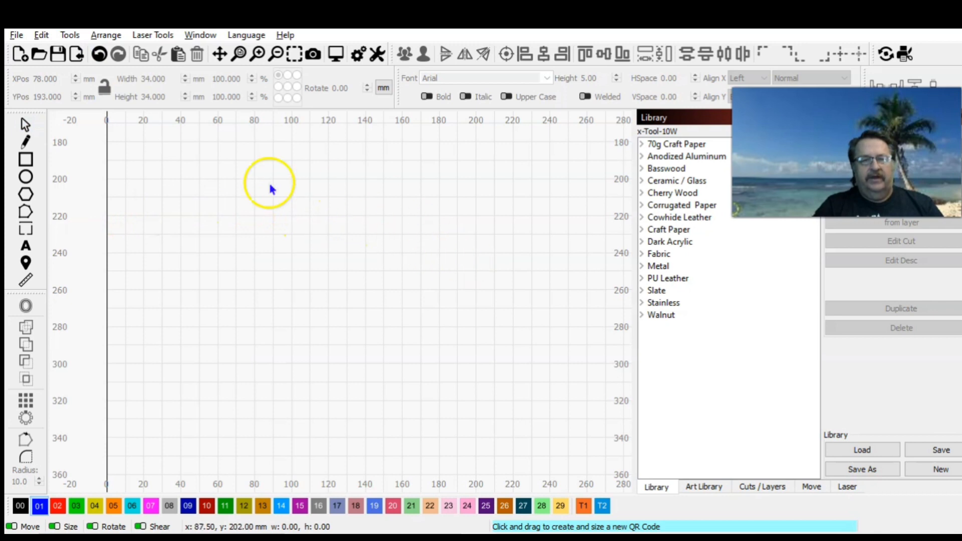
pyautogui.moveTo(322, 240)
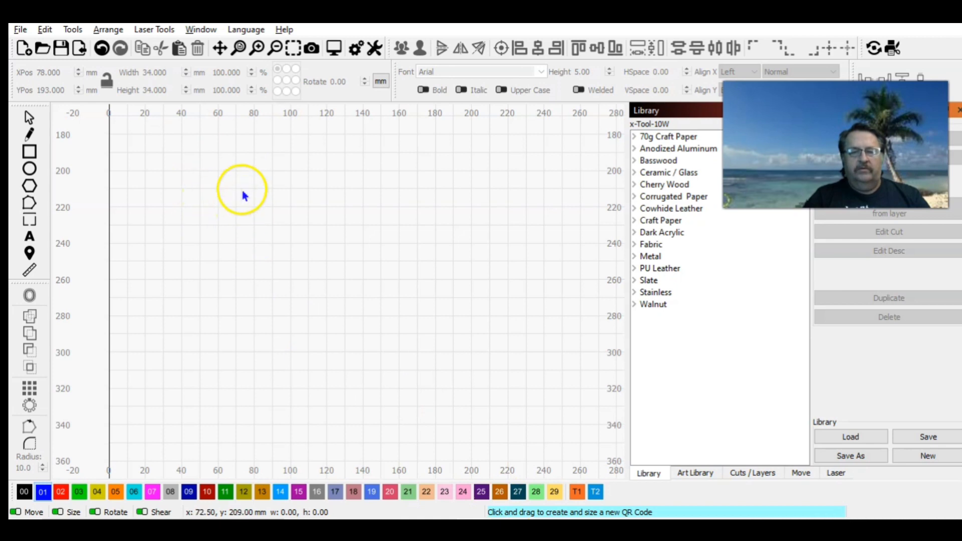
pyautogui.moveTo(183, 149)
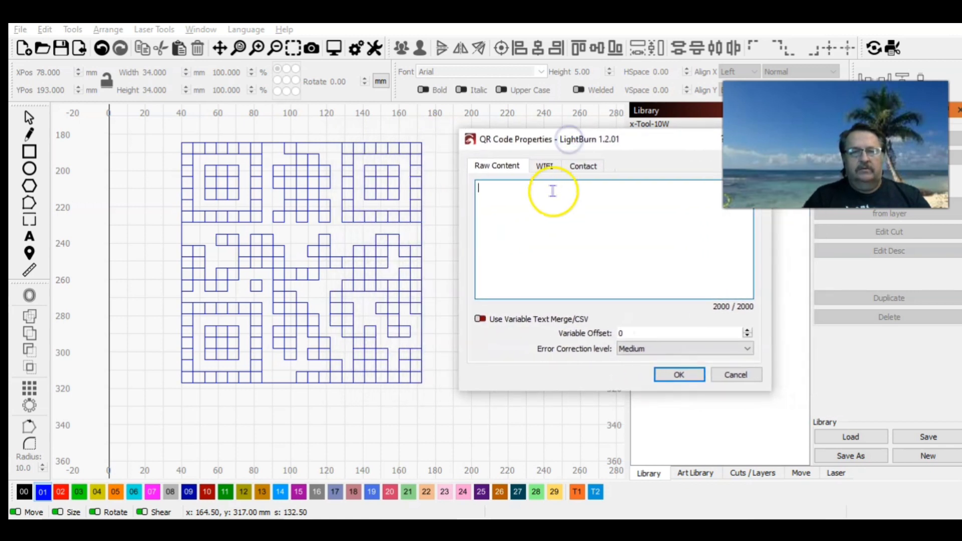
pyautogui.moveTo(544, 236)
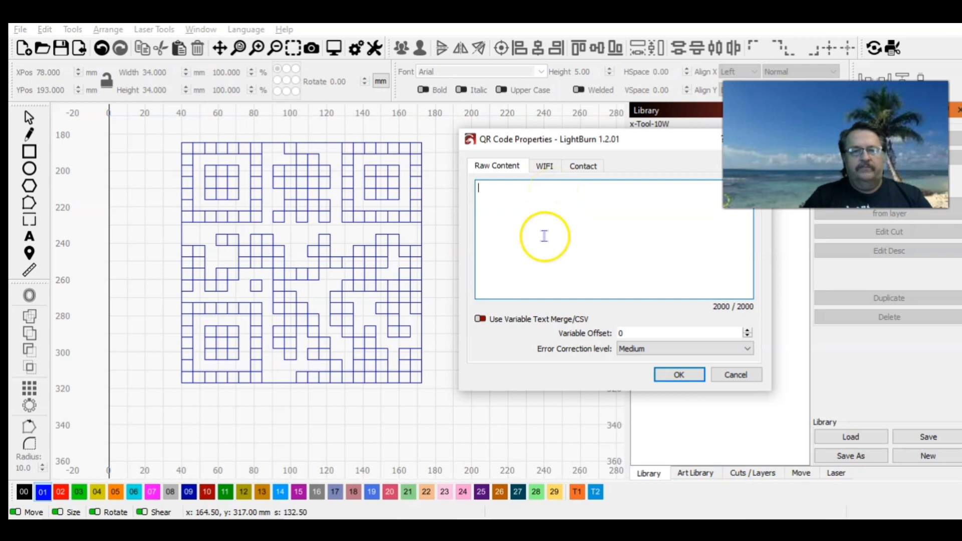
pyautogui.moveTo(497, 204)
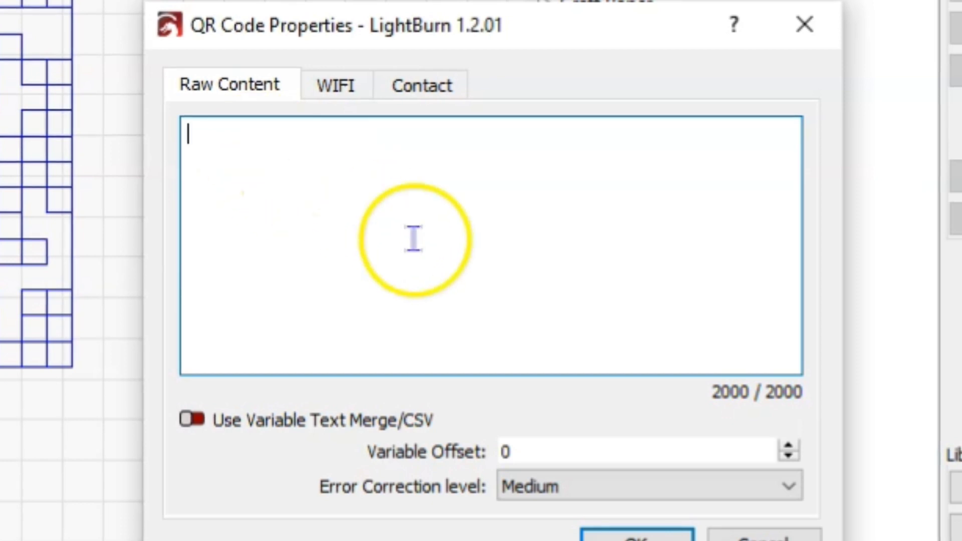
pyautogui.moveTo(538, 204)
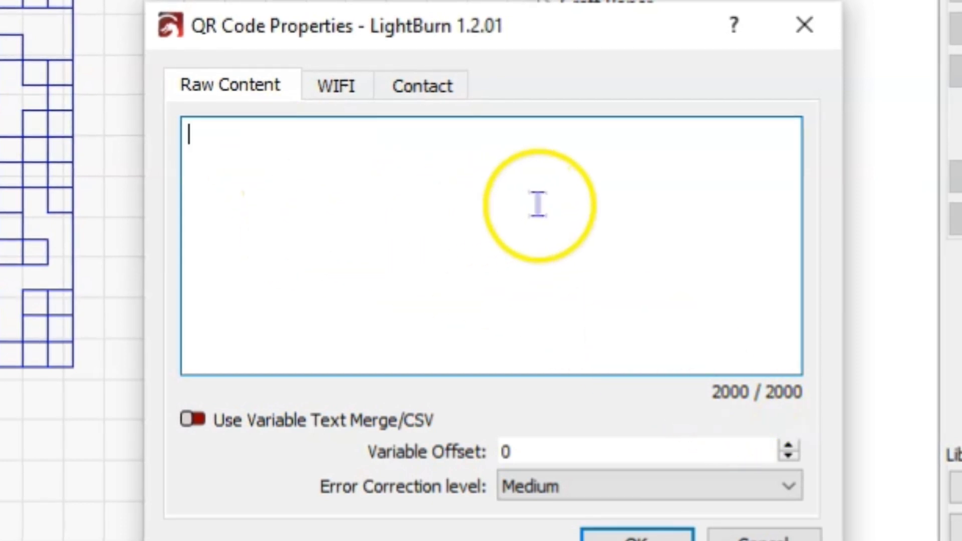
pyautogui.moveTo(359, 290)
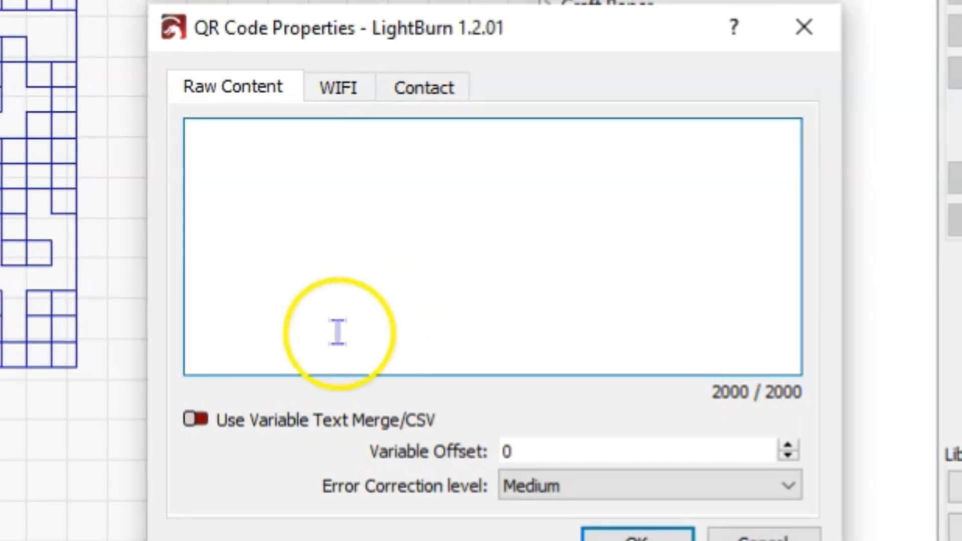
# Create the QR code and toggle Use Variable Text Merge/CSV on, then back off.
pyautogui.click(341, 331)
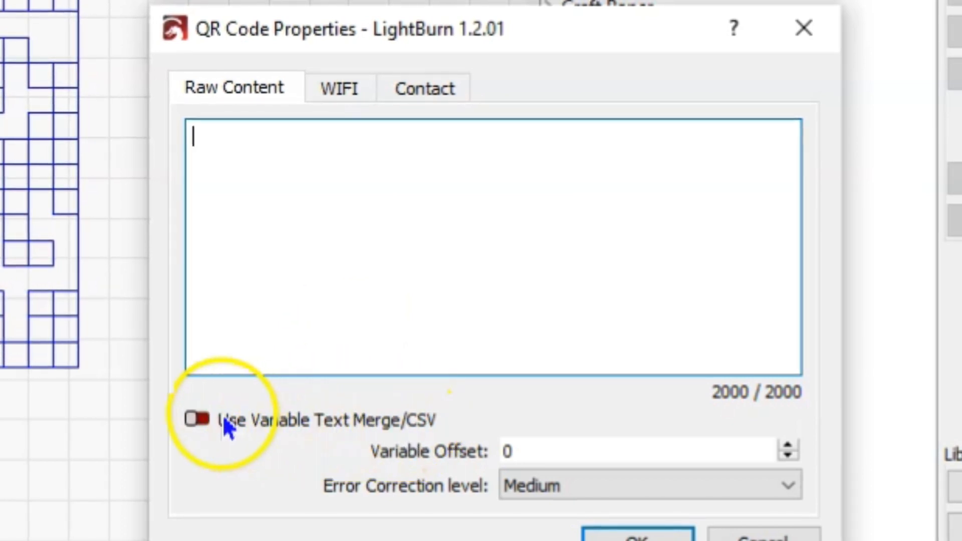
pyautogui.click(198, 420)
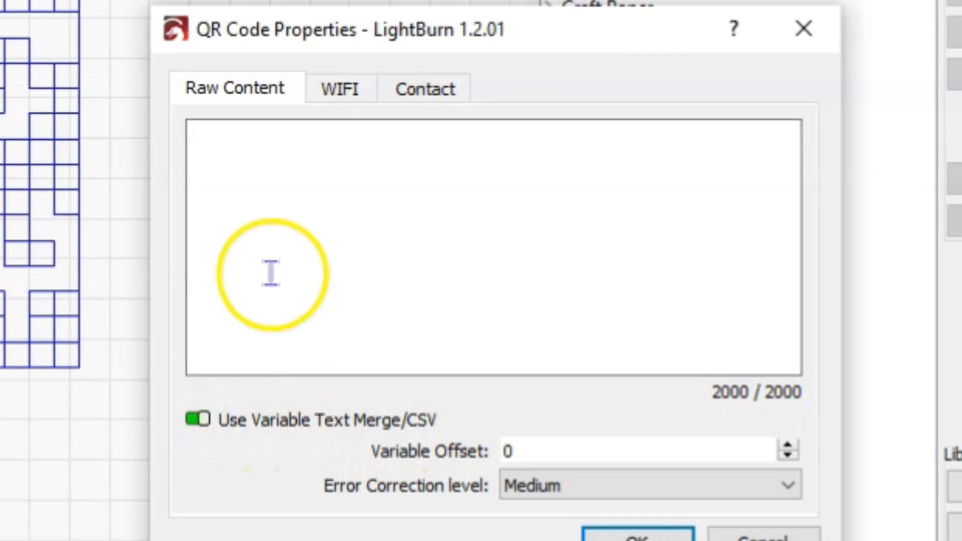
pyautogui.click(200, 421)
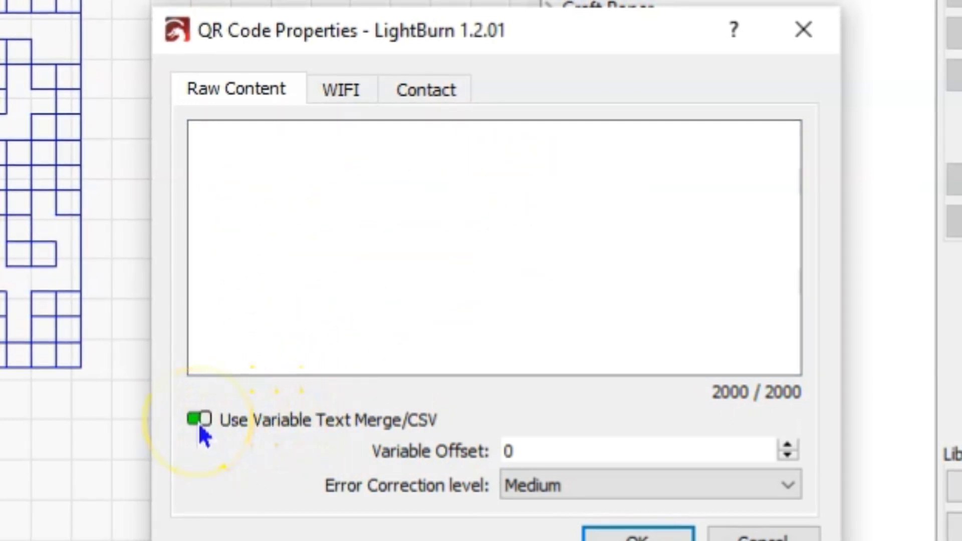
pyautogui.click(199, 421)
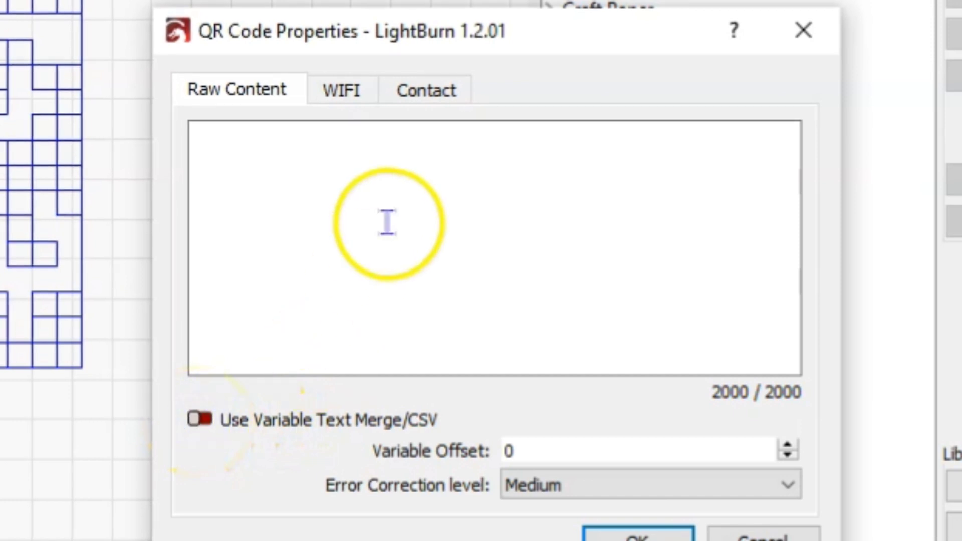
pyautogui.moveTo(300, 427)
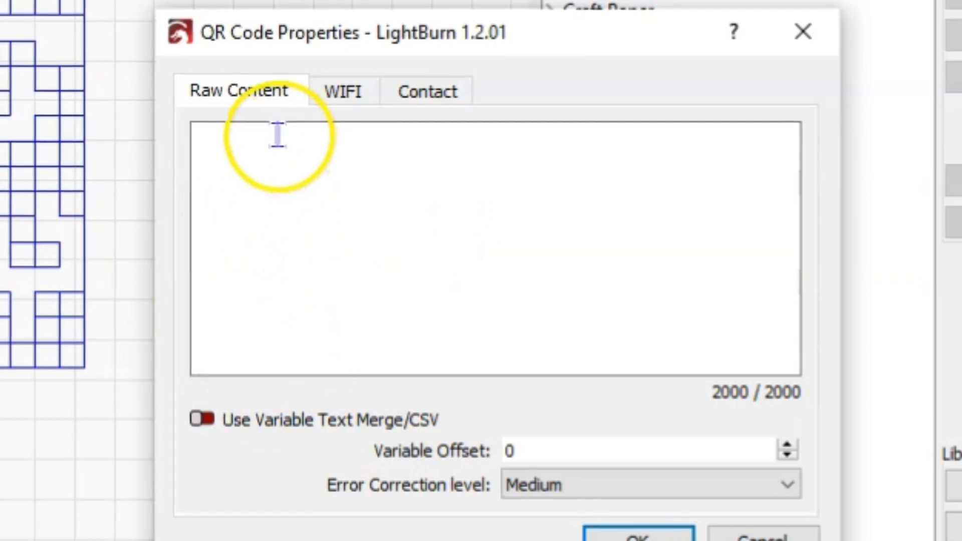
pyautogui.click(343, 92)
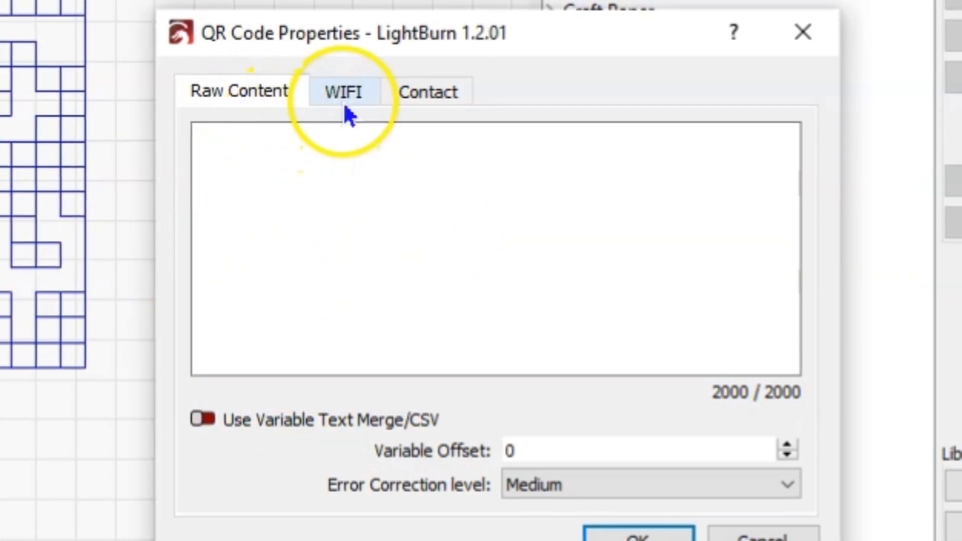
pyautogui.click(343, 92)
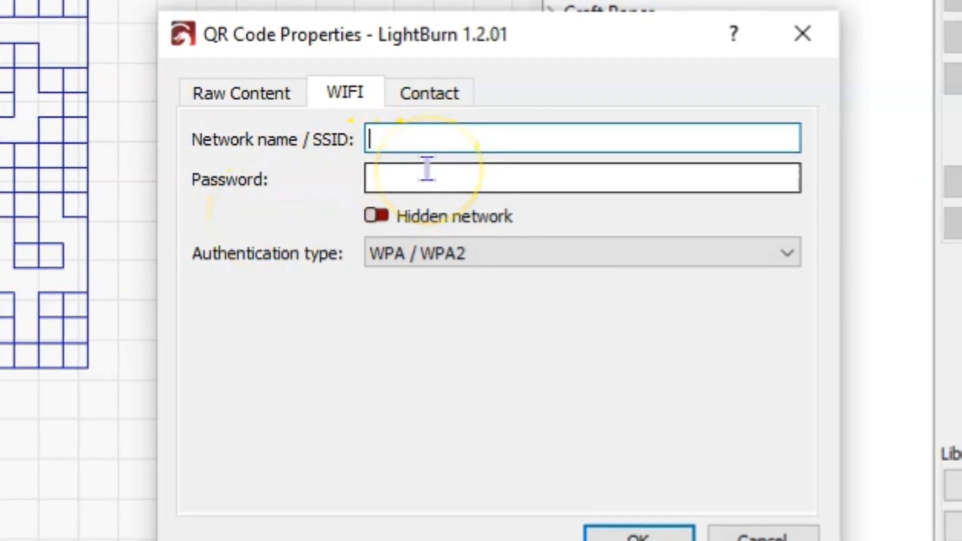
pyautogui.click(429, 92)
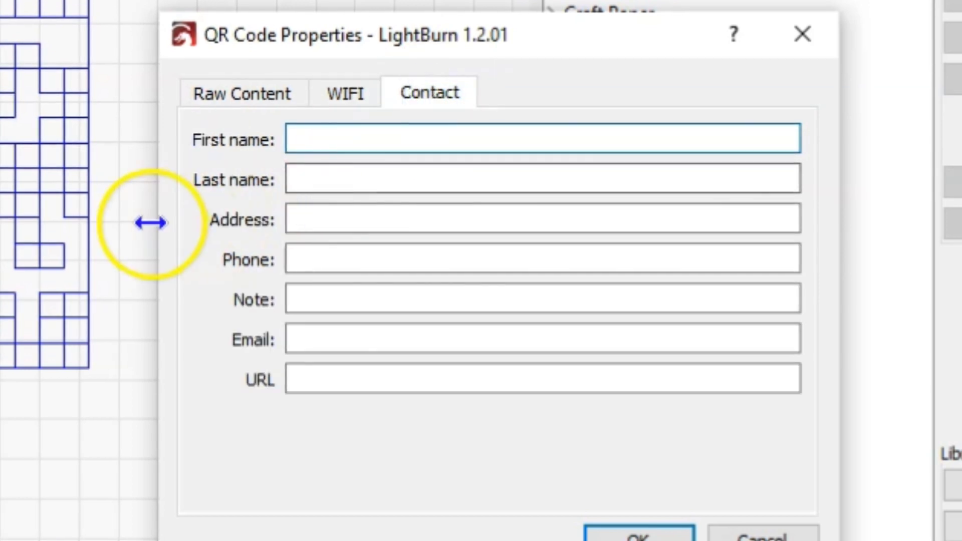
pyautogui.moveTo(172, 276)
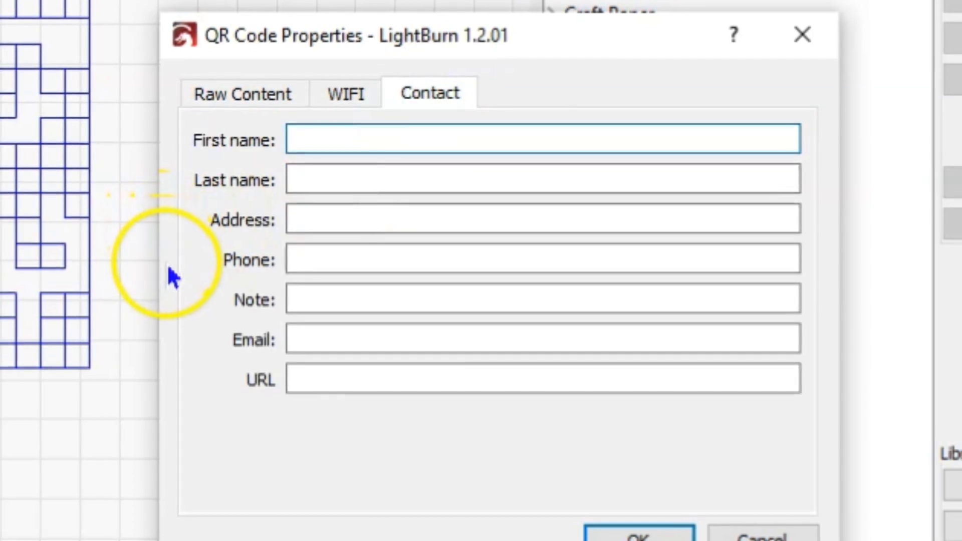
pyautogui.moveTo(343, 218)
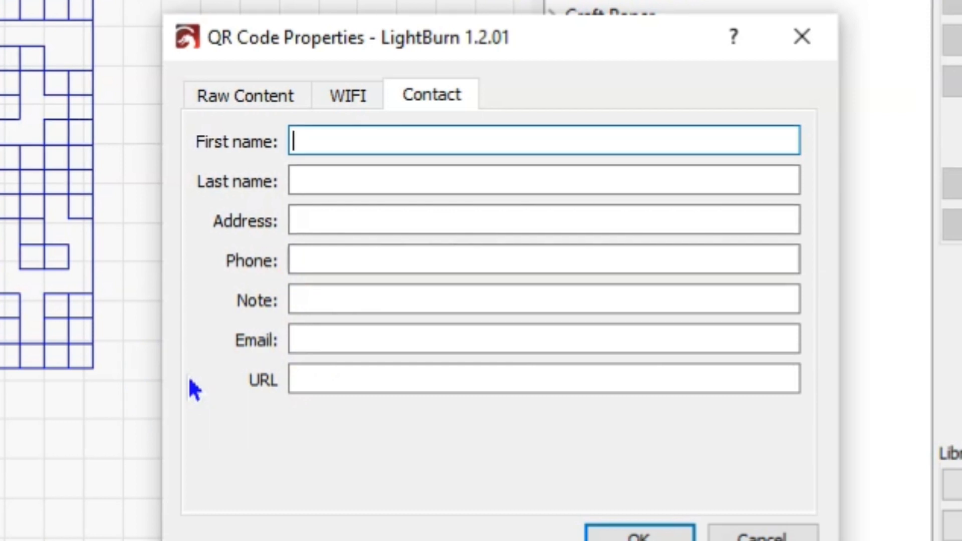
pyautogui.click(346, 95)
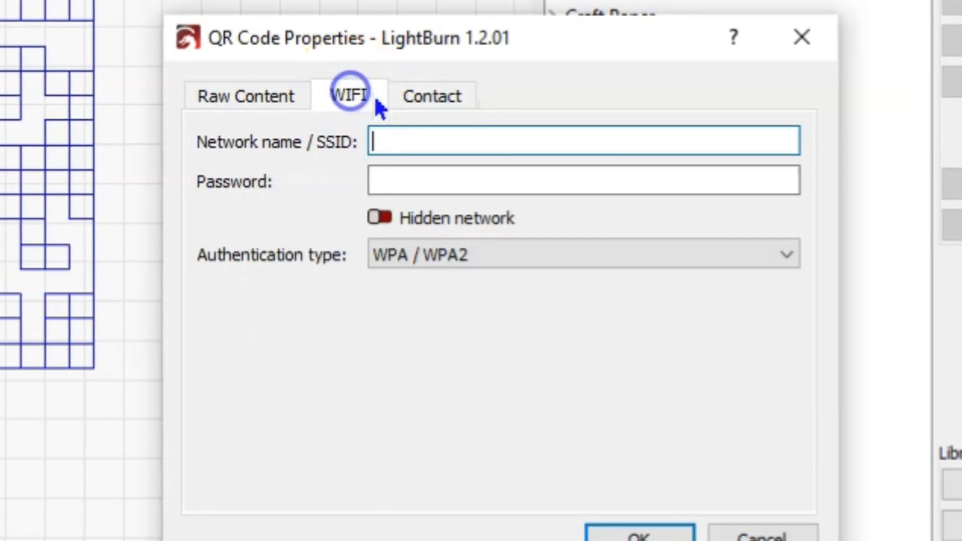
pyautogui.click(246, 96)
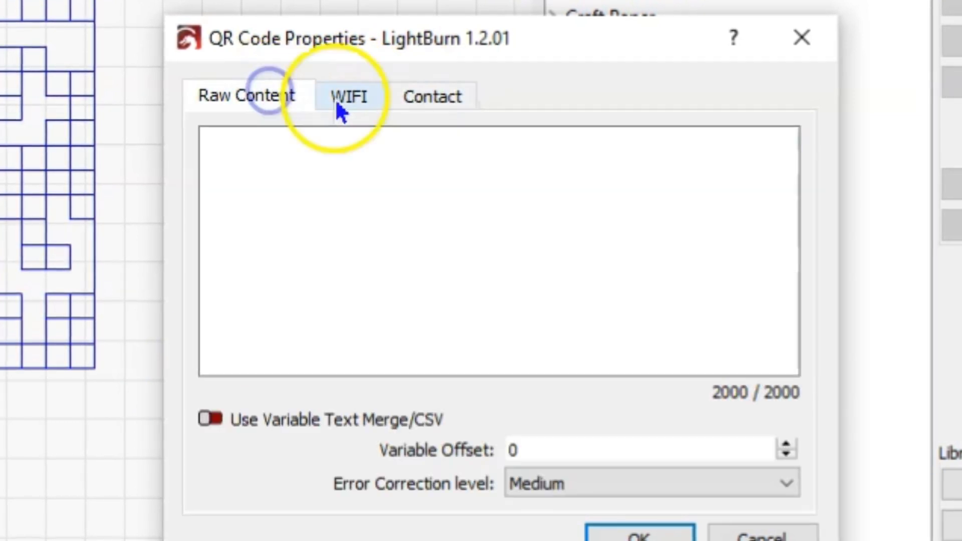
pyautogui.click(431, 95)
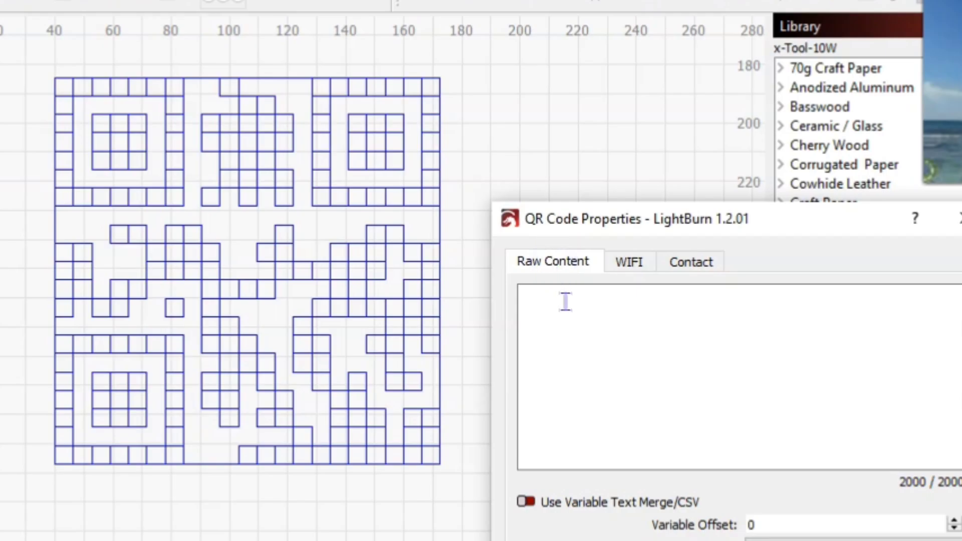
pyautogui.click(630, 340)
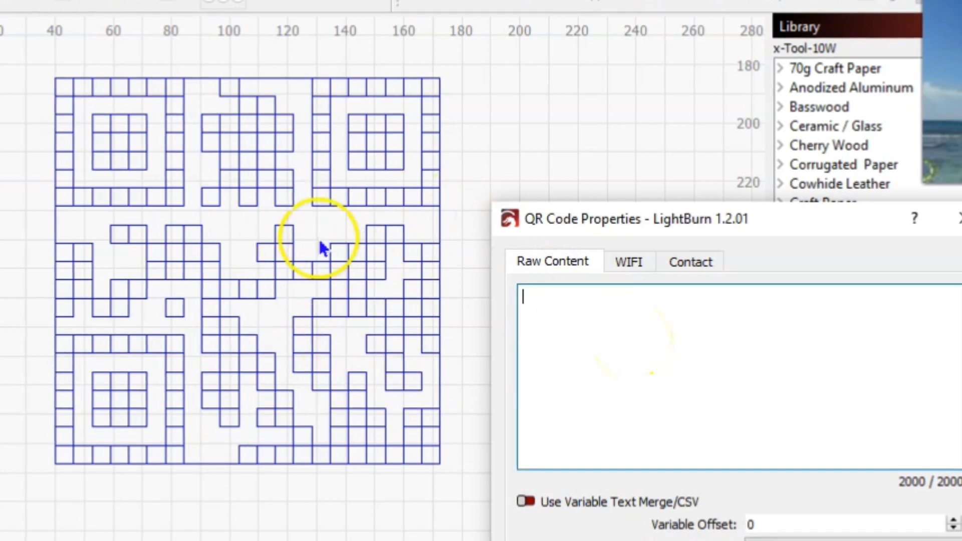
pyautogui.moveTo(687, 417)
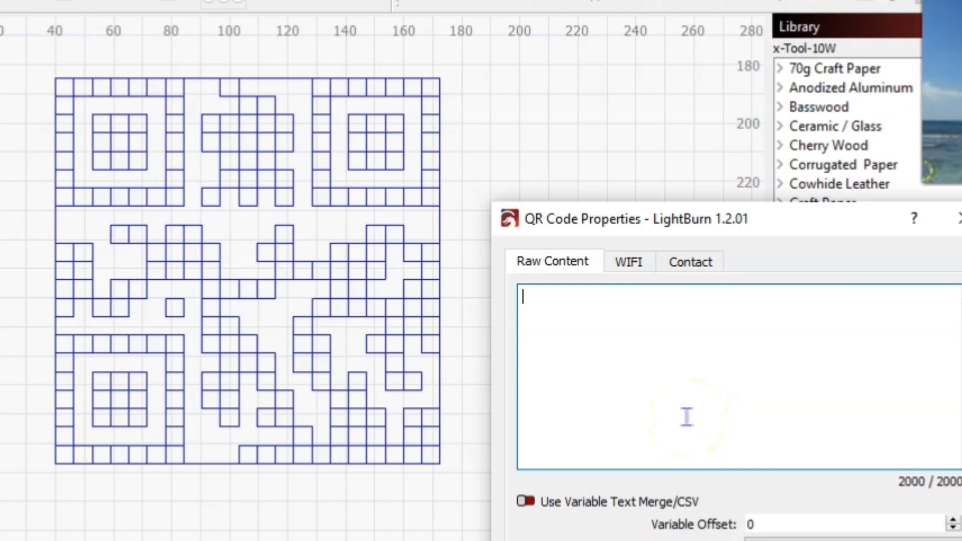
pyautogui.write('Hob')
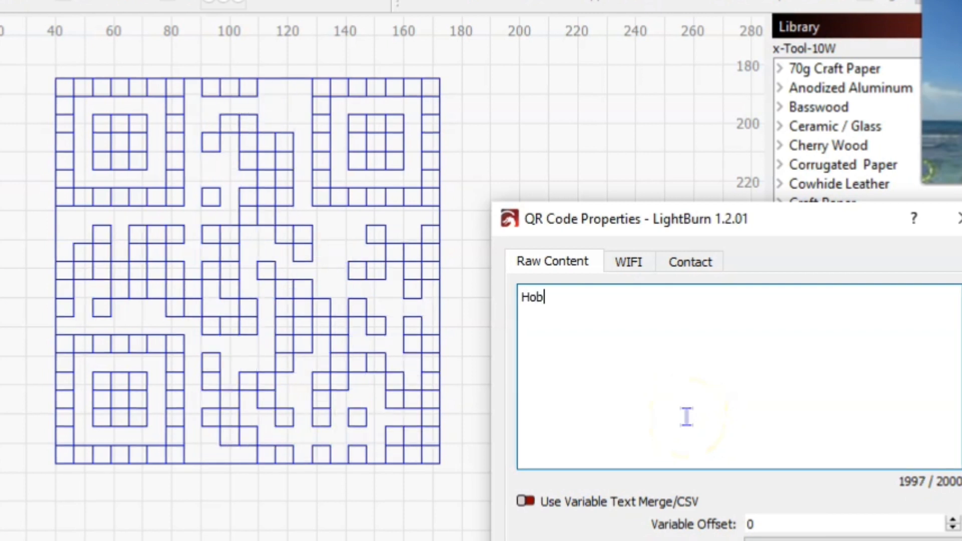
pyautogui.write('o')
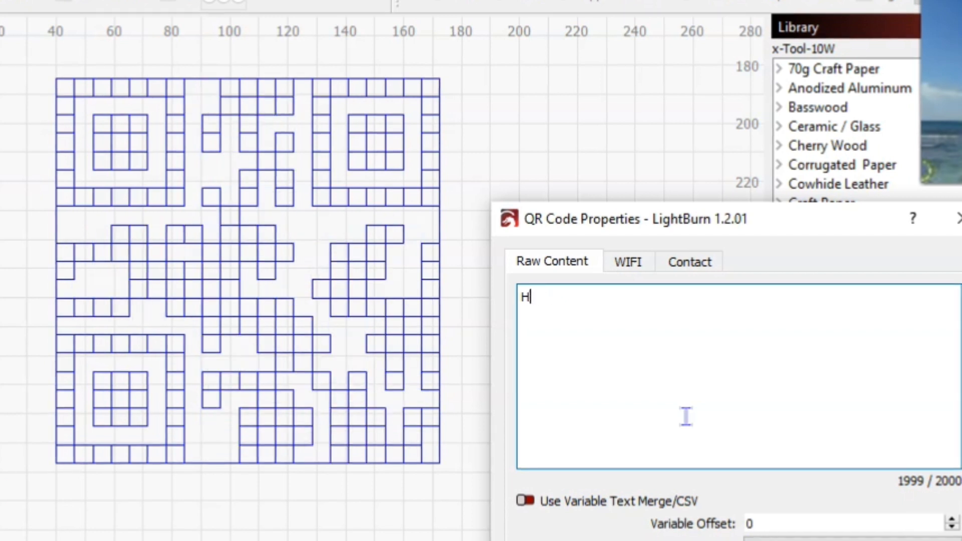
pyautogui.press('Backspace')
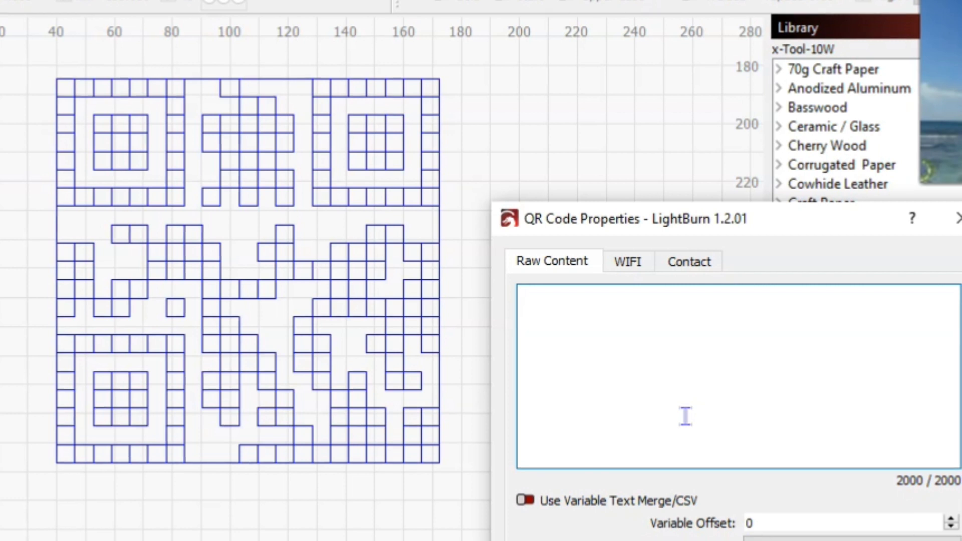
pyautogui.click(686, 370)
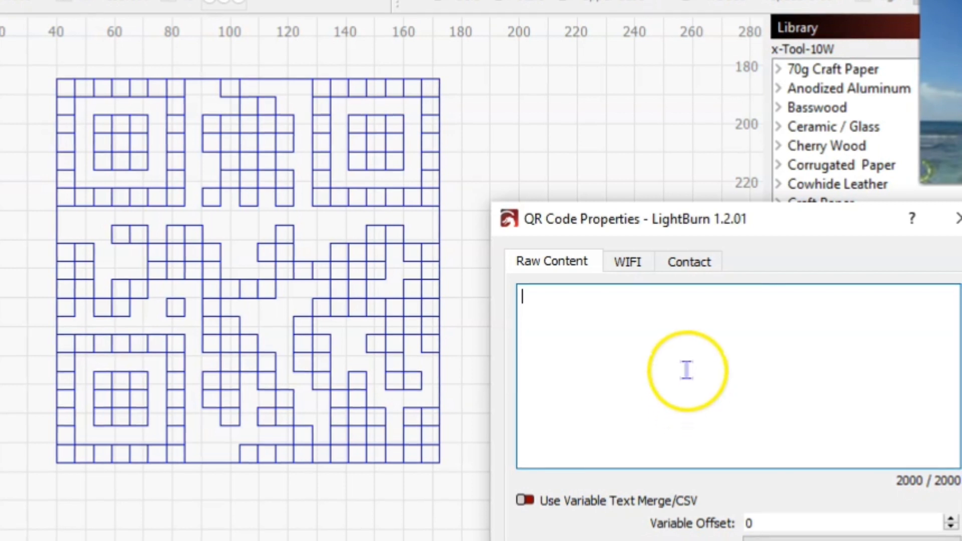
pyautogui.click(688, 261)
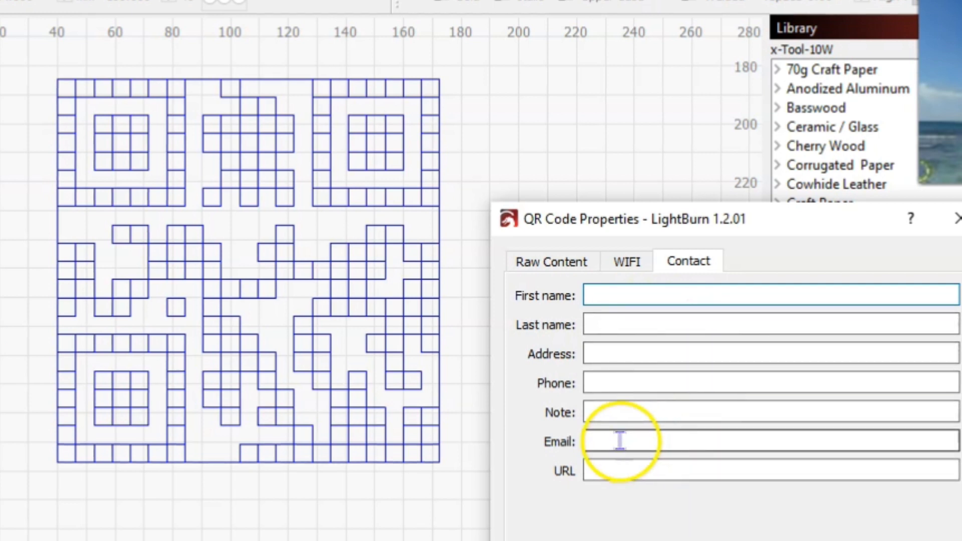
# Enter 'Error 404! Please try agian.' as the QR code's contact note.
pyautogui.click(736, 412)
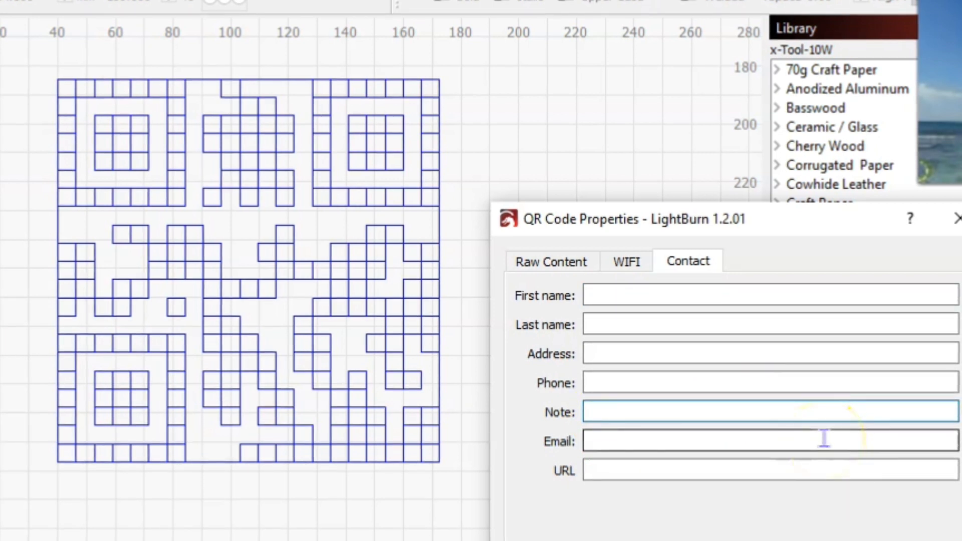
pyautogui.write('Error')
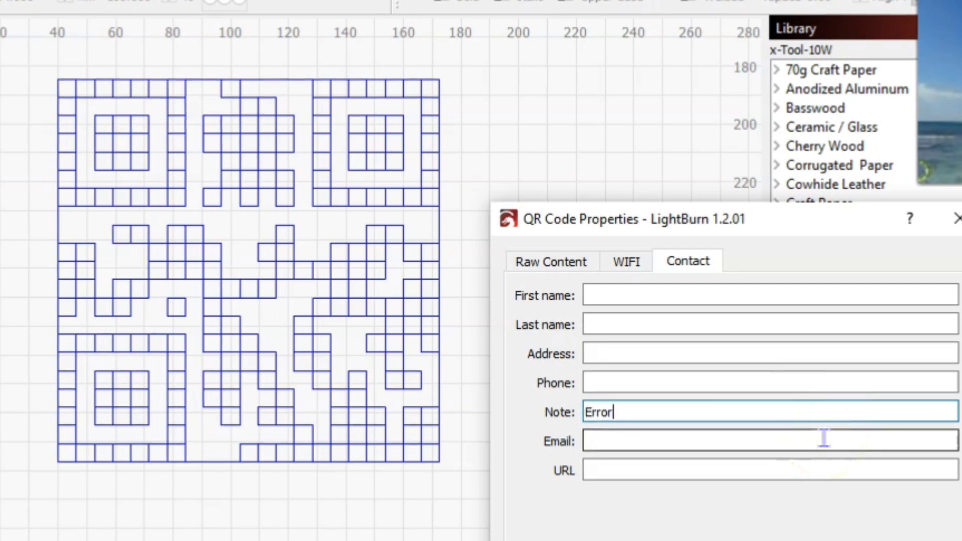
pyautogui.write('404')
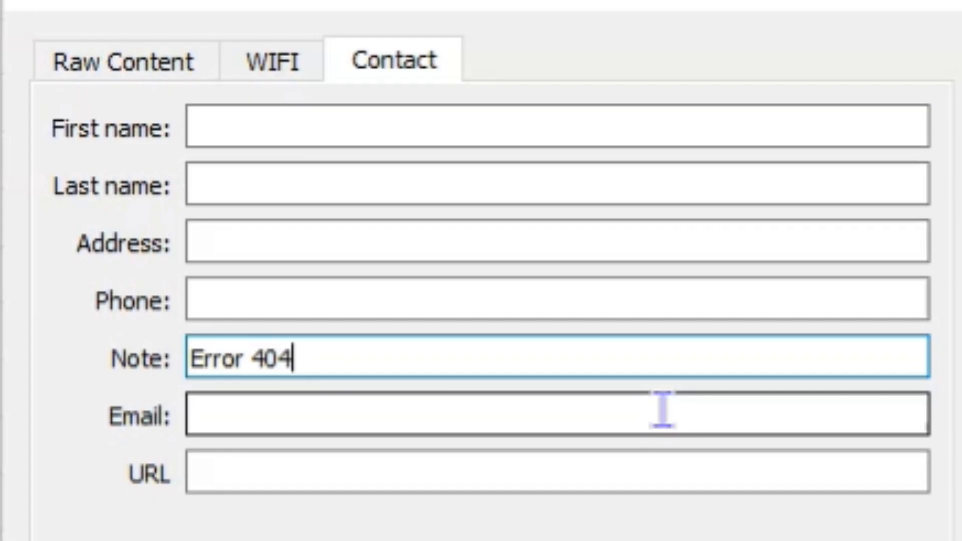
pyautogui.write('! Pl')
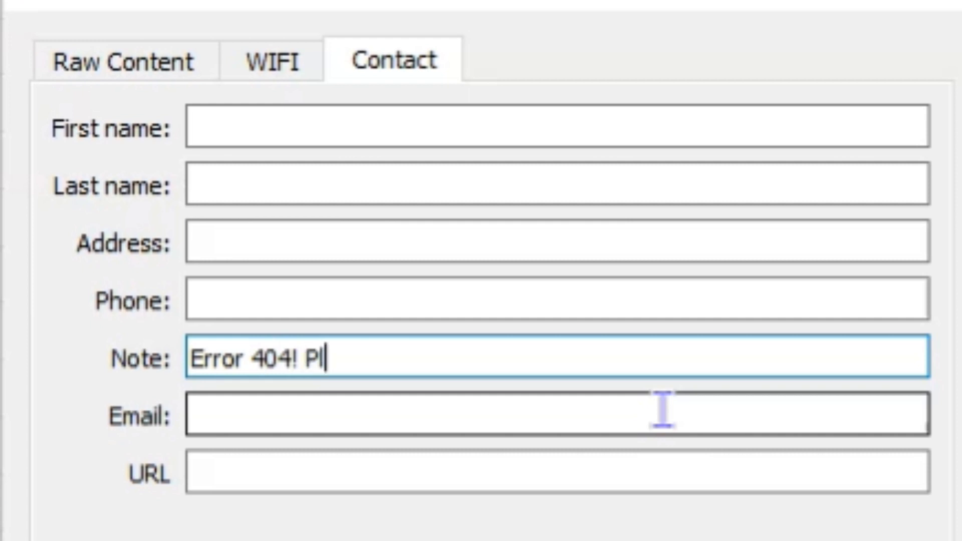
pyautogui.write('ease')
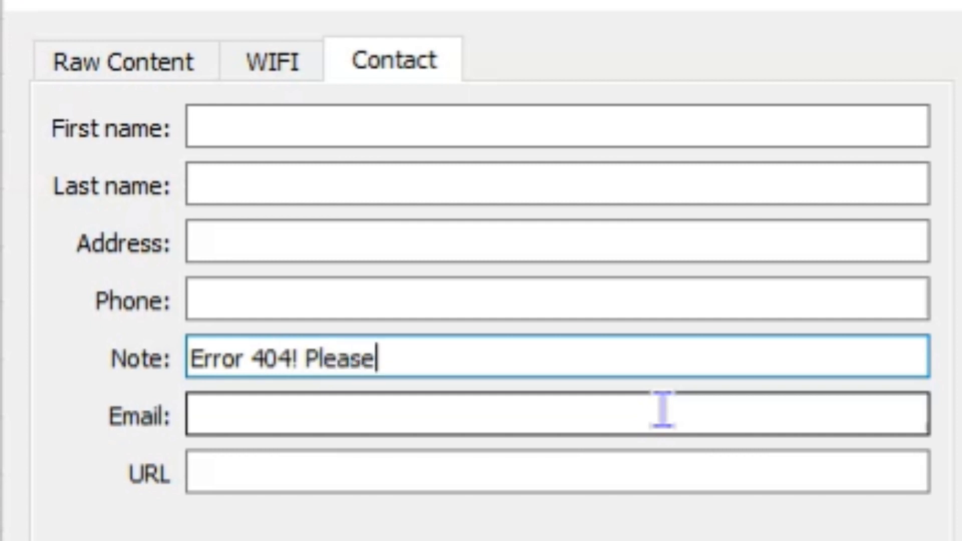
pyautogui.write('try ag')
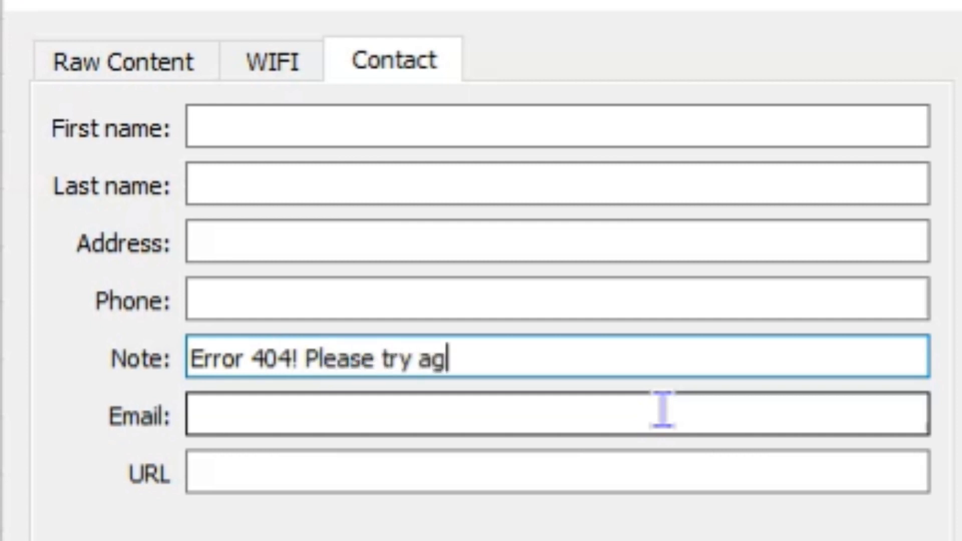
pyautogui.write('ian.')
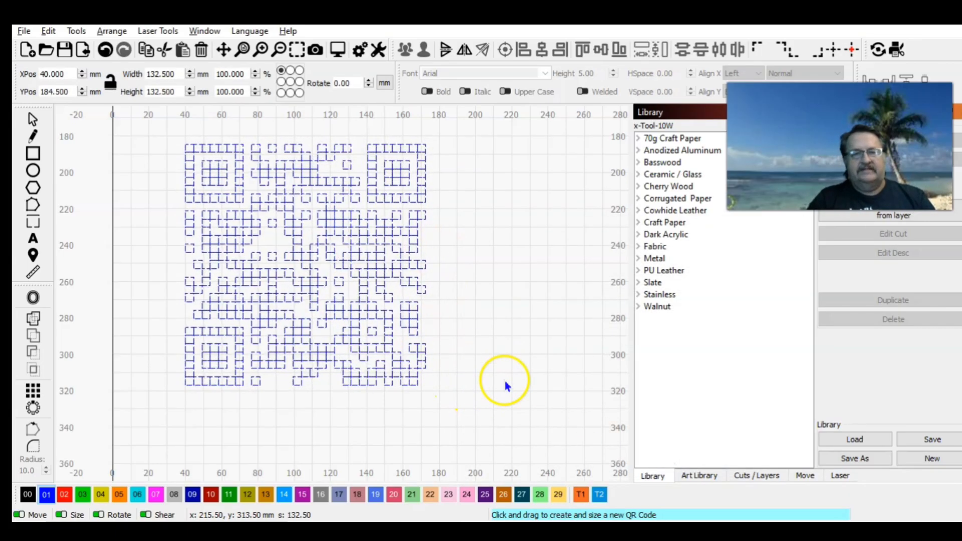
# Set layer 01's mode to Fill in the Cuts / Layers panel.
pyautogui.click(756, 476)
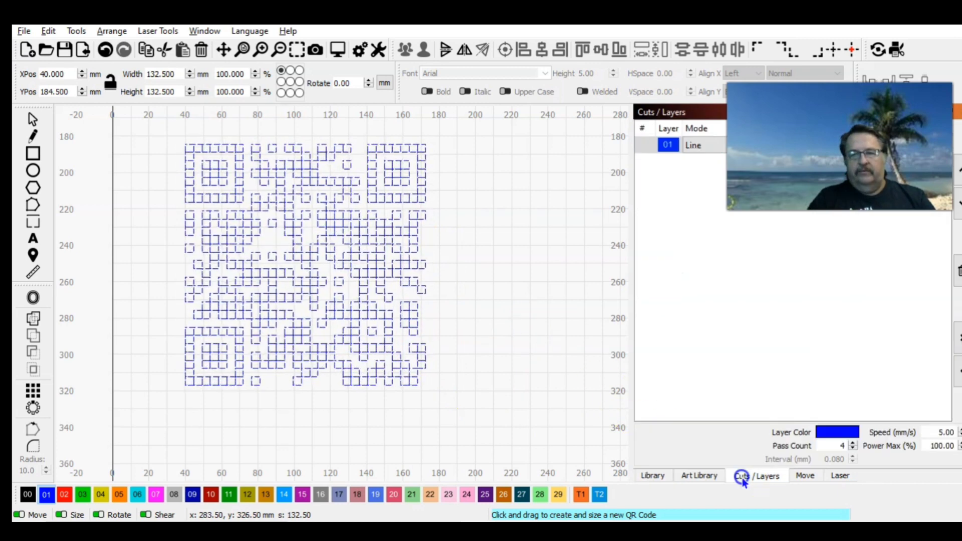
pyautogui.click(699, 145)
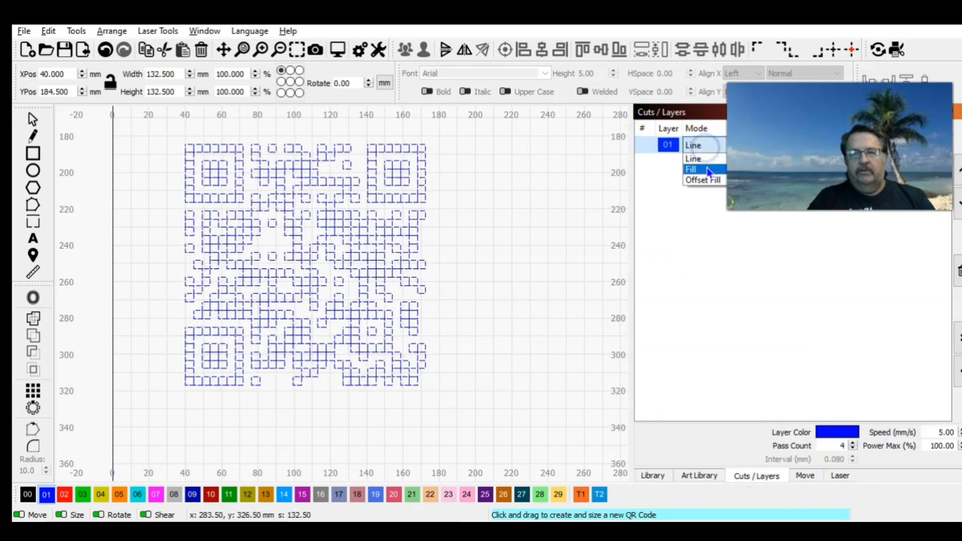
pyautogui.click(690, 169)
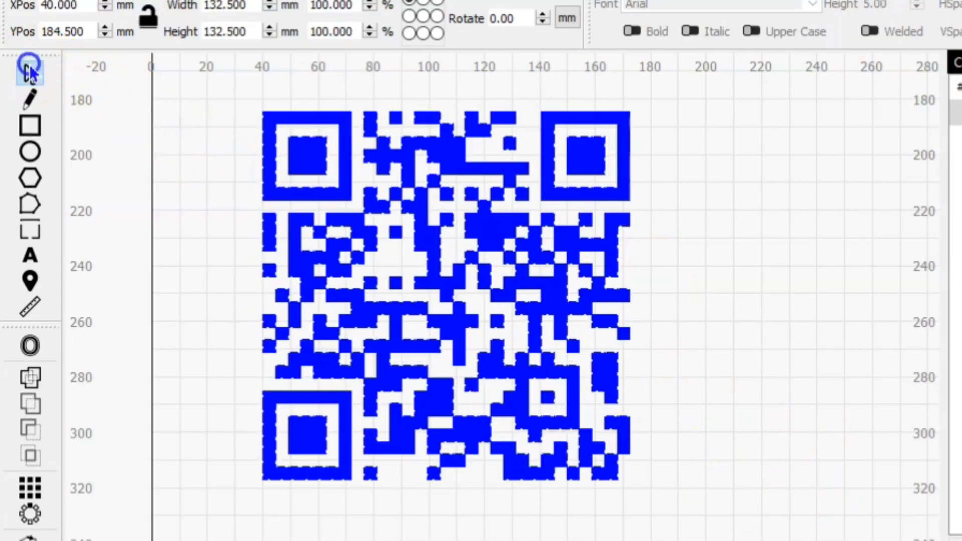
# Select the QR code on the canvas.
pyautogui.click(506, 141)
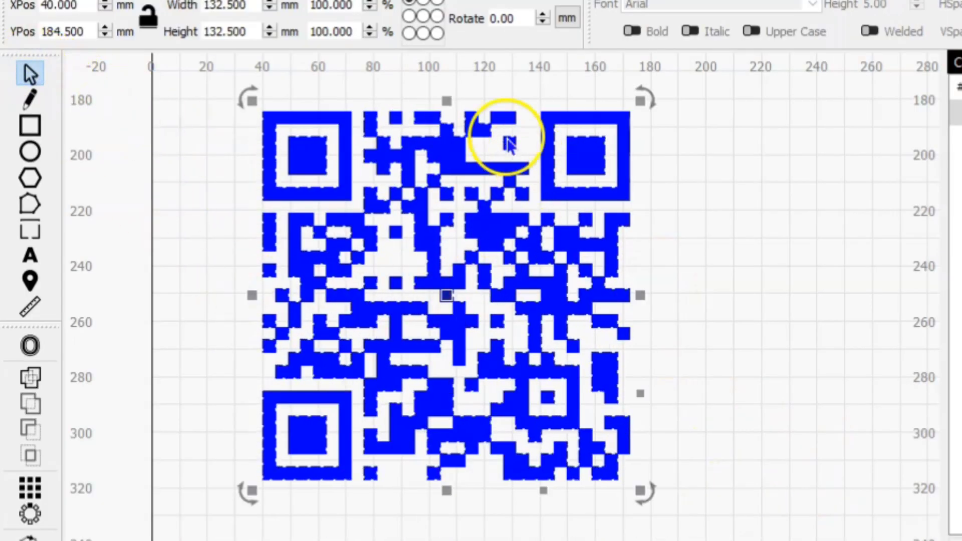
pyautogui.moveTo(696, 297)
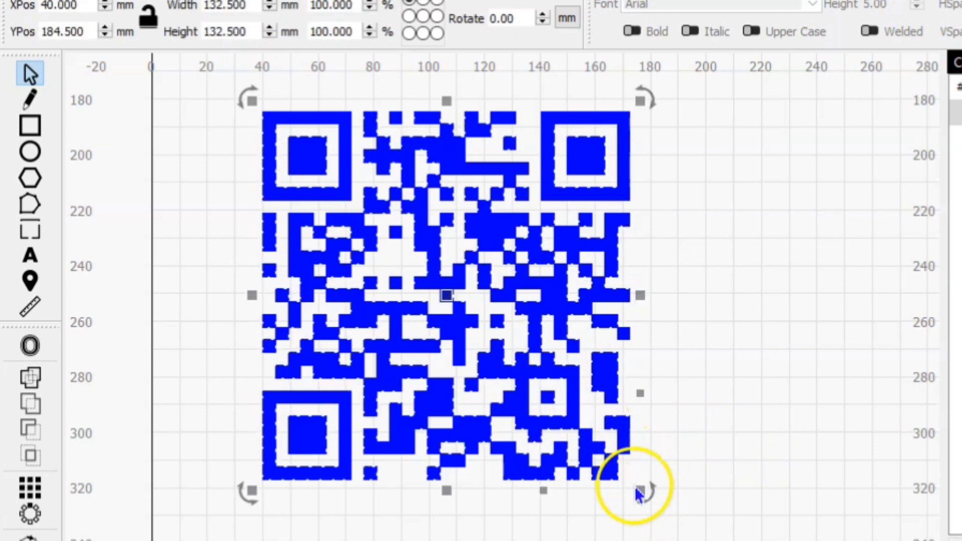
pyautogui.moveTo(638, 487)
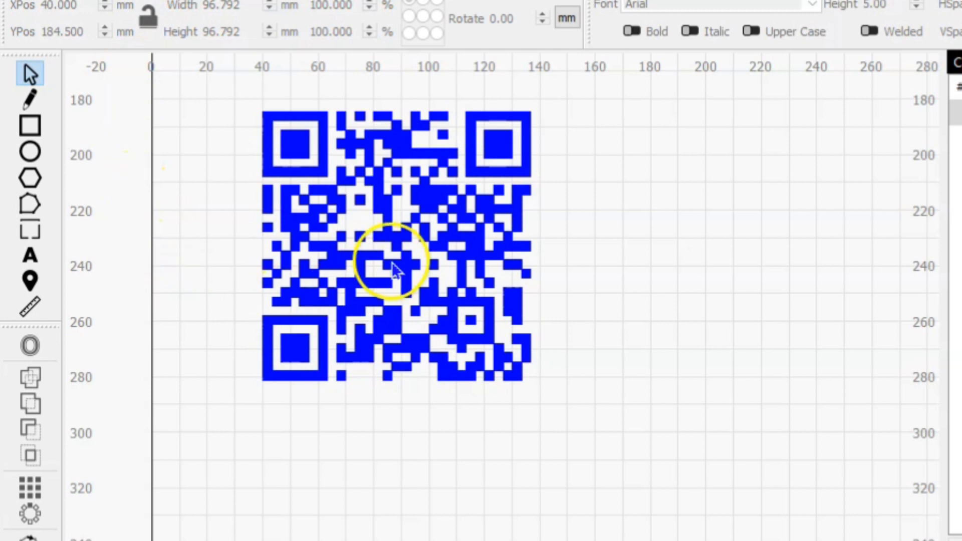
pyautogui.moveTo(469, 276)
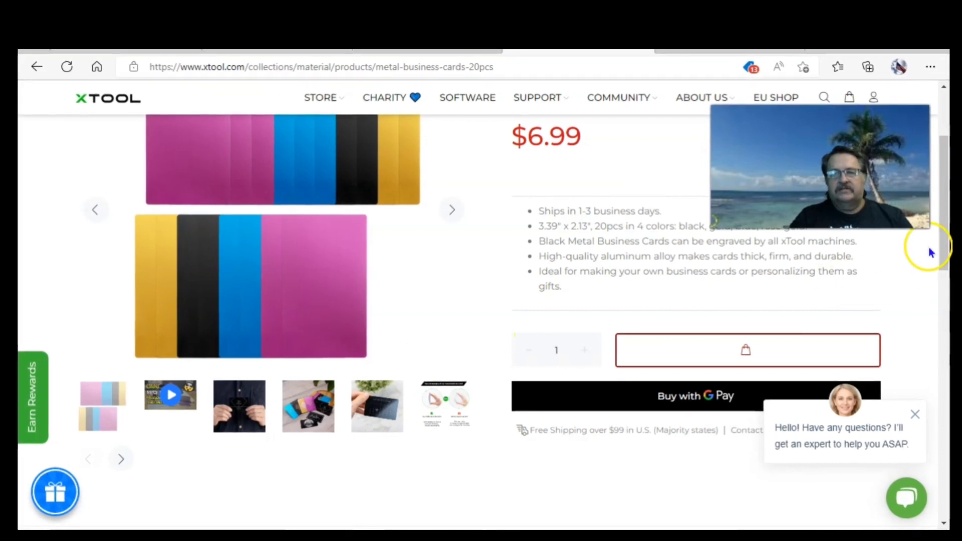
# Browse to the xTool store's Metal materials collection.
pyautogui.scroll(3)
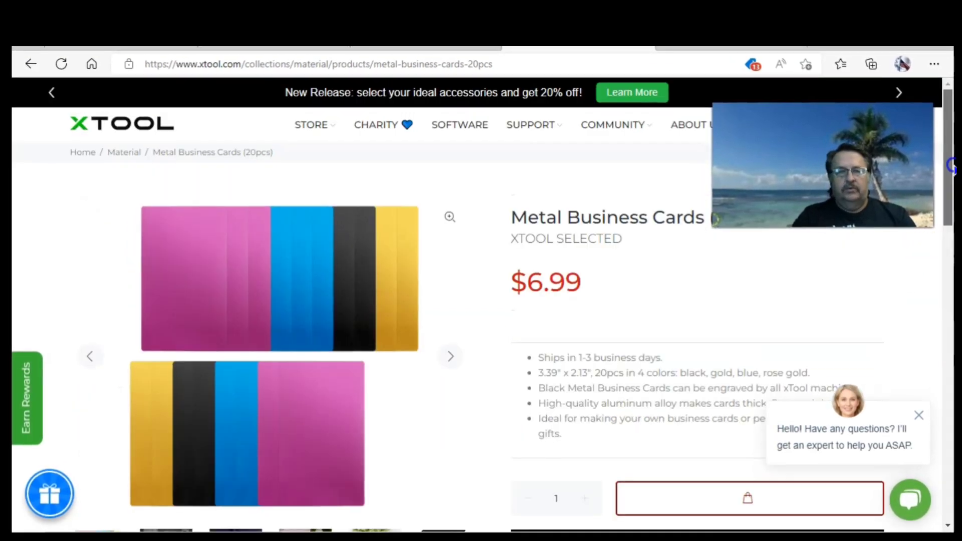
pyautogui.scroll(3)
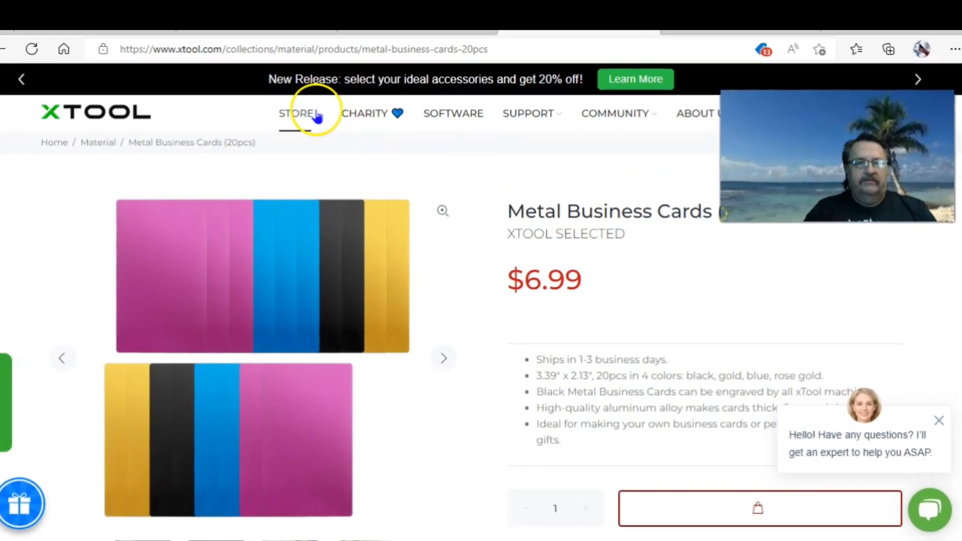
pyautogui.click(297, 112)
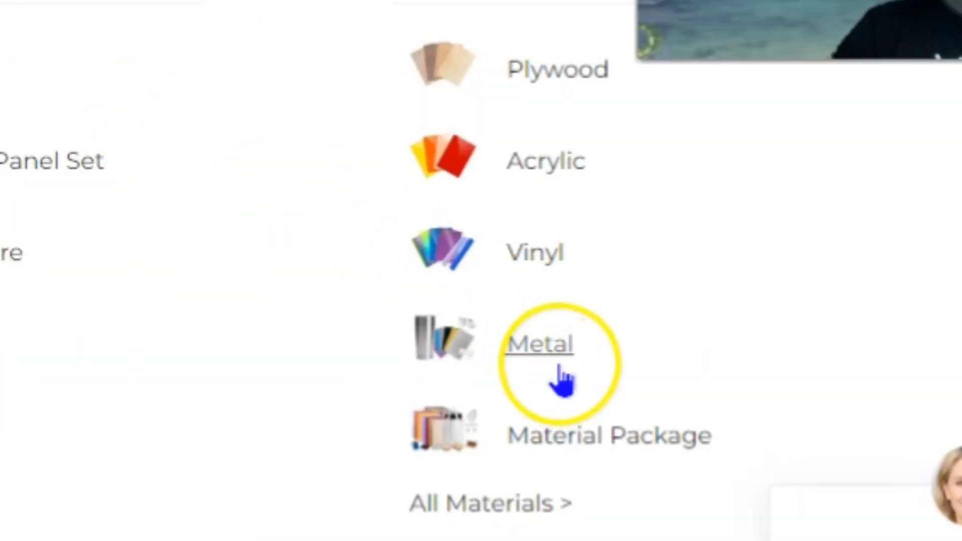
pyautogui.click(538, 344)
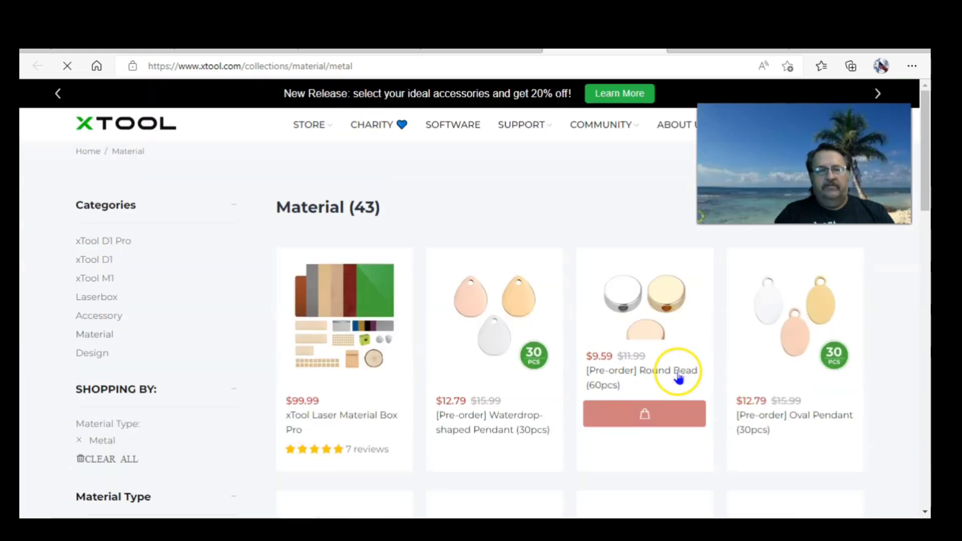
pyautogui.moveTo(877, 393)
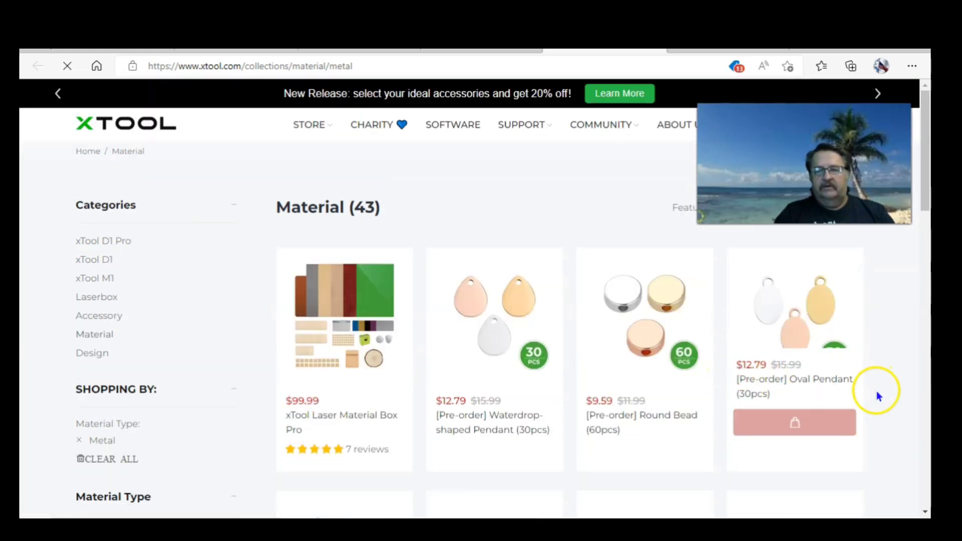
# Scroll the collection and open Purple Metal Business Cards (60pcs).
pyautogui.scroll(-3)
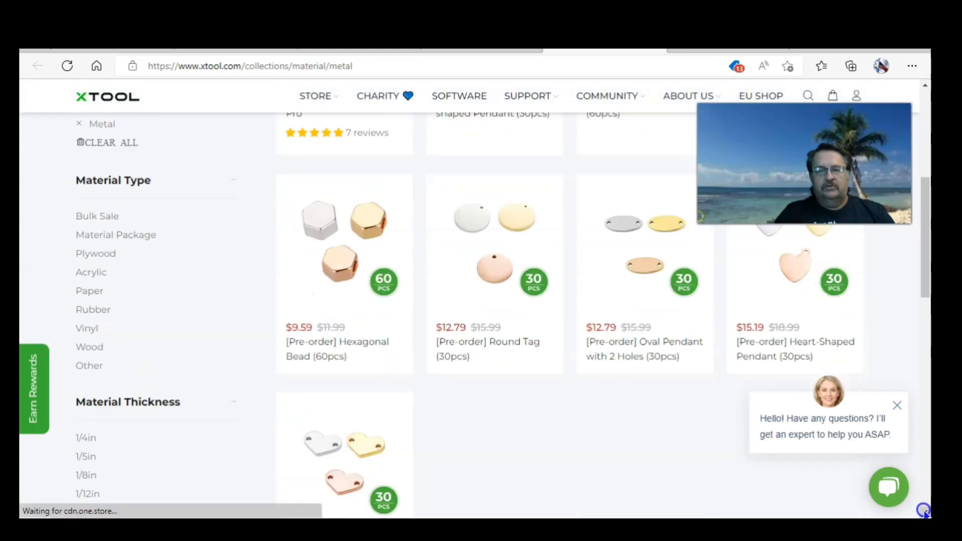
pyautogui.scroll(-3)
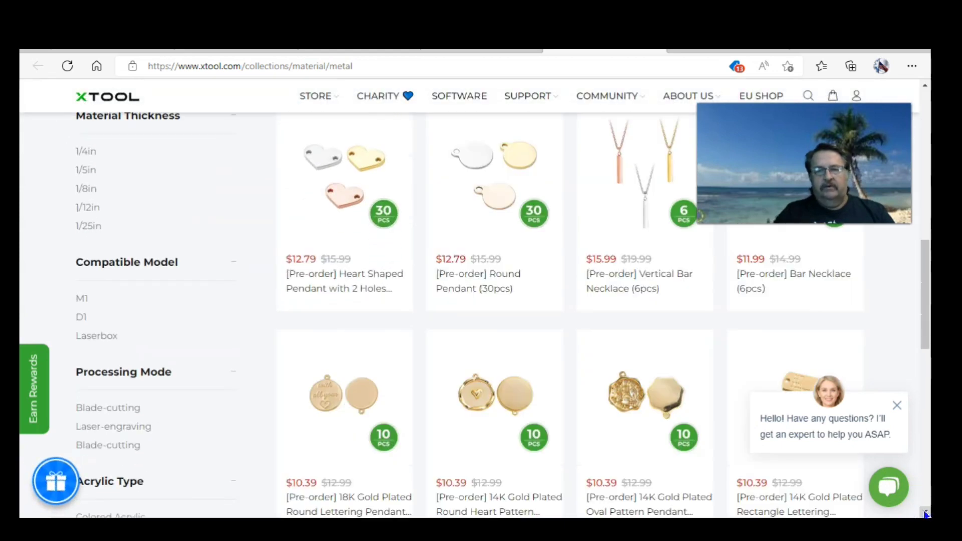
pyautogui.scroll(-3)
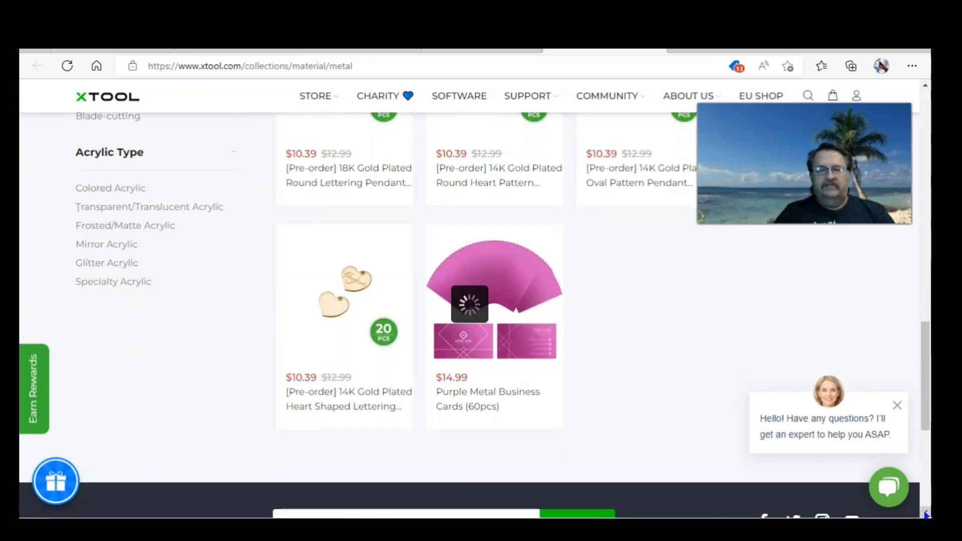
pyautogui.scroll(-3)
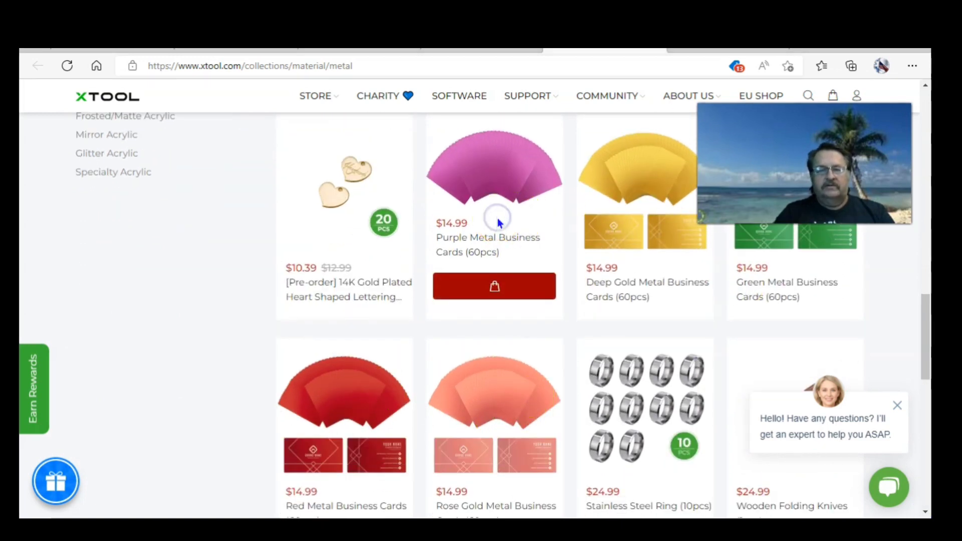
pyautogui.click(494, 244)
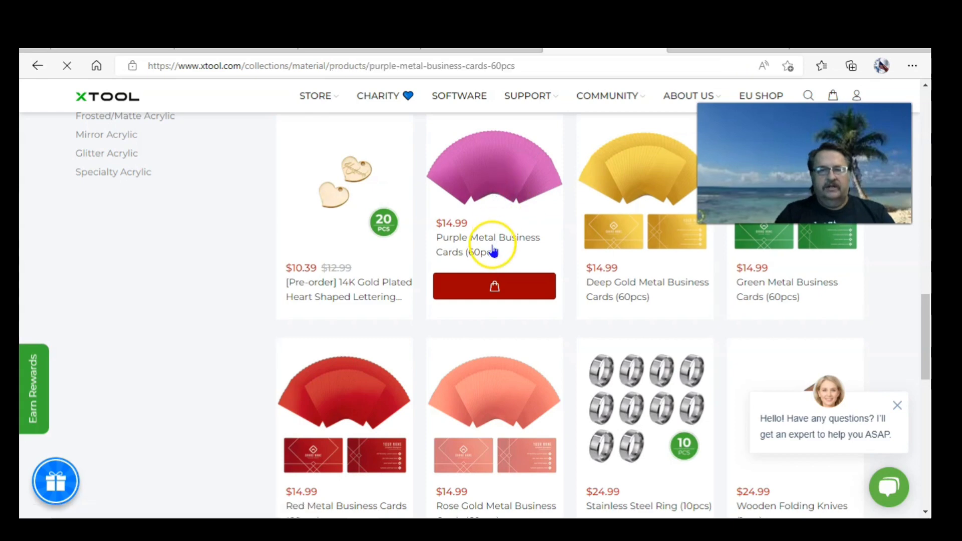
pyautogui.click(487, 244)
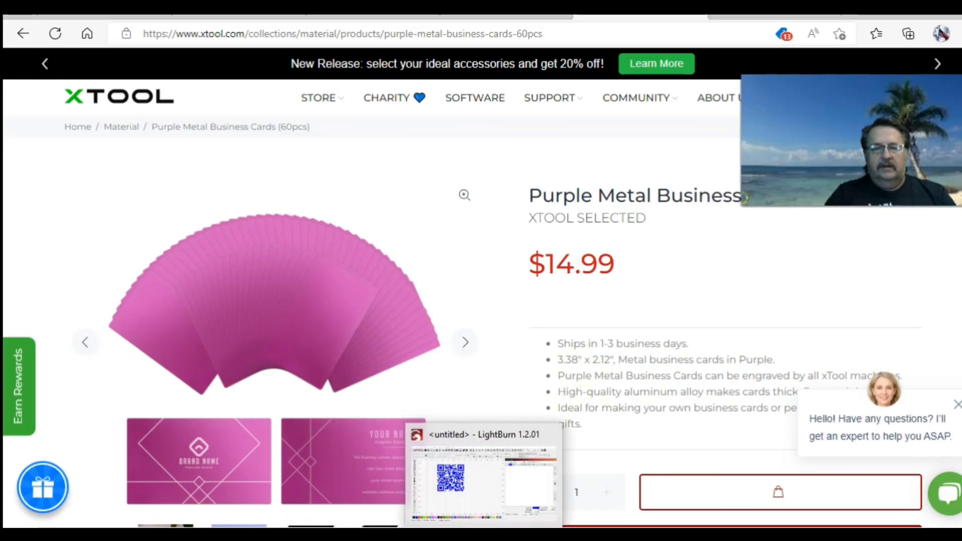
# Move the rectangle onto black layer 00 and switch that layer to Line mode.
pyautogui.click(483, 475)
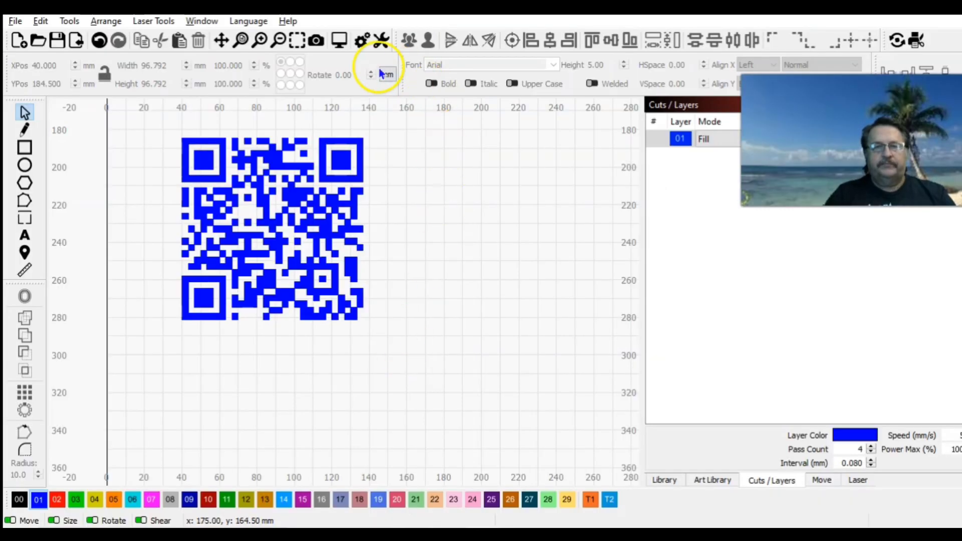
pyautogui.click(259, 40)
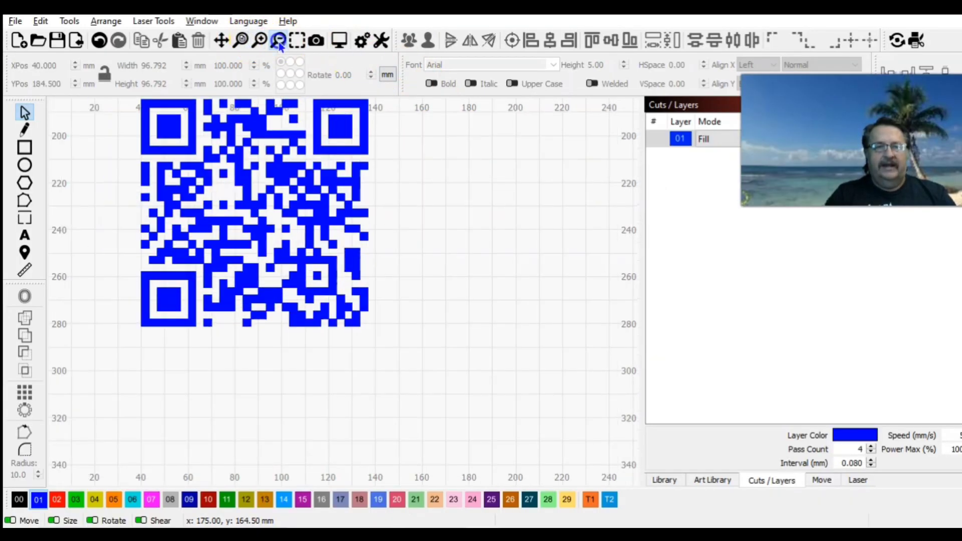
pyautogui.click(277, 41)
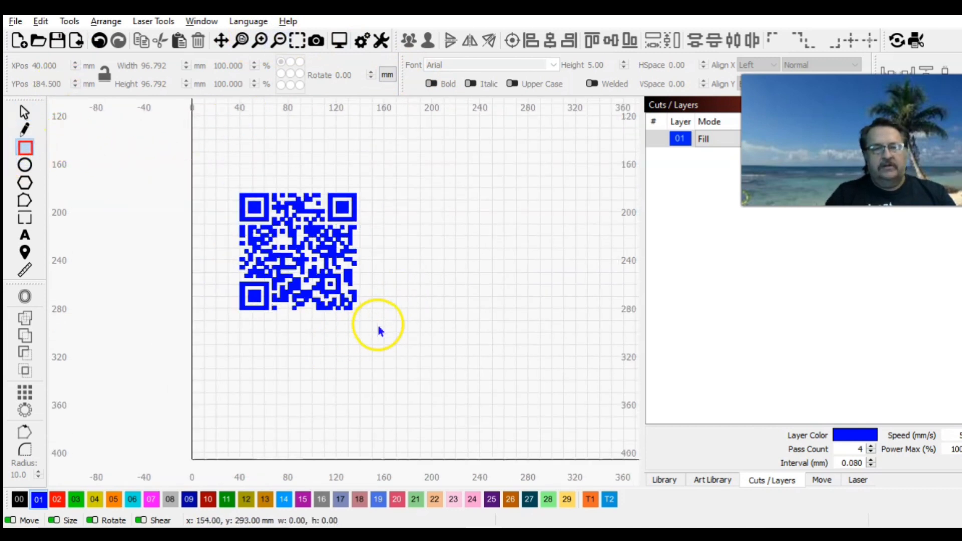
pyautogui.moveTo(382, 314)
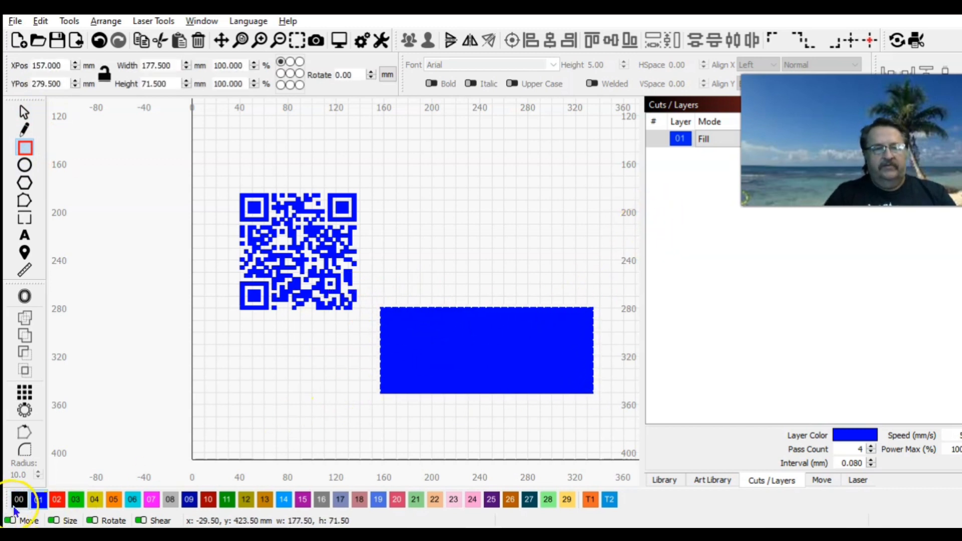
pyautogui.click(19, 499)
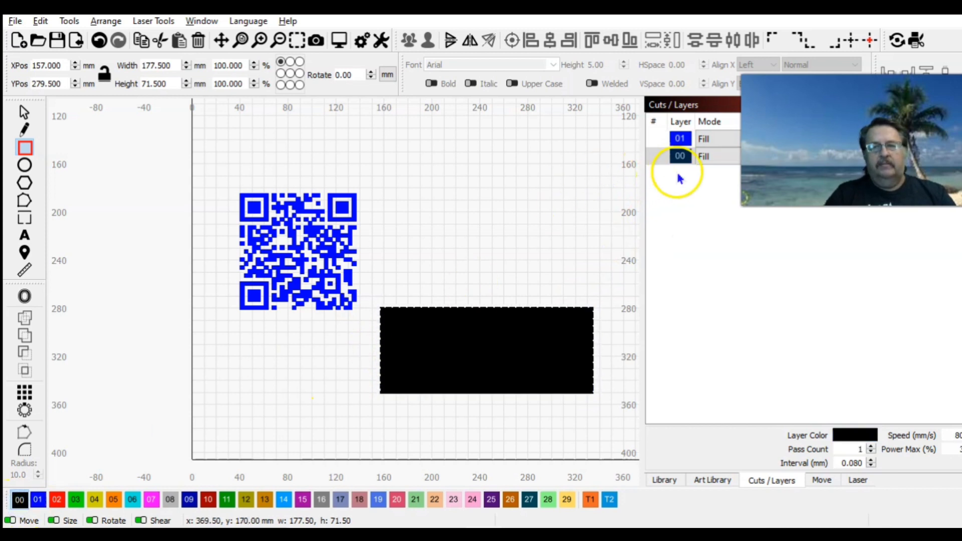
pyautogui.click(704, 156)
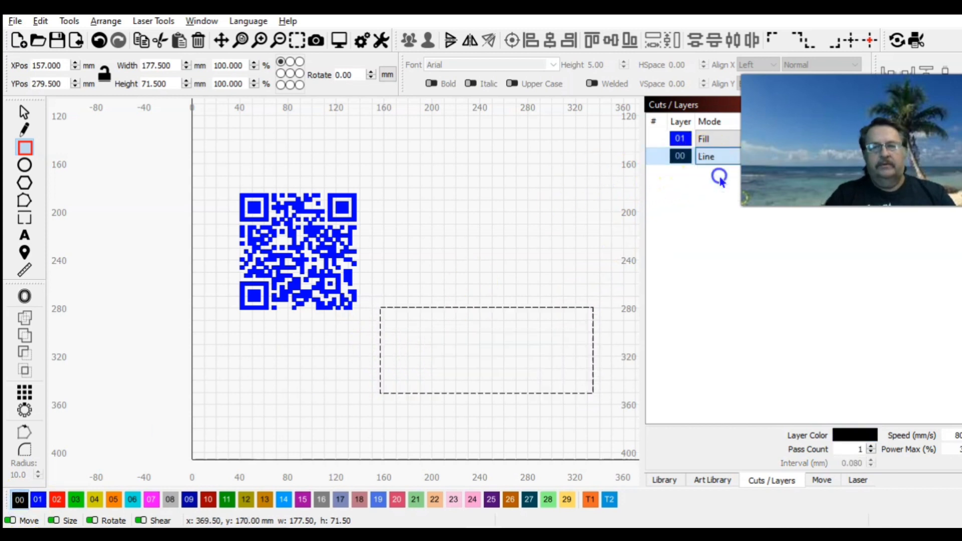
pyautogui.moveTo(396, 304)
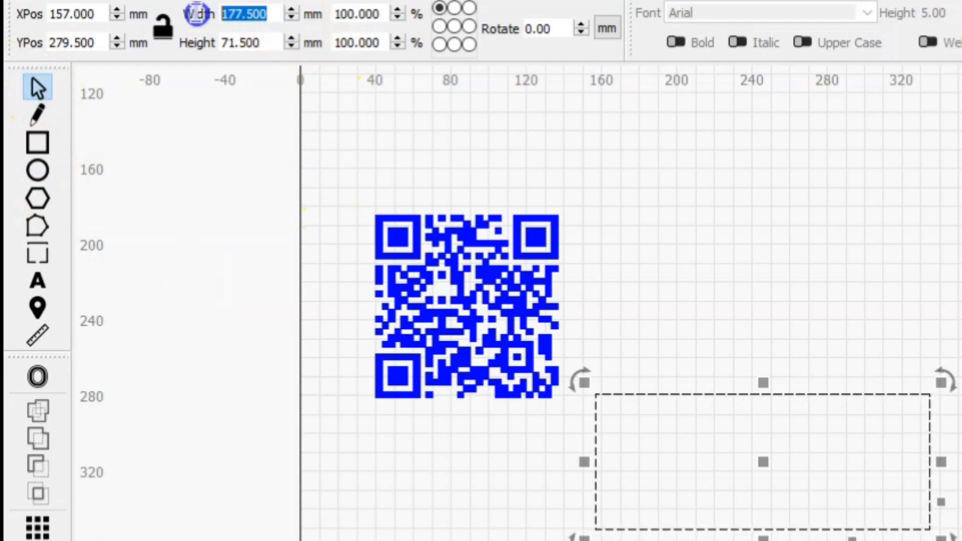
pyautogui.moveTo(283, 101)
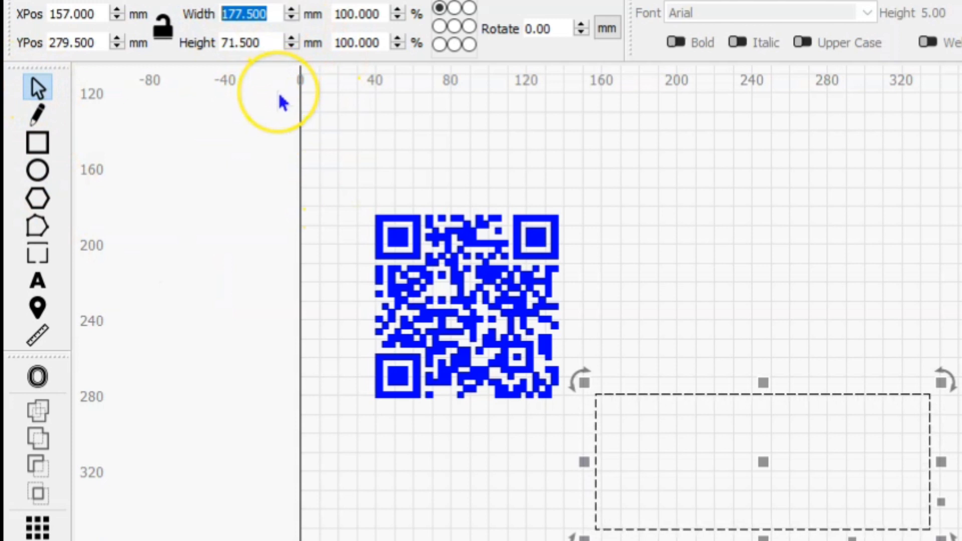
# Size the rectangle to 3.38 × 2.12 in (85.852 × 53.848 mm), checking in inches.
pyautogui.write('3.38')
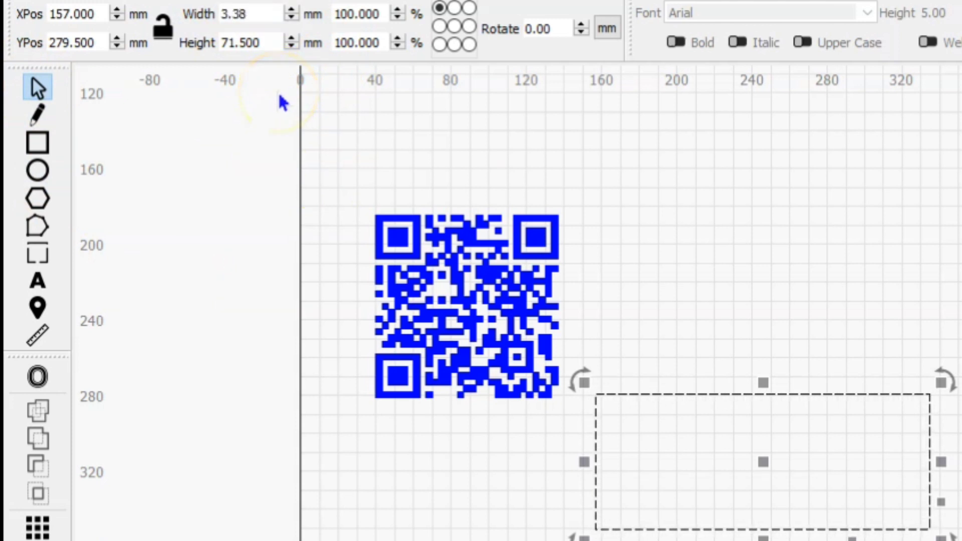
pyautogui.tripleClick(239, 42)
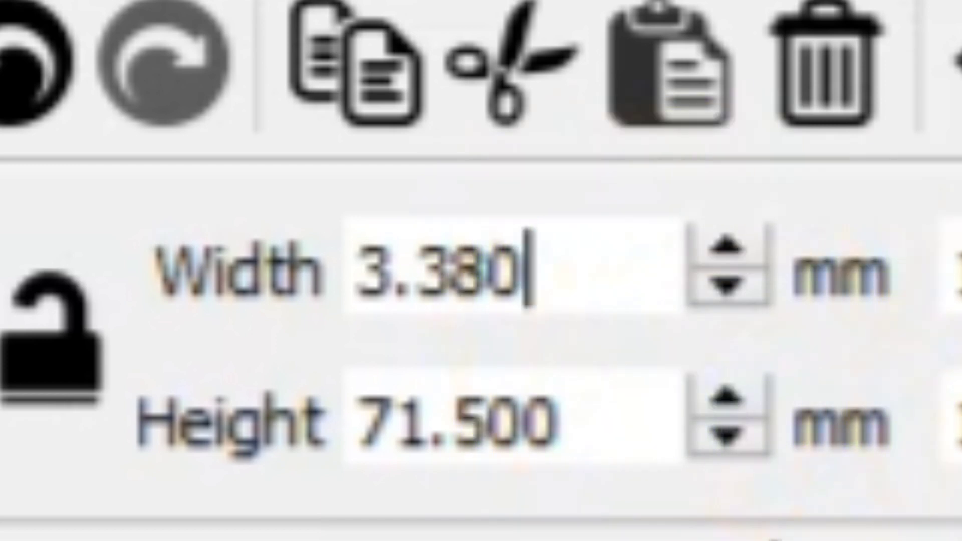
pyautogui.write('"')
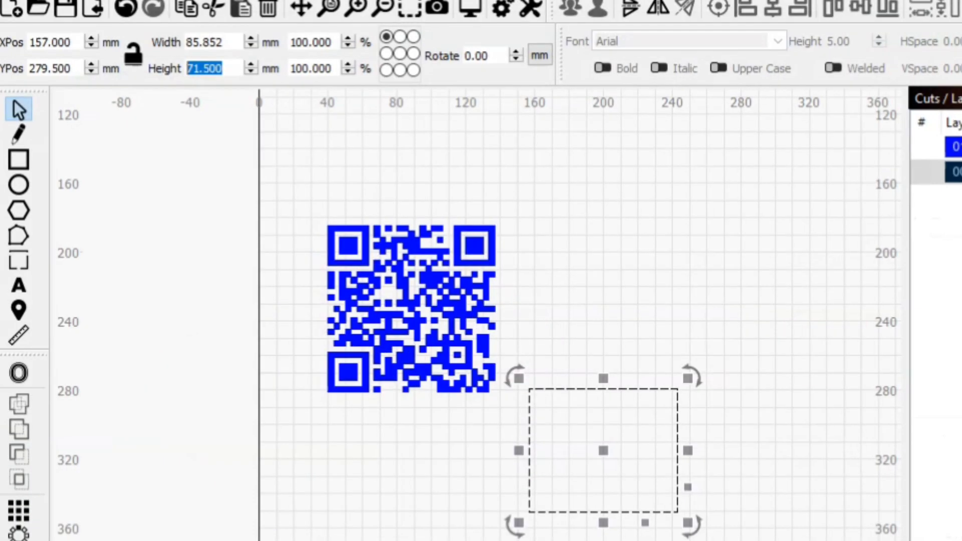
pyautogui.write('2.')
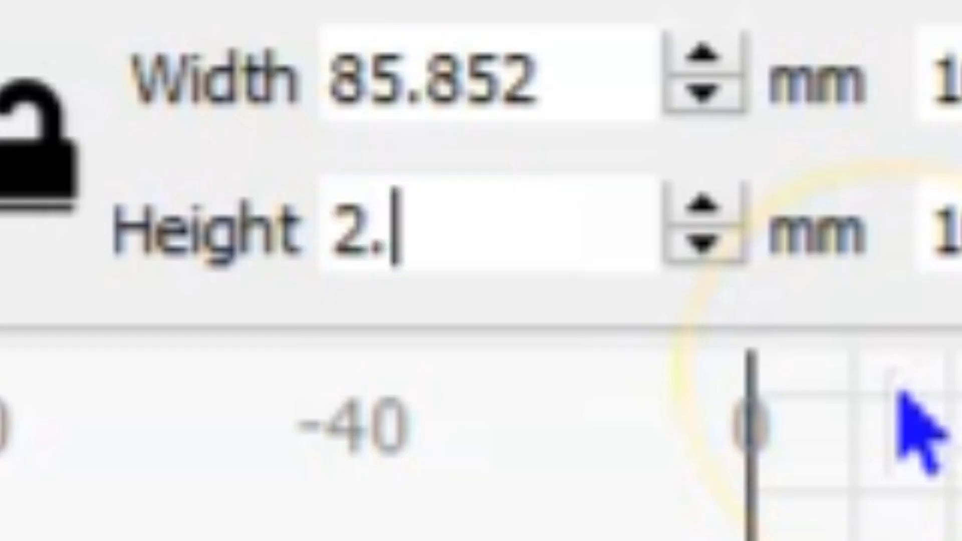
pyautogui.write('12i')
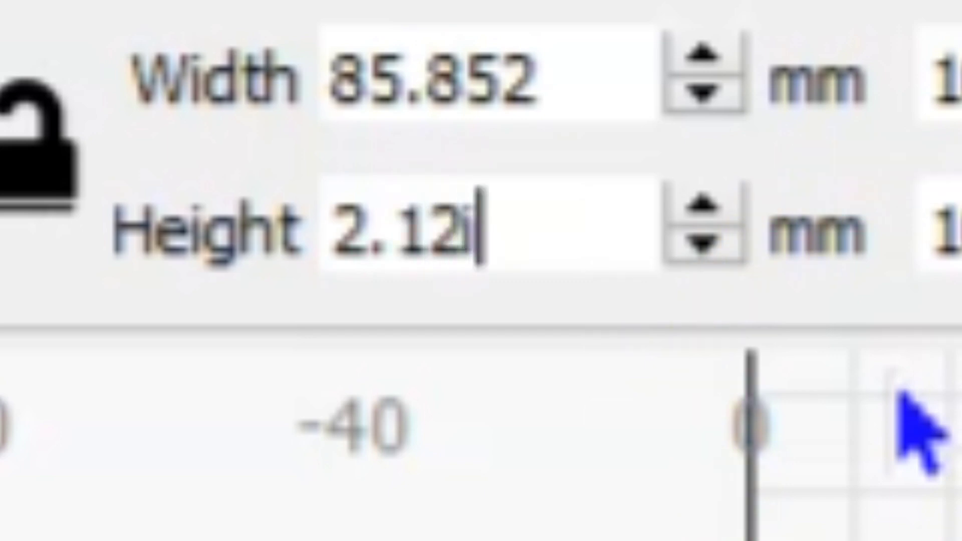
pyautogui.write('53.848')
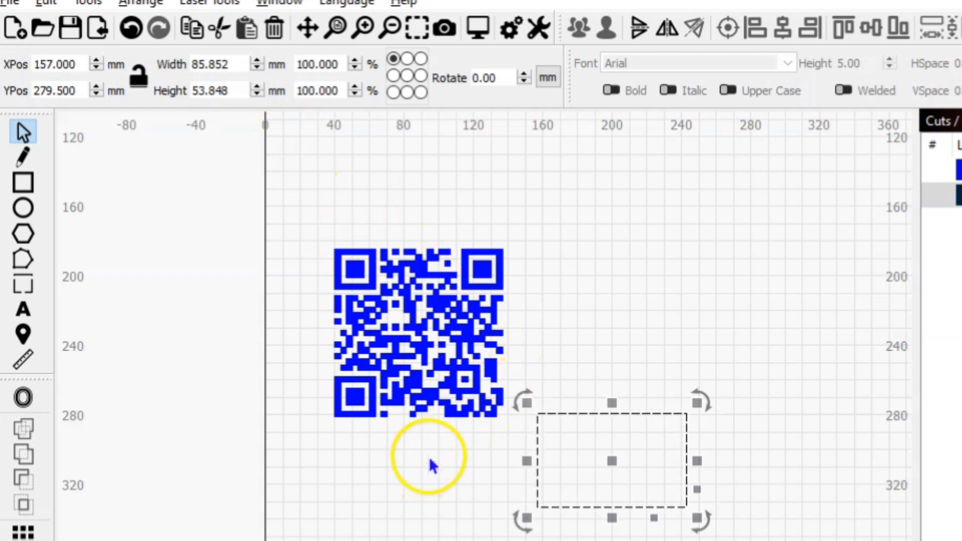
pyautogui.click(548, 76)
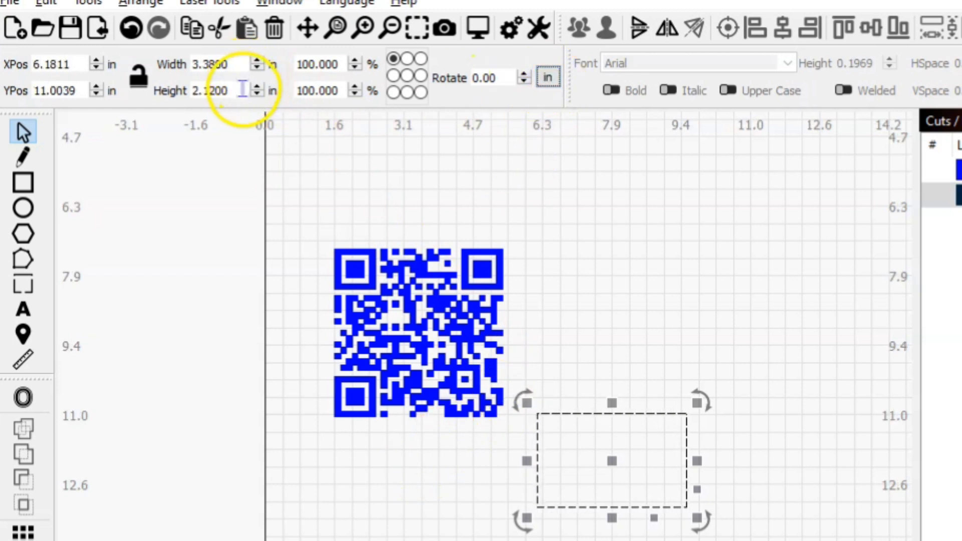
pyautogui.click(546, 77)
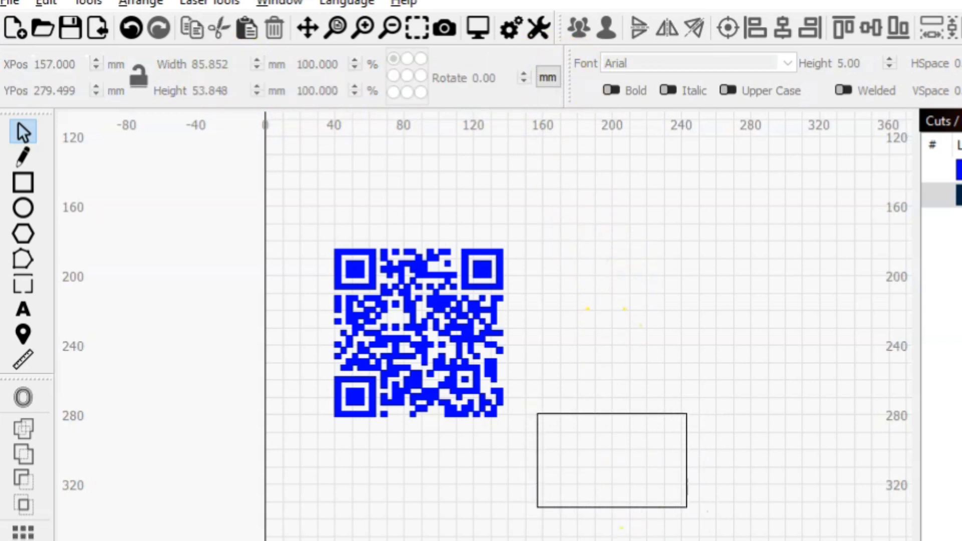
# Set the card rectangle's corner radius to 3 mm in Shape Properties.
pyautogui.press('alt+tab')
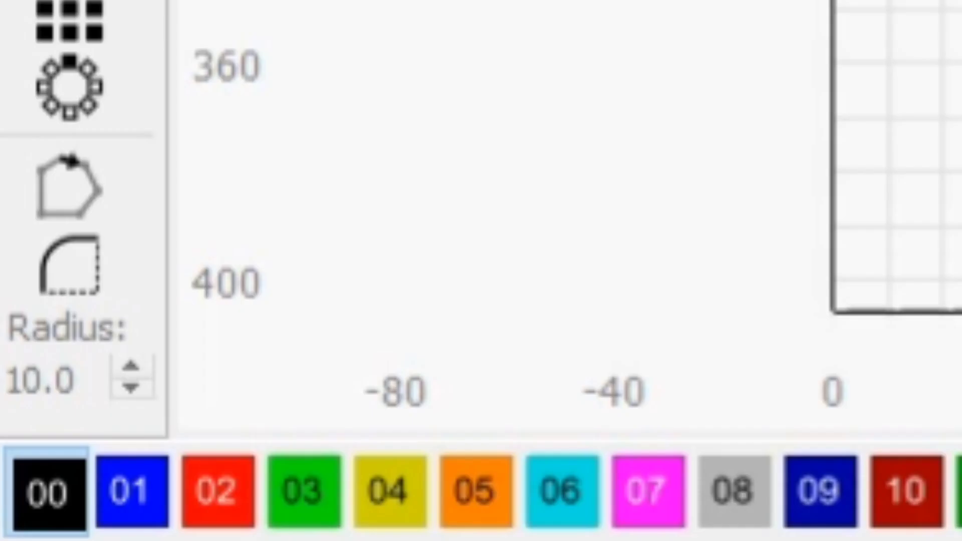
pyautogui.click(68, 265)
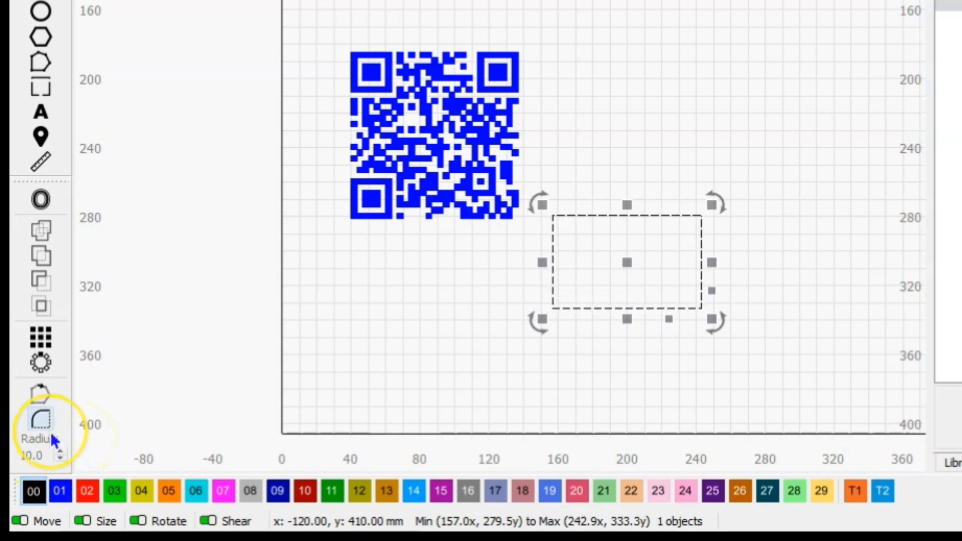
pyautogui.moveTo(586, 304)
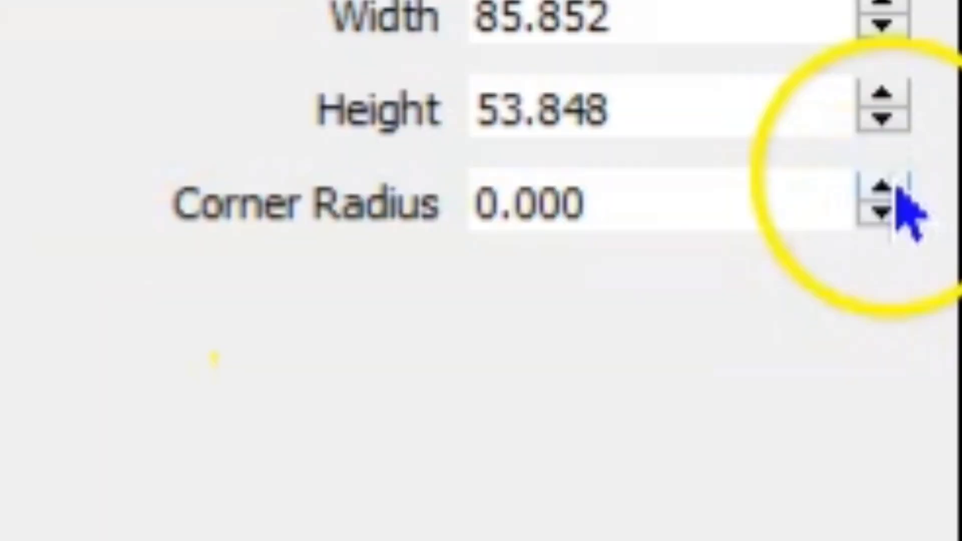
pyautogui.click(878, 190)
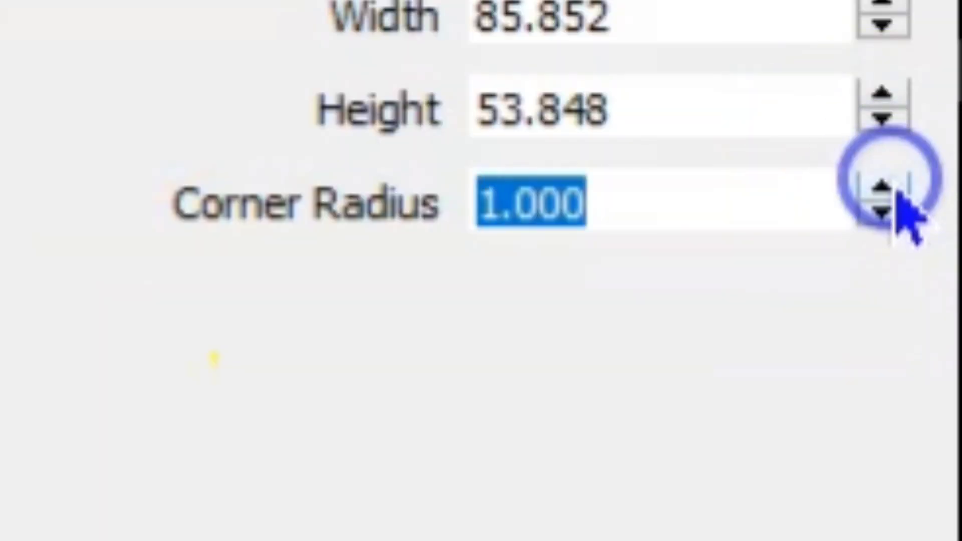
pyautogui.click(877, 192)
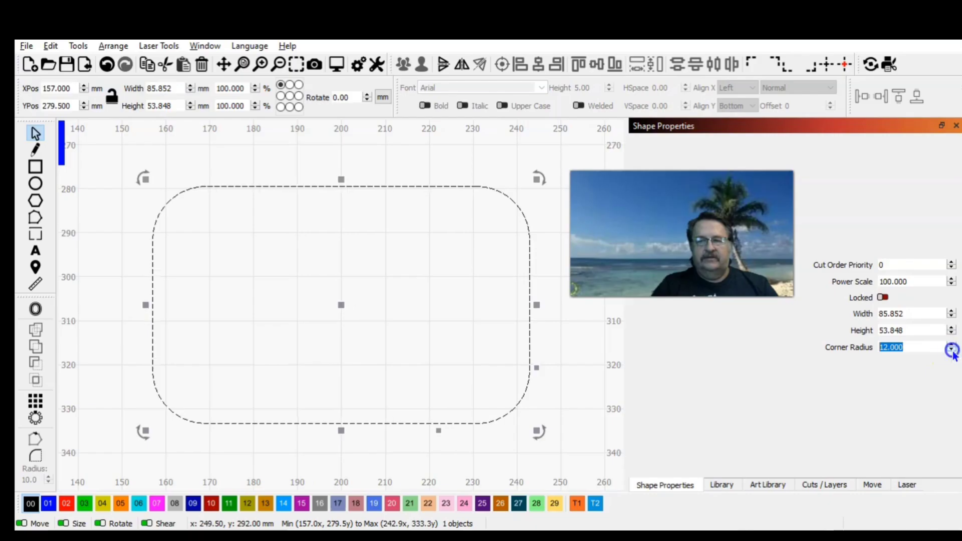
pyautogui.click(952, 349)
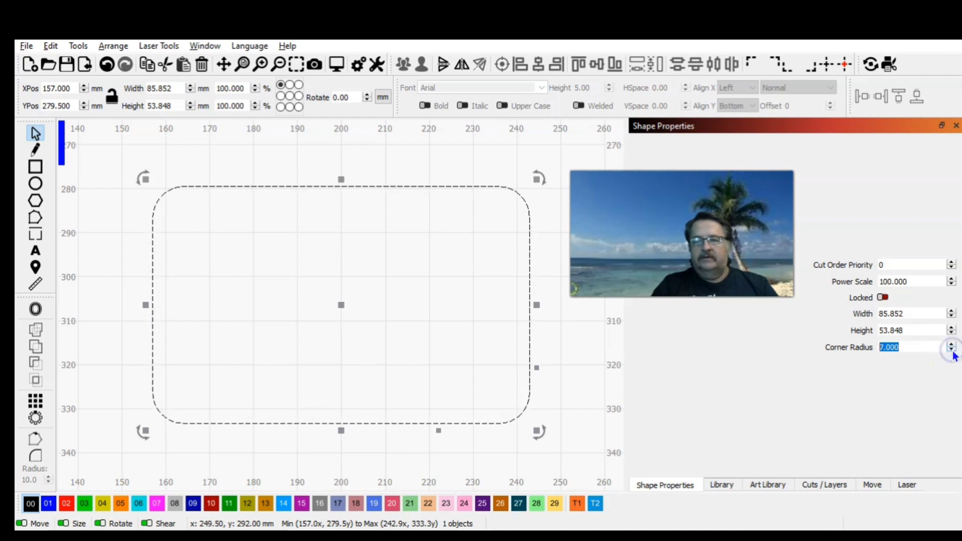
pyautogui.click(952, 349)
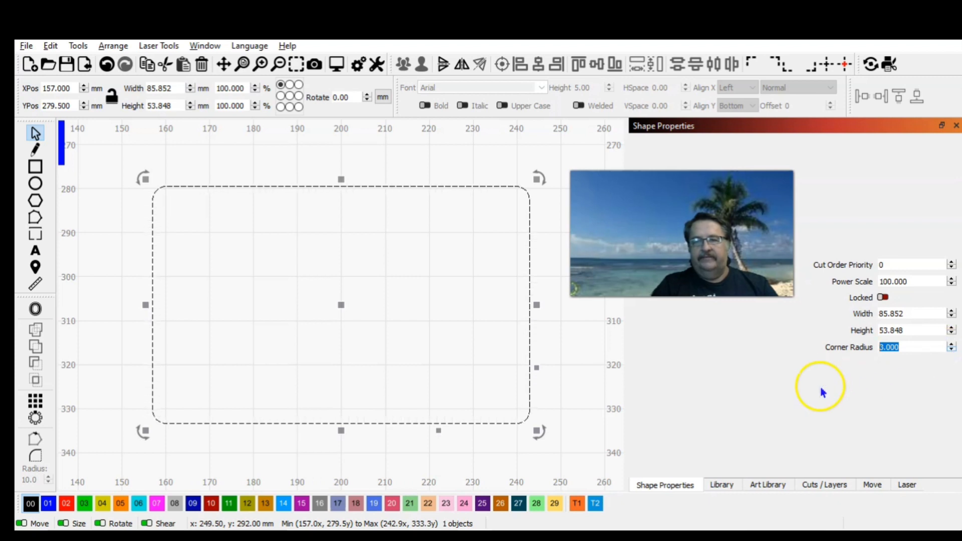
pyautogui.moveTo(617, 331)
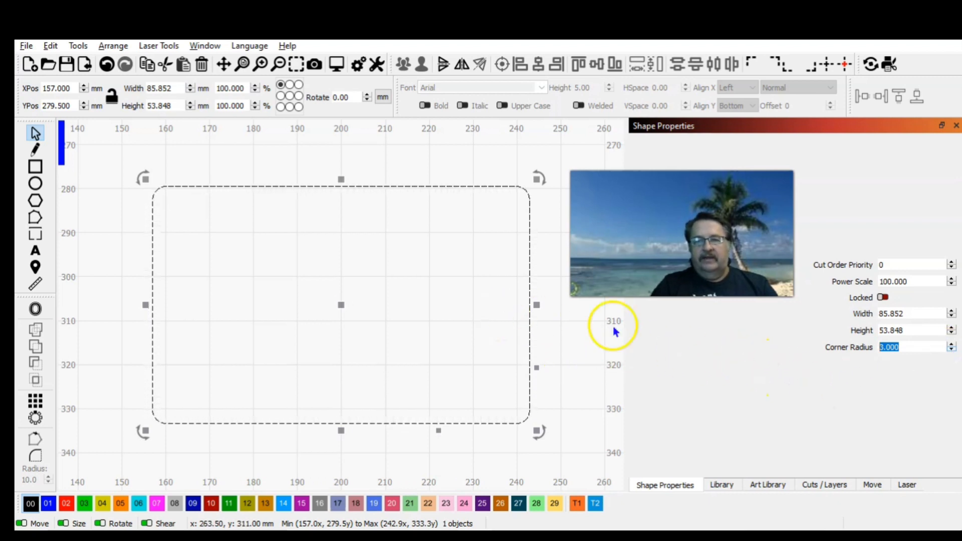
pyautogui.moveTo(470, 225)
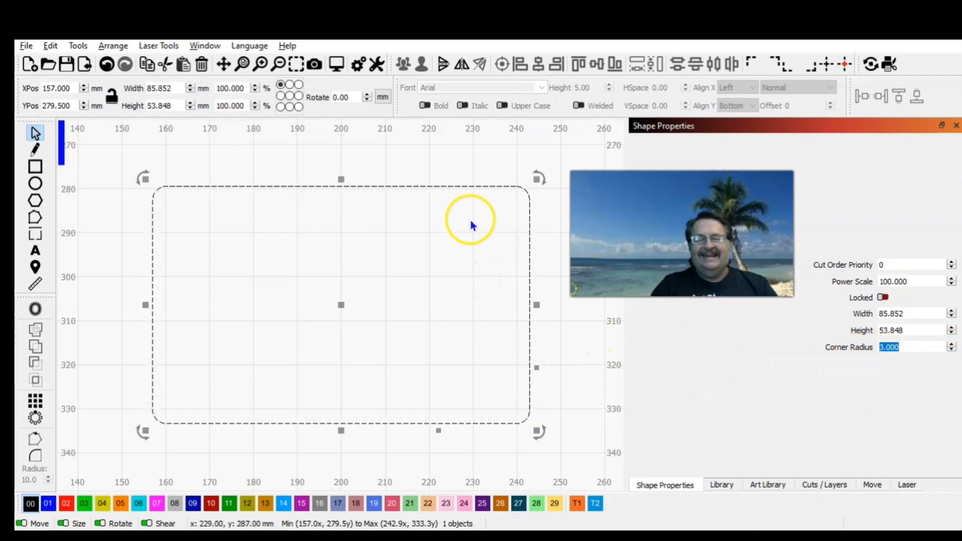
pyautogui.click(465, 214)
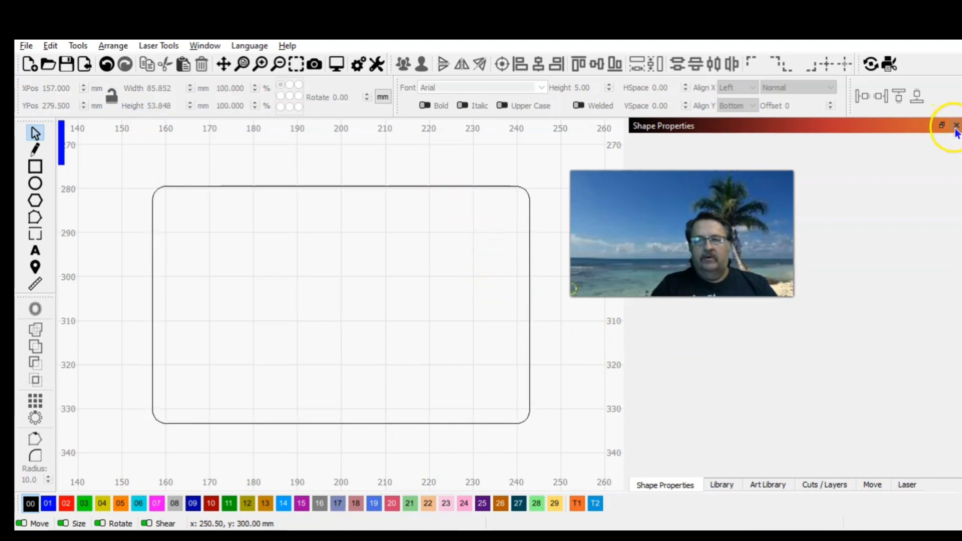
# Close Shape Properties, select the QR code, and place a text insertion point above the card.
pyautogui.click(721, 484)
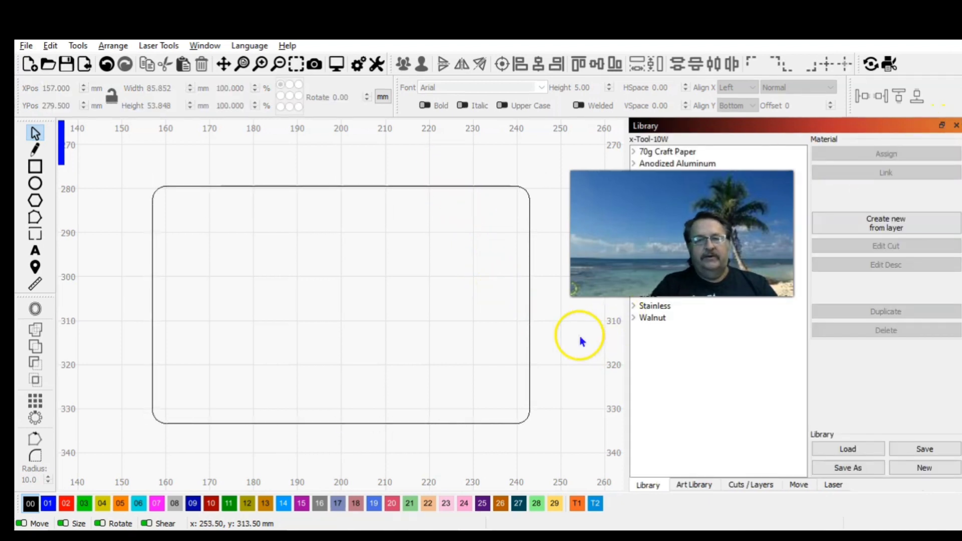
pyautogui.moveTo(122, 264)
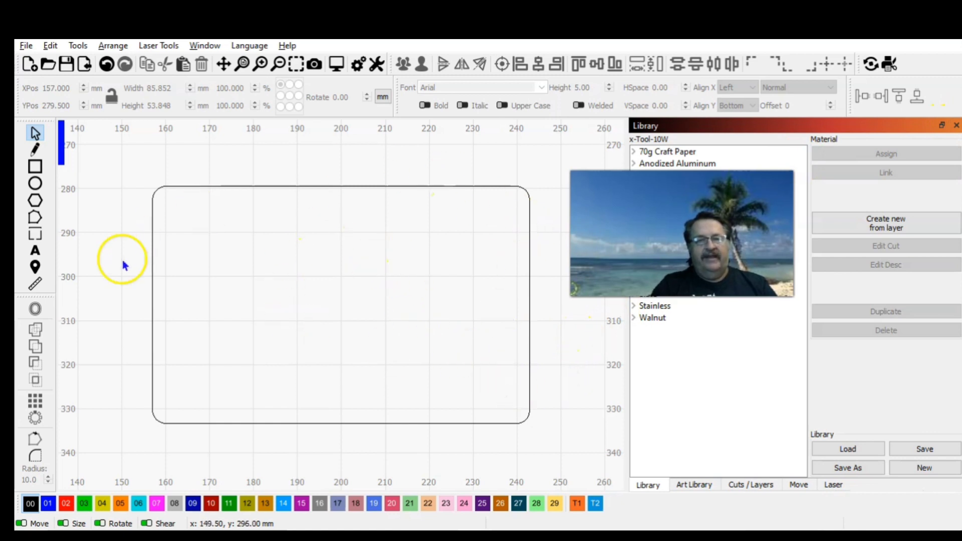
pyautogui.moveTo(197, 175)
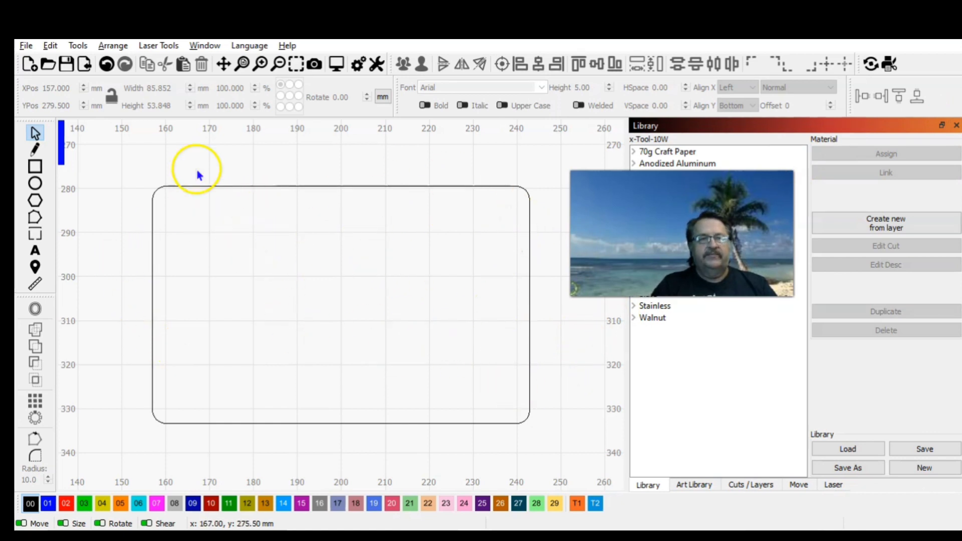
pyautogui.click(280, 64)
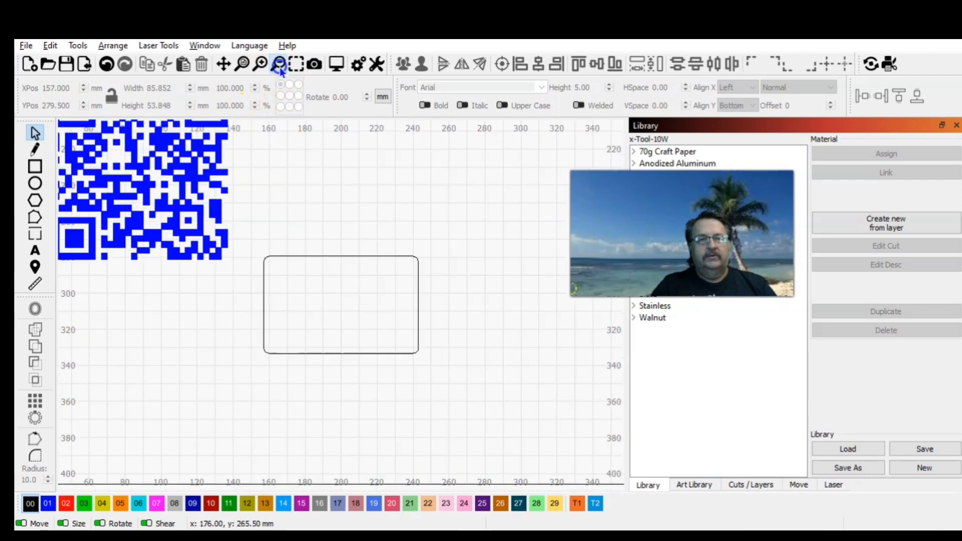
pyautogui.click(141, 184)
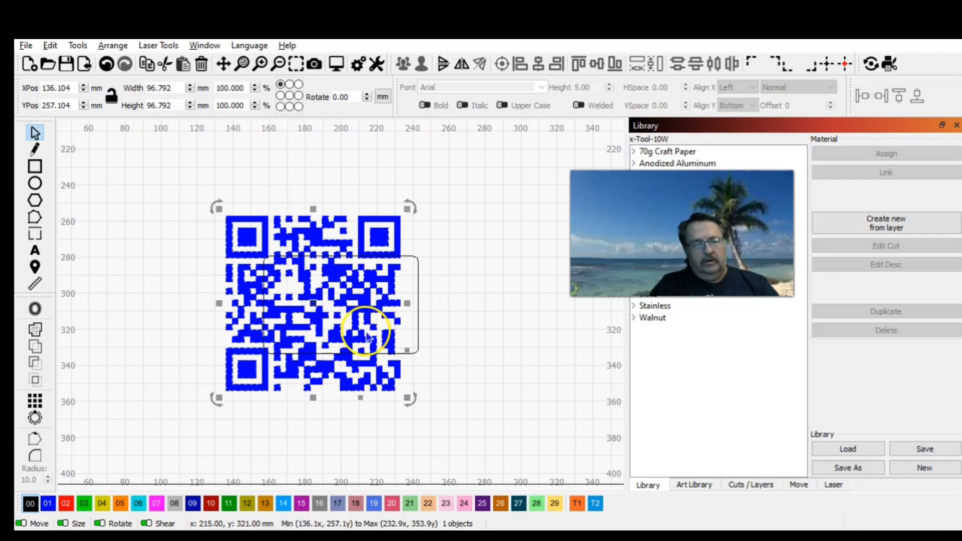
pyautogui.moveTo(407, 396)
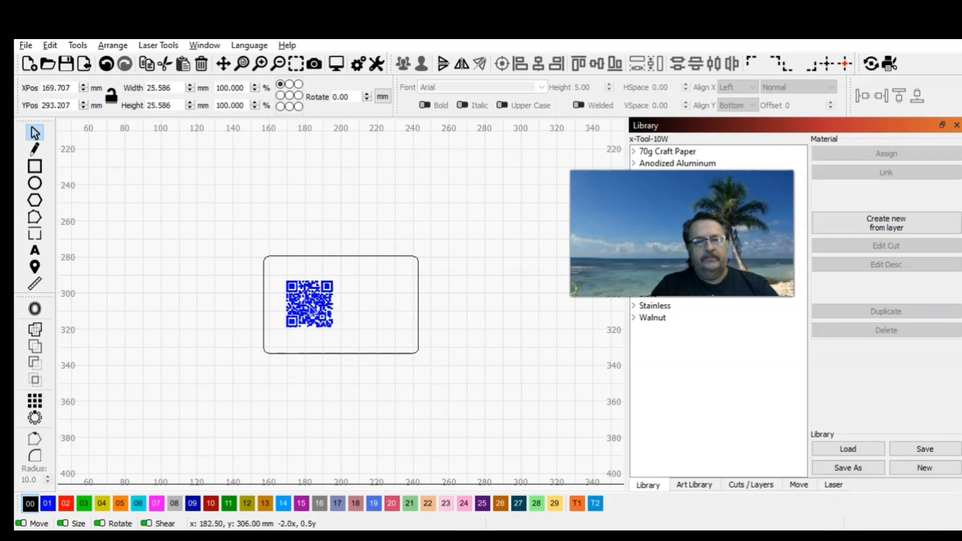
pyautogui.click(309, 303)
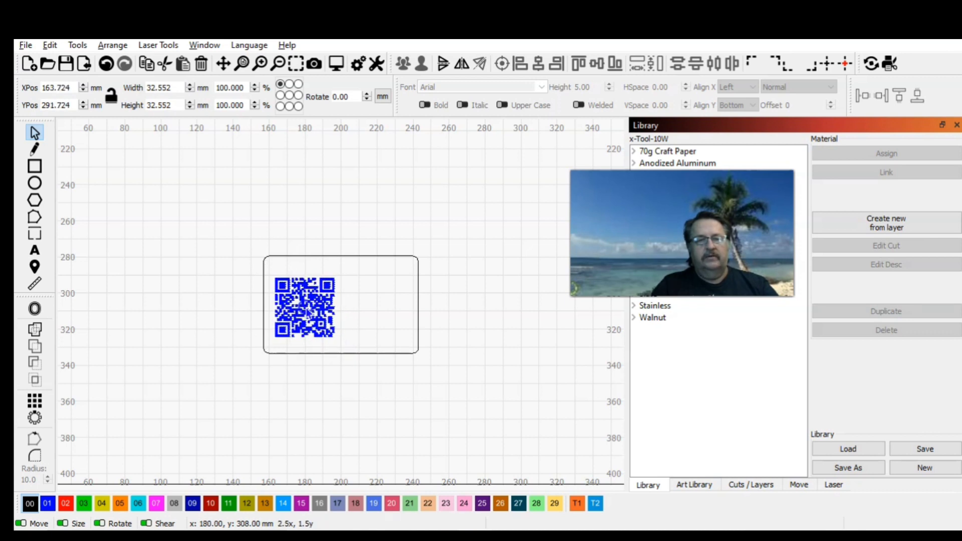
pyautogui.click(304, 306)
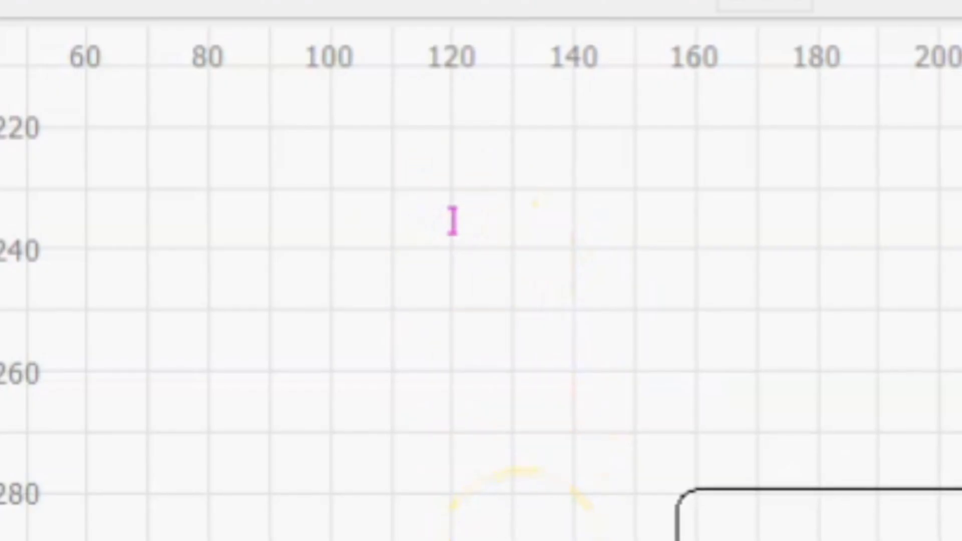
# Type 'How to keep', 'a monkey', 'busy.' as three Arial text lines above the card.
pyautogui.write('How')
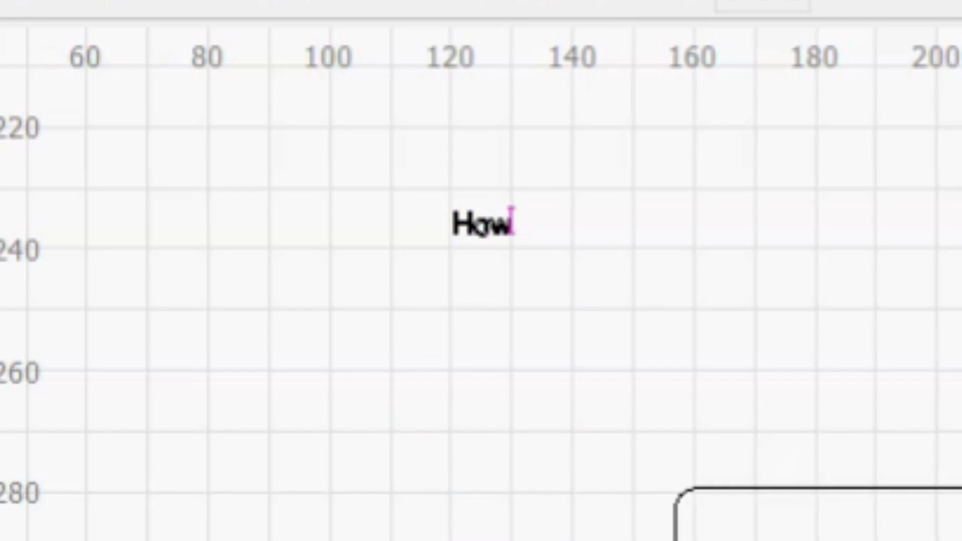
pyautogui.write('to')
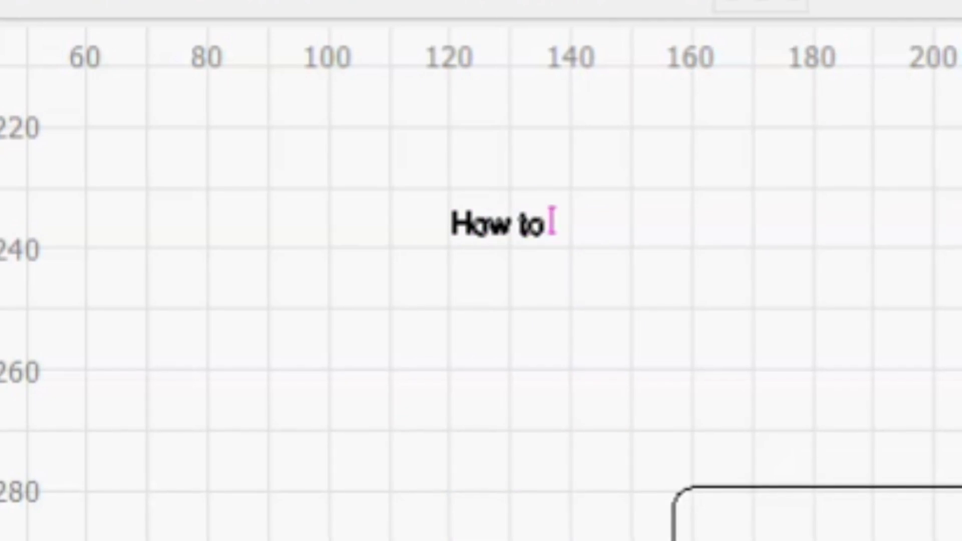
pyautogui.write('keep')
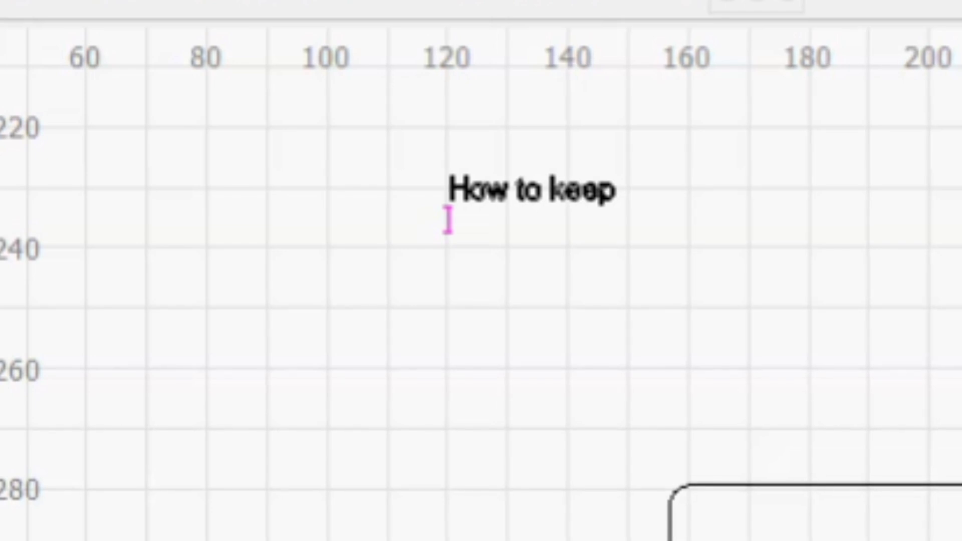
pyautogui.write('s')
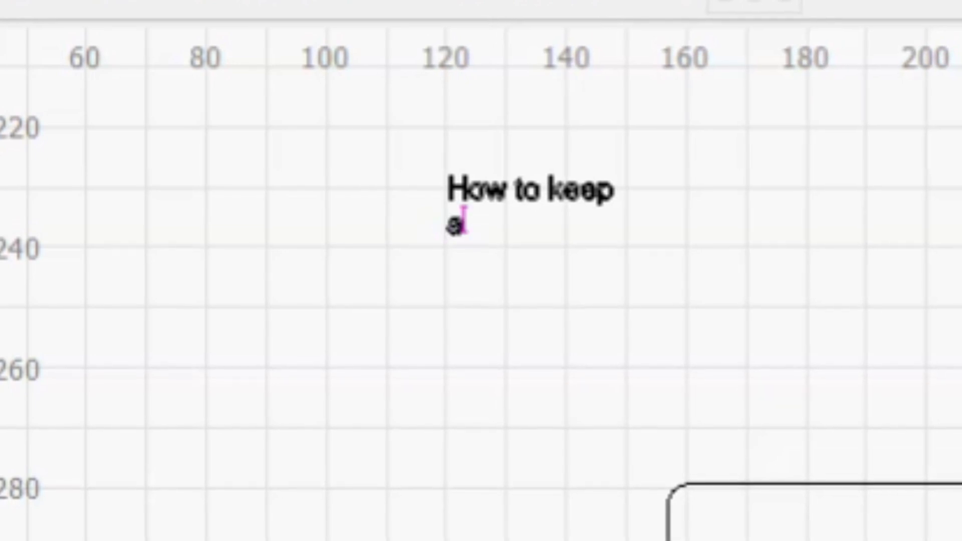
pyautogui.press('Backspace')
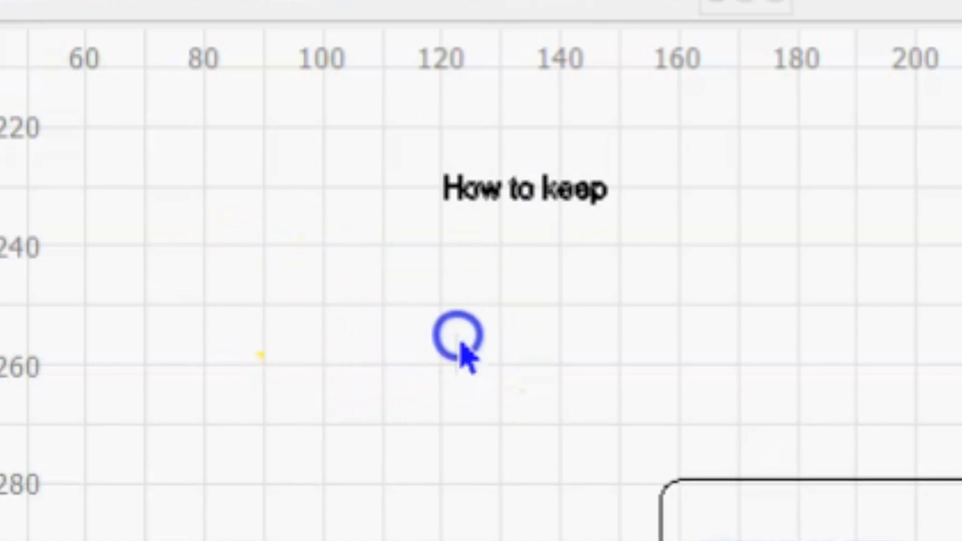
pyautogui.moveTo(527, 252)
pyautogui.write('s')
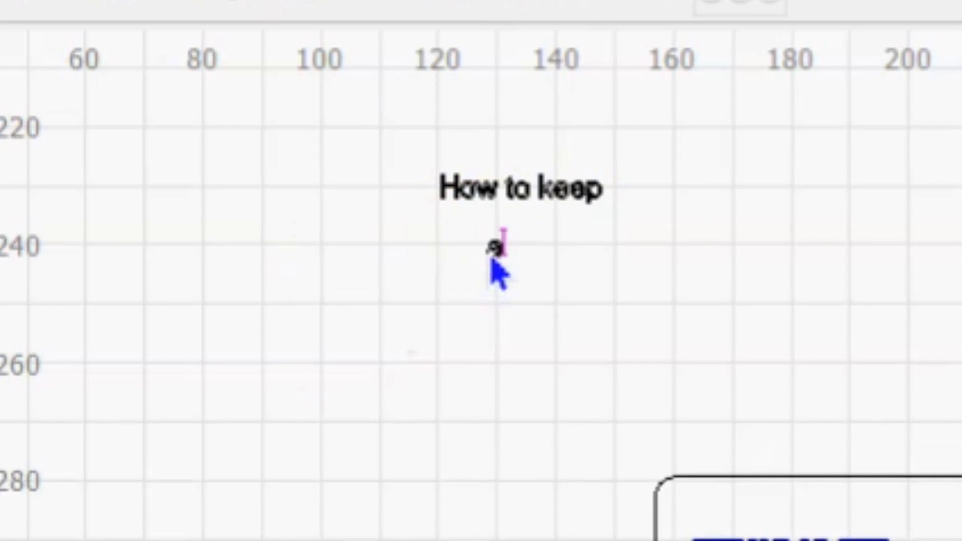
pyautogui.write('md')
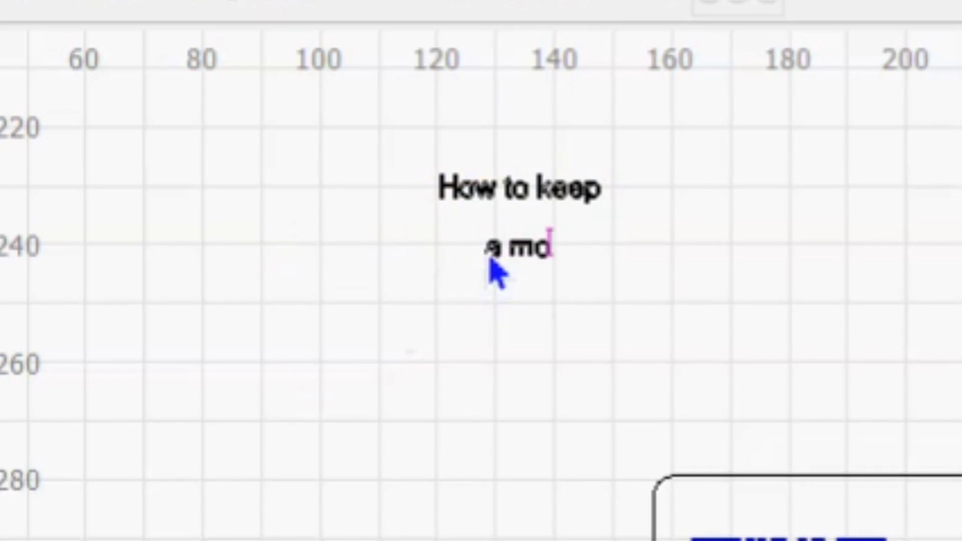
pyautogui.write('key')
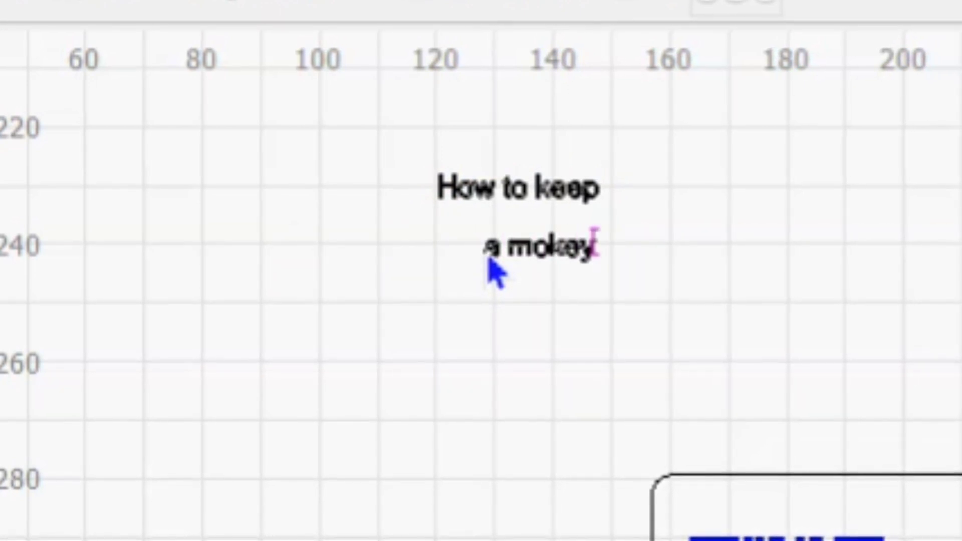
pyautogui.write('n')
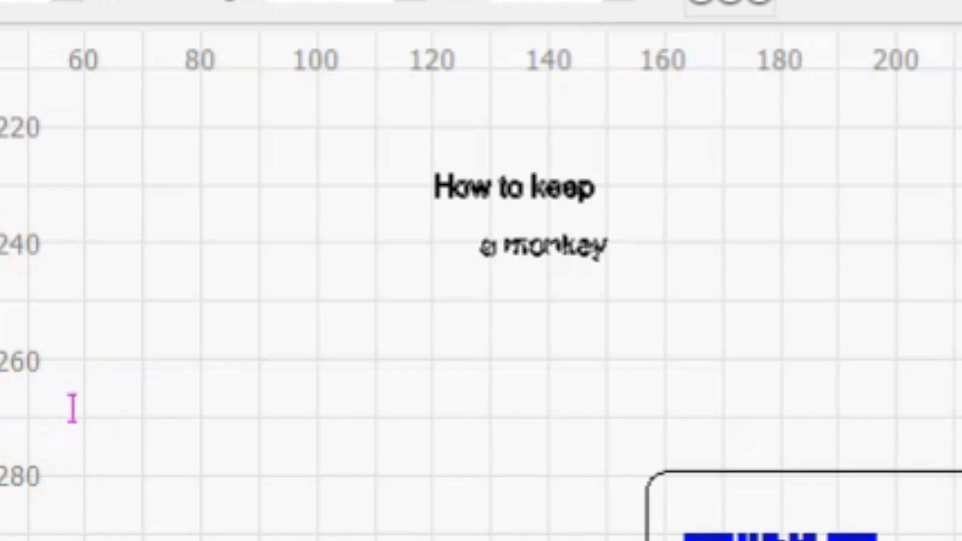
pyautogui.click(487, 294)
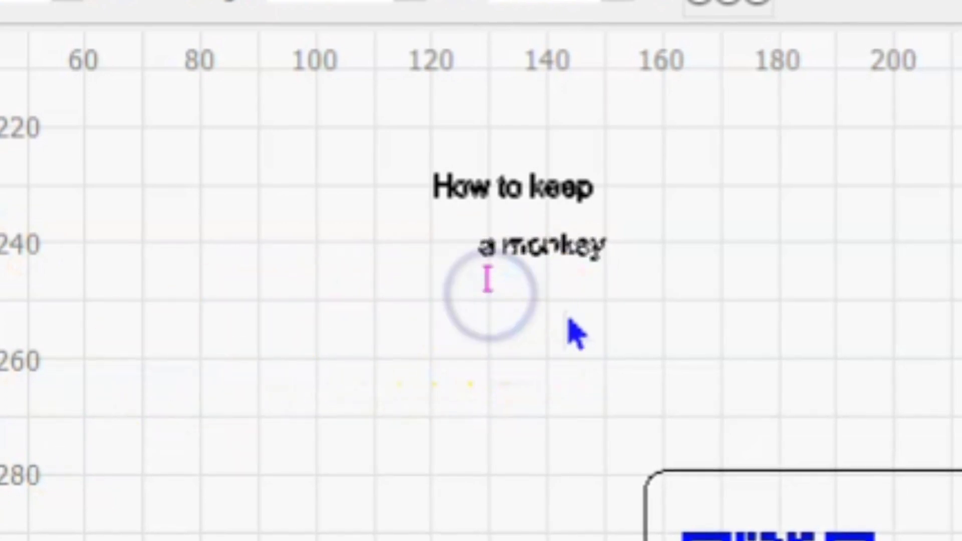
pyautogui.write('Bu')
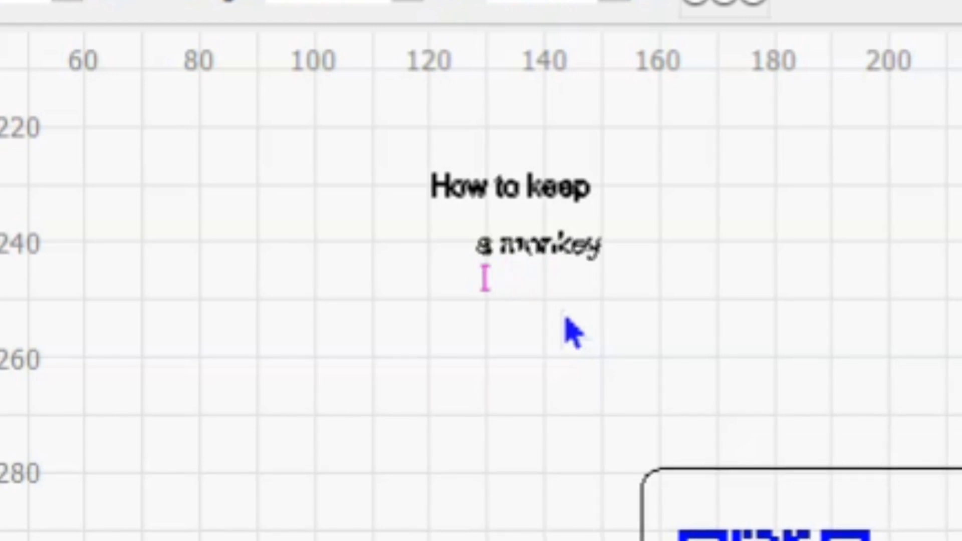
pyautogui.write('b')
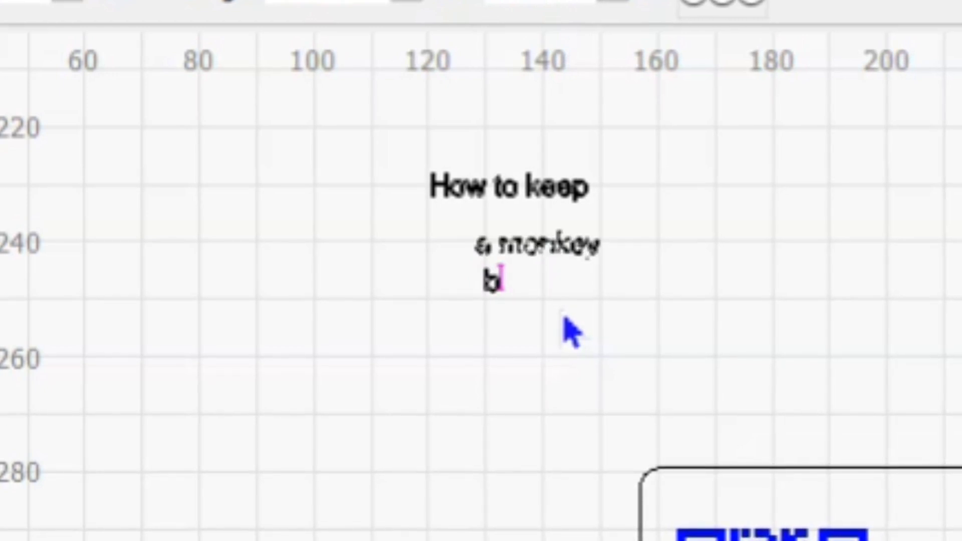
pyautogui.write('usy.')
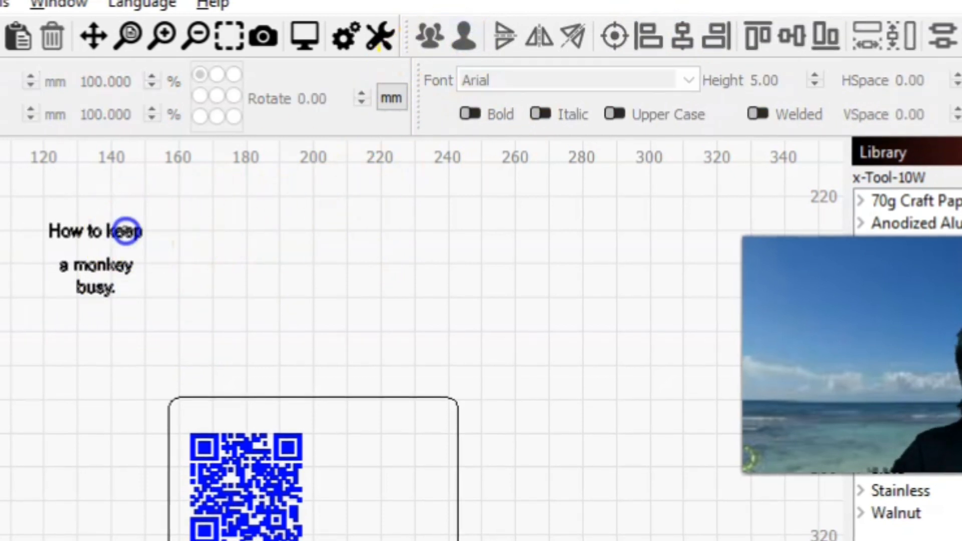
# Move the three-line text block inside the rounded card beside the QR code.
pyautogui.click(95, 256)
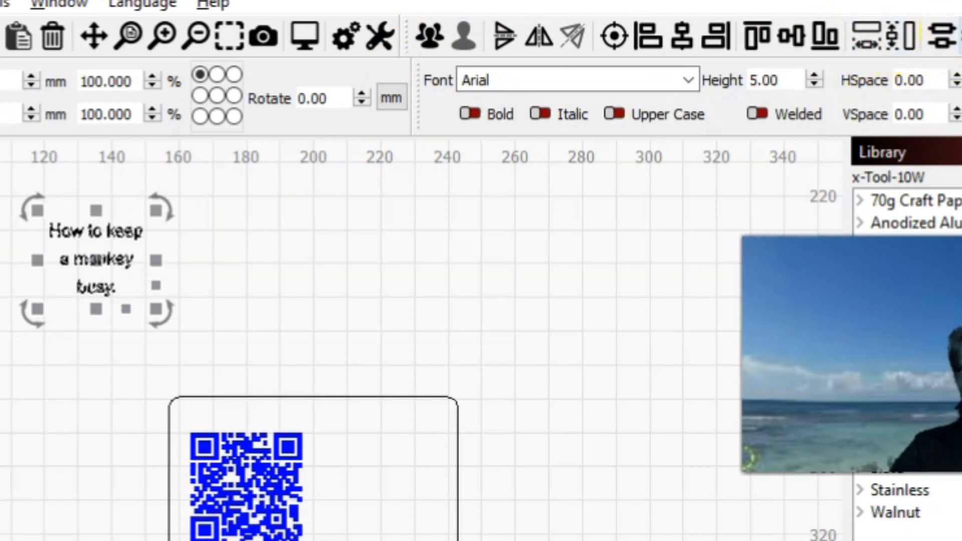
pyautogui.click(267, 292)
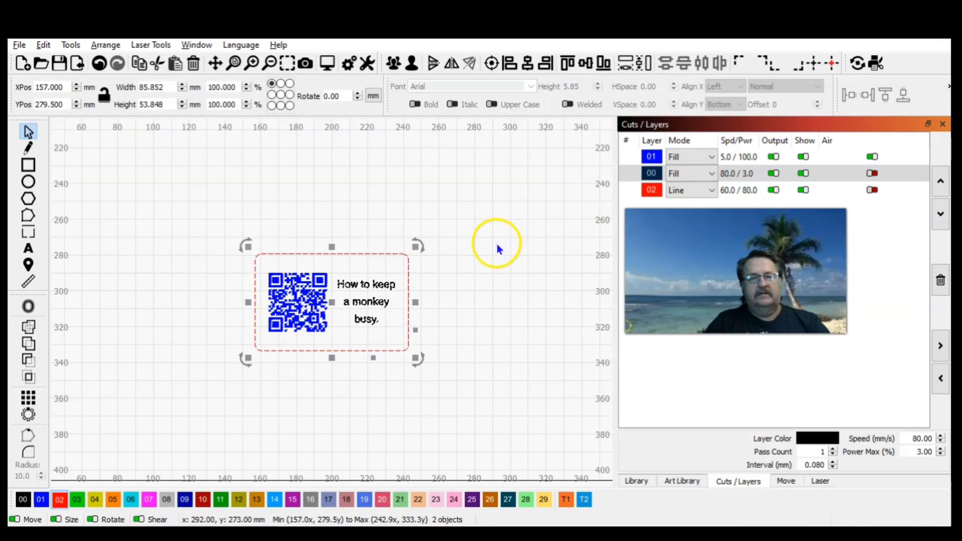
pyautogui.moveTo(491, 308)
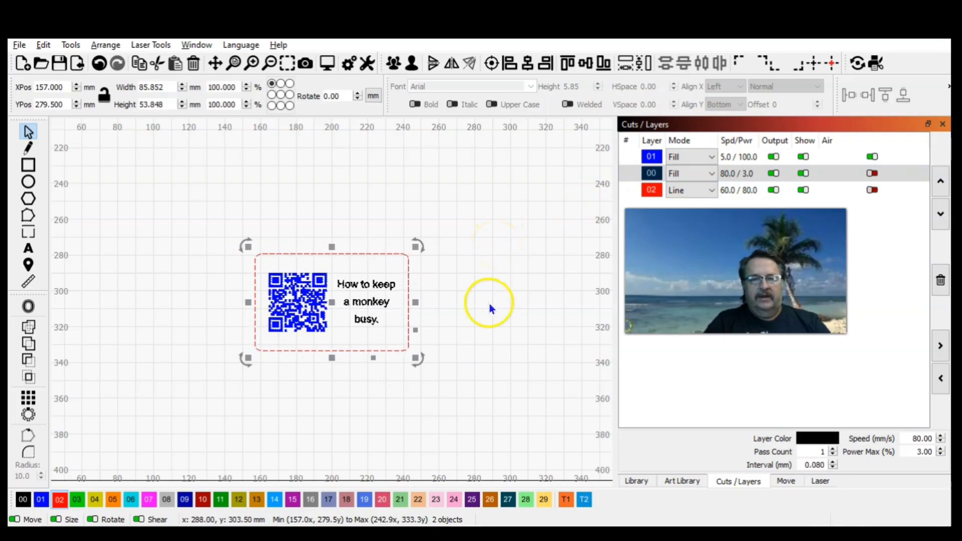
pyautogui.moveTo(519, 221)
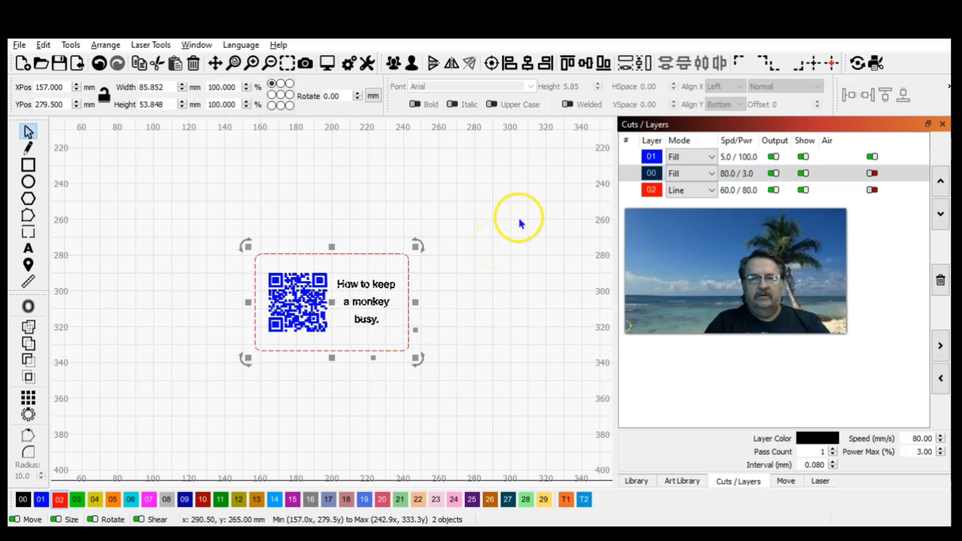
pyautogui.click(636, 481)
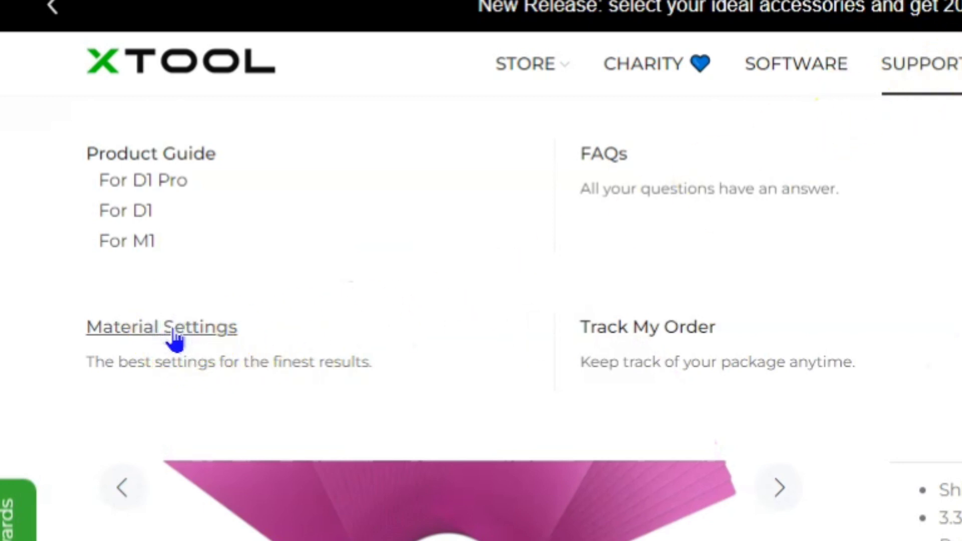
# Scroll xTool's material settings page to the D1 Metal Business Card power/speed/pass values.
pyautogui.click(161, 326)
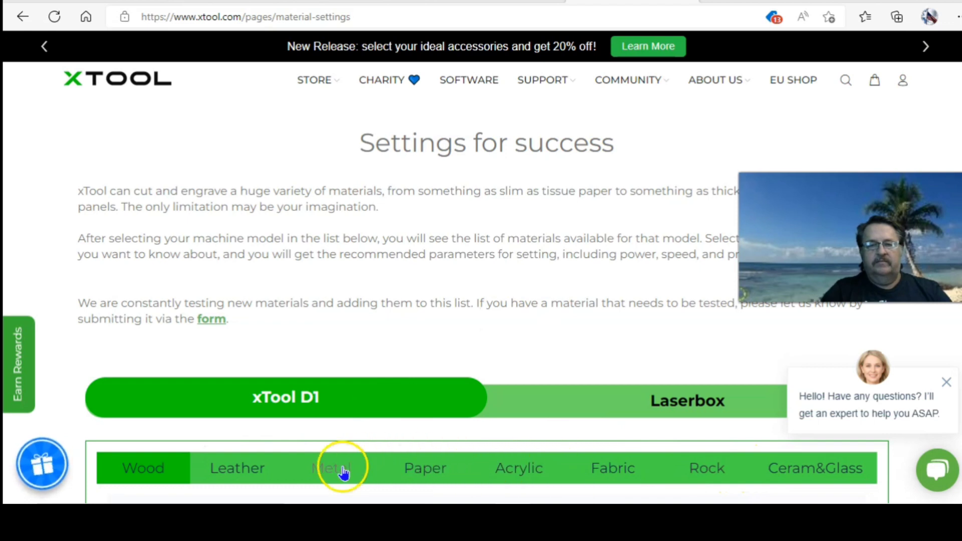
pyautogui.moveTo(330, 411)
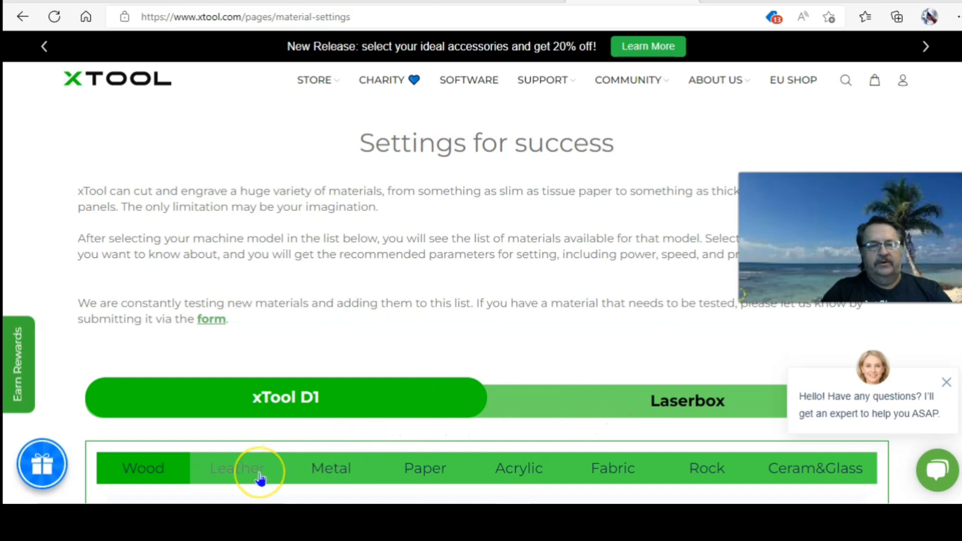
pyautogui.moveTo(339, 473)
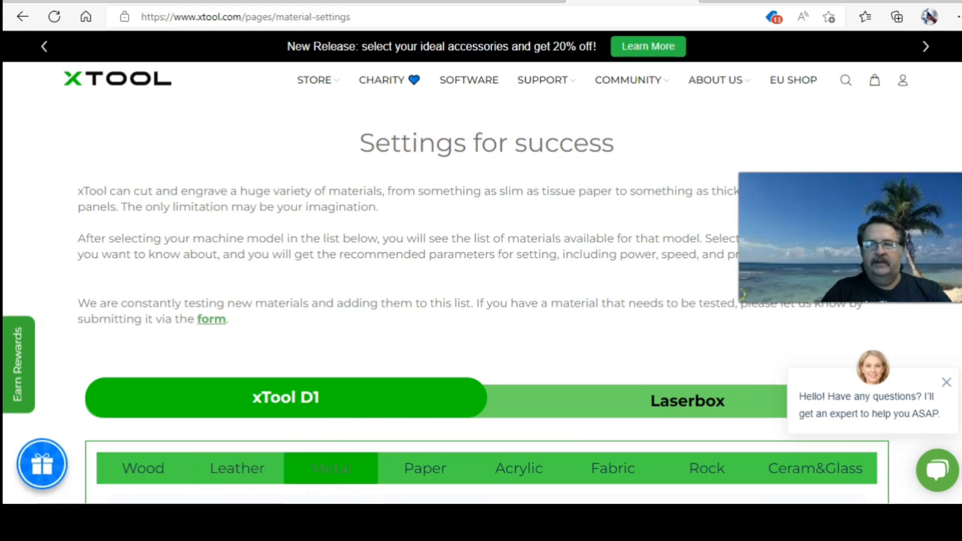
pyautogui.scroll(-3)
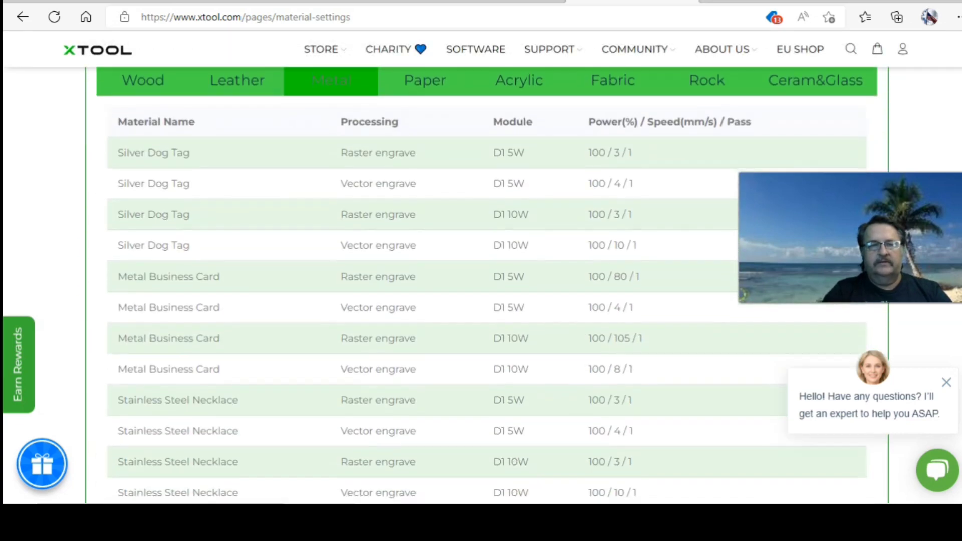
pyautogui.scroll(-3)
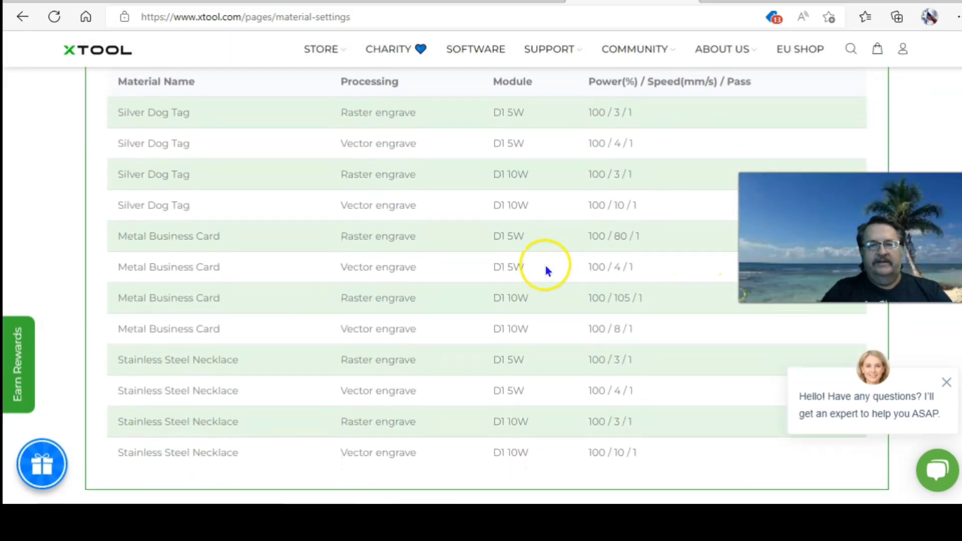
pyautogui.moveTo(454, 328)
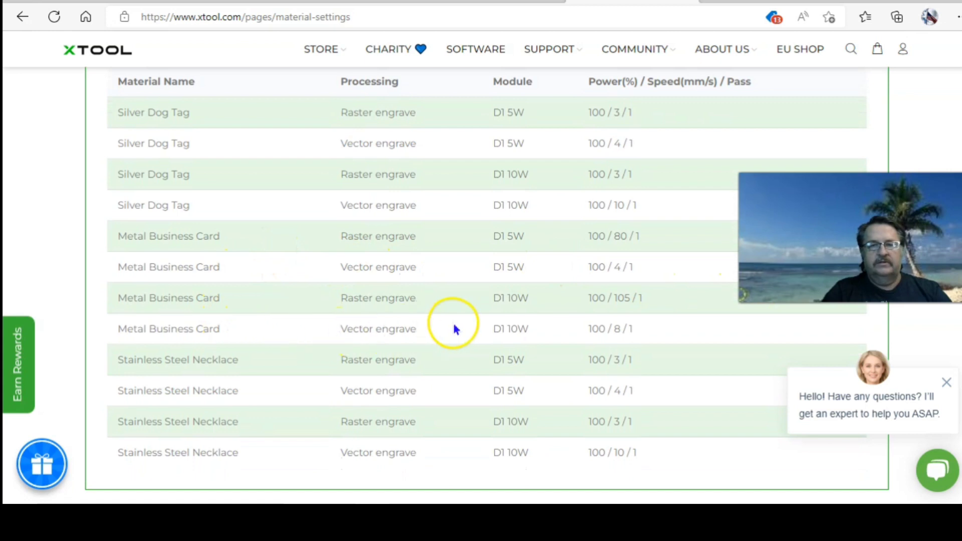
pyautogui.moveTo(218, 239)
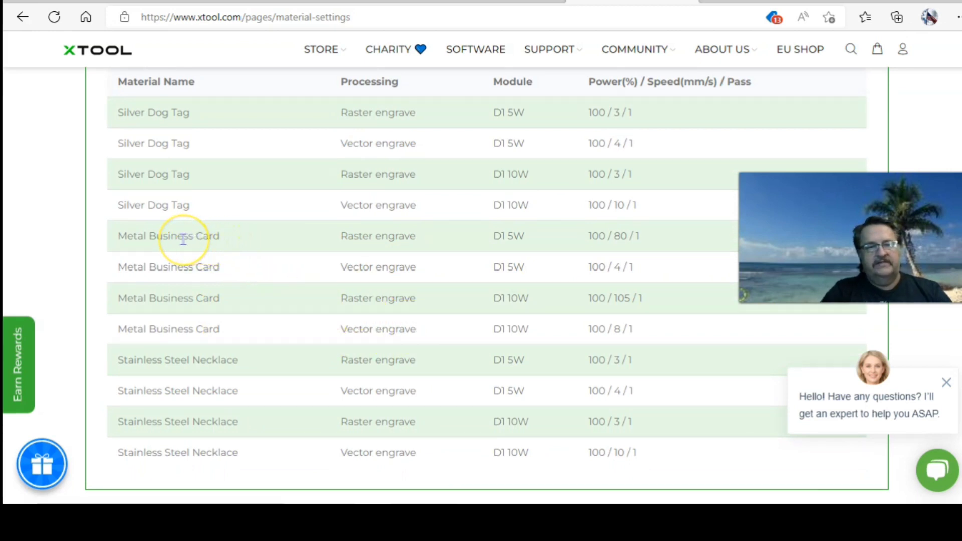
pyautogui.moveTo(378, 267)
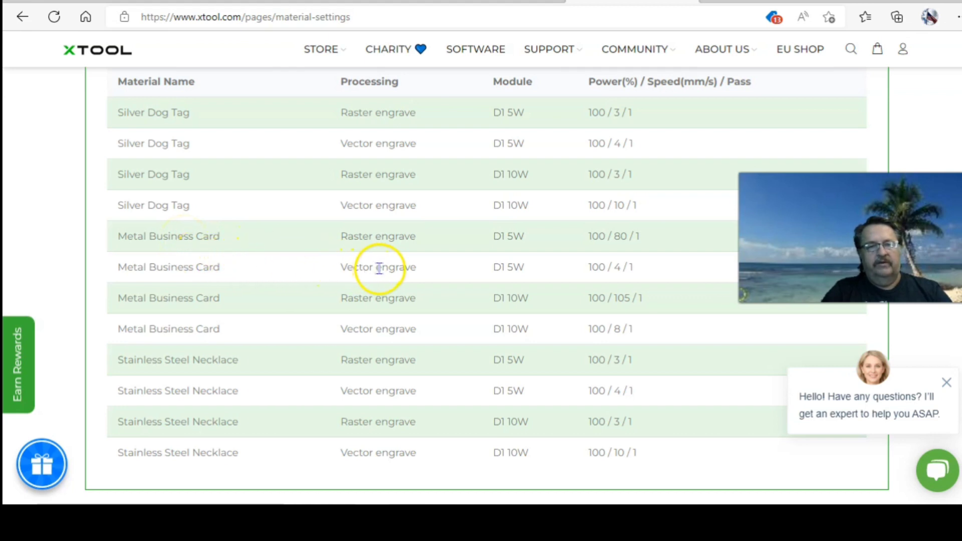
pyautogui.moveTo(505, 266)
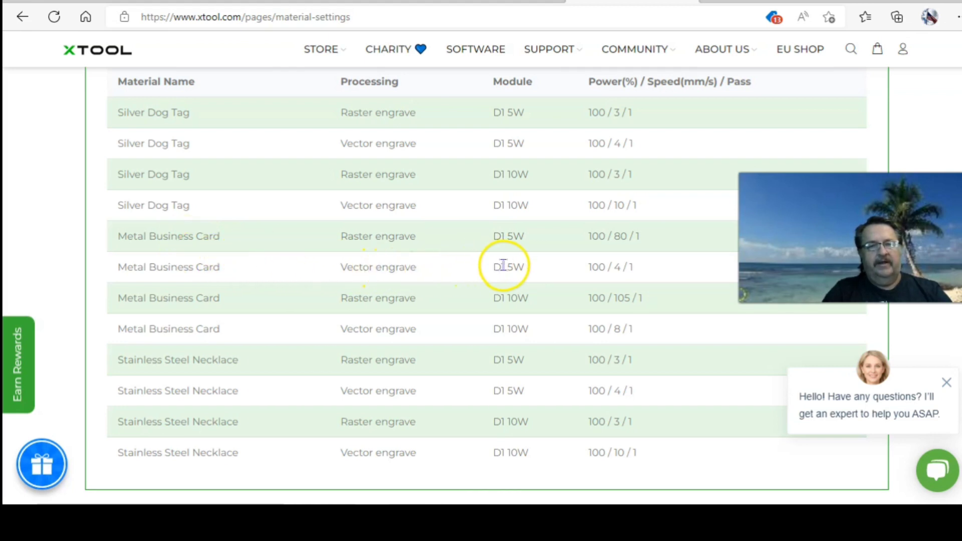
pyautogui.moveTo(339, 328)
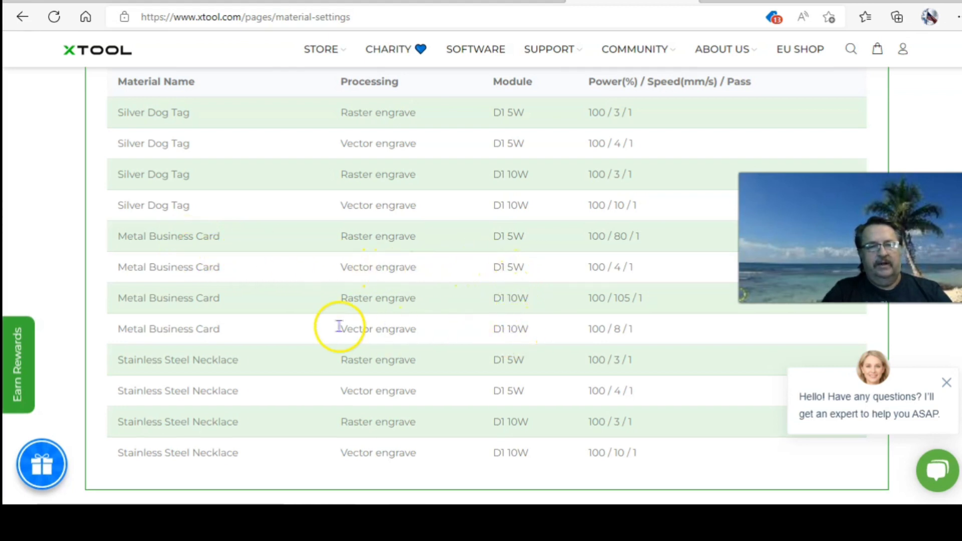
pyautogui.moveTo(405, 328)
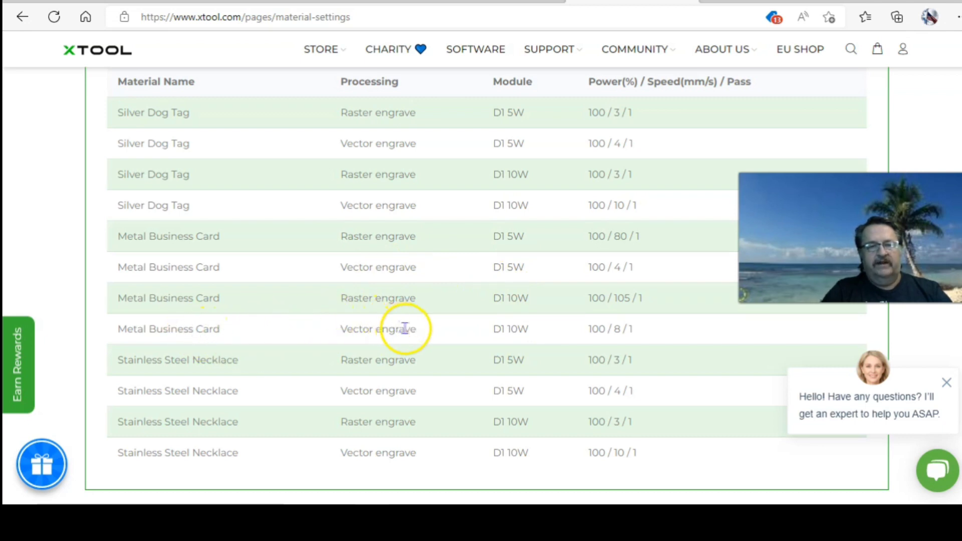
pyautogui.moveTo(601, 331)
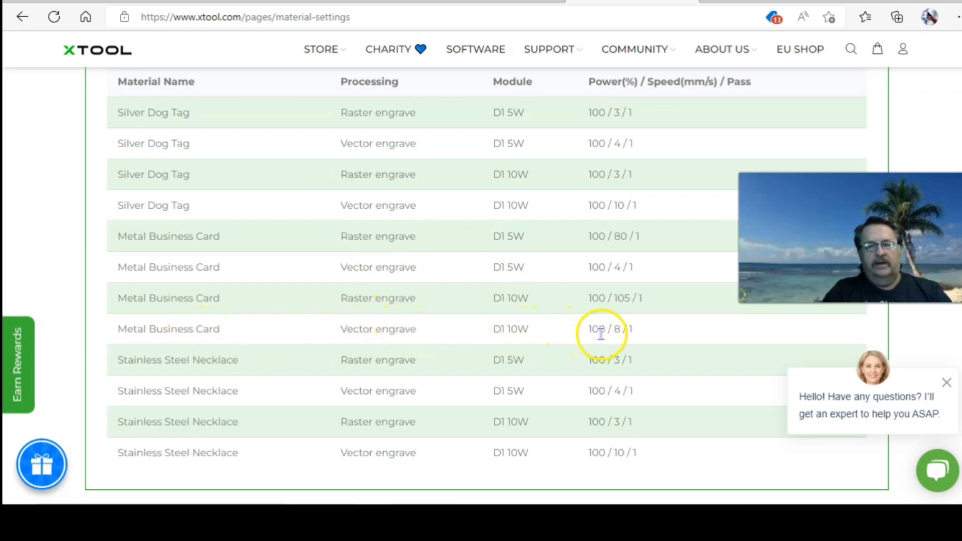
pyautogui.moveTo(608, 344)
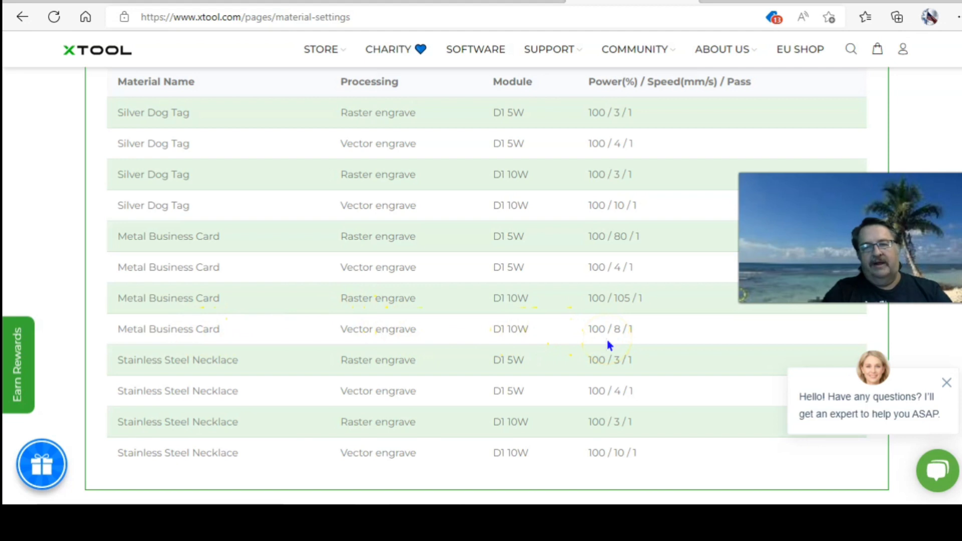
pyautogui.moveTo(618, 345)
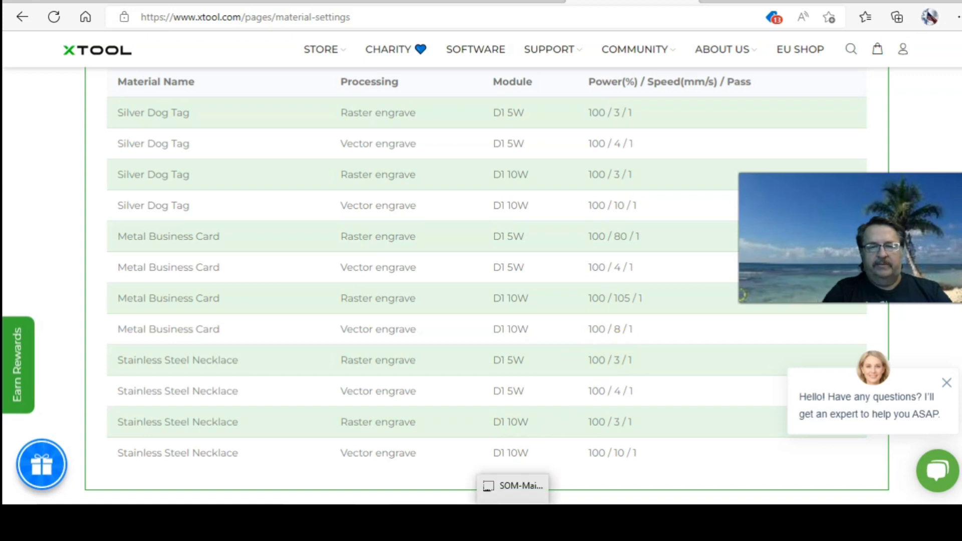
# Set the blue fill layer to 8 mm/s, 100% power, 1 pass.
pyautogui.click(519, 486)
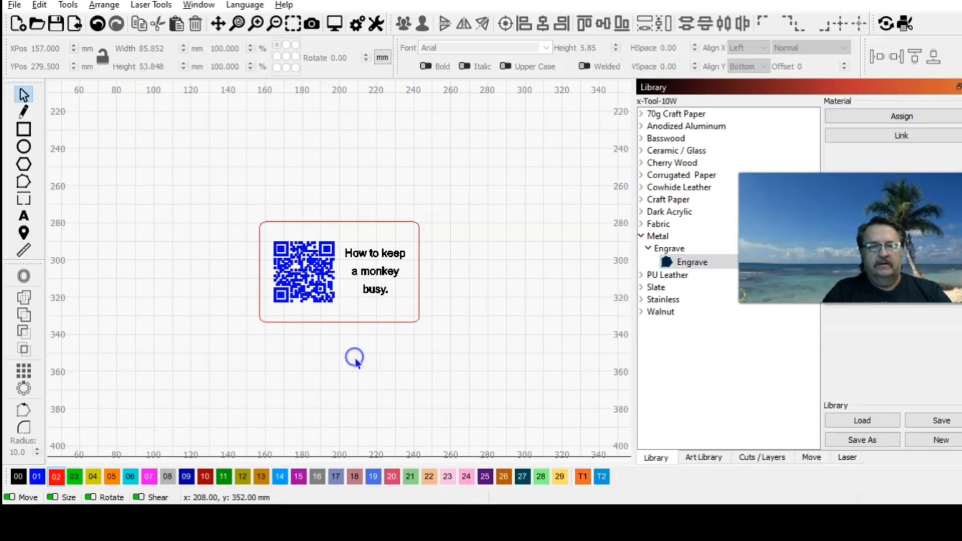
pyautogui.click(761, 457)
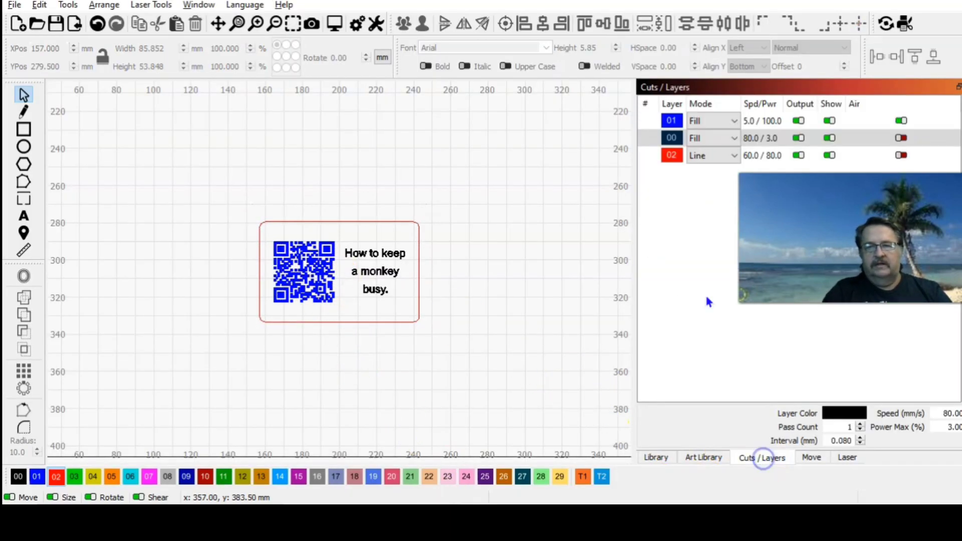
pyautogui.doubleClick(671, 120)
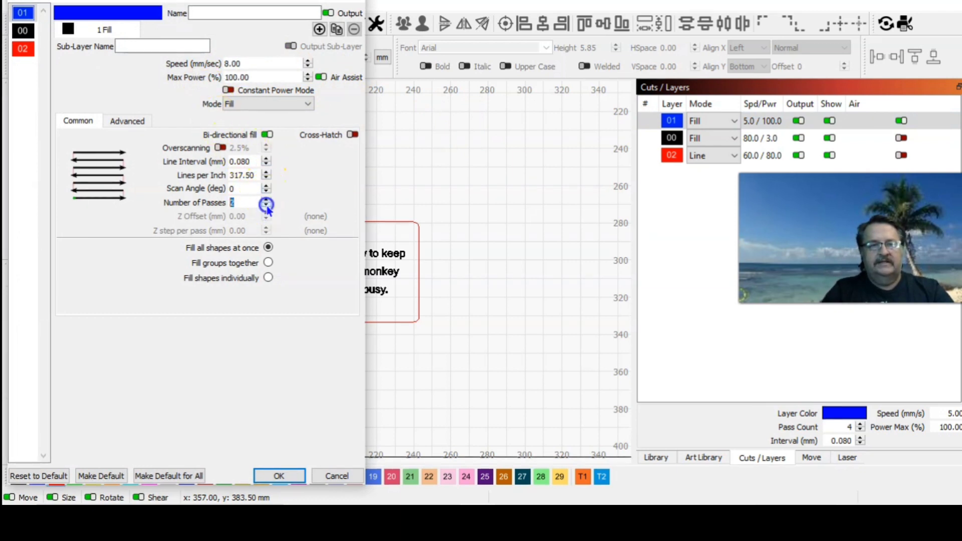
pyautogui.moveTo(282, 178)
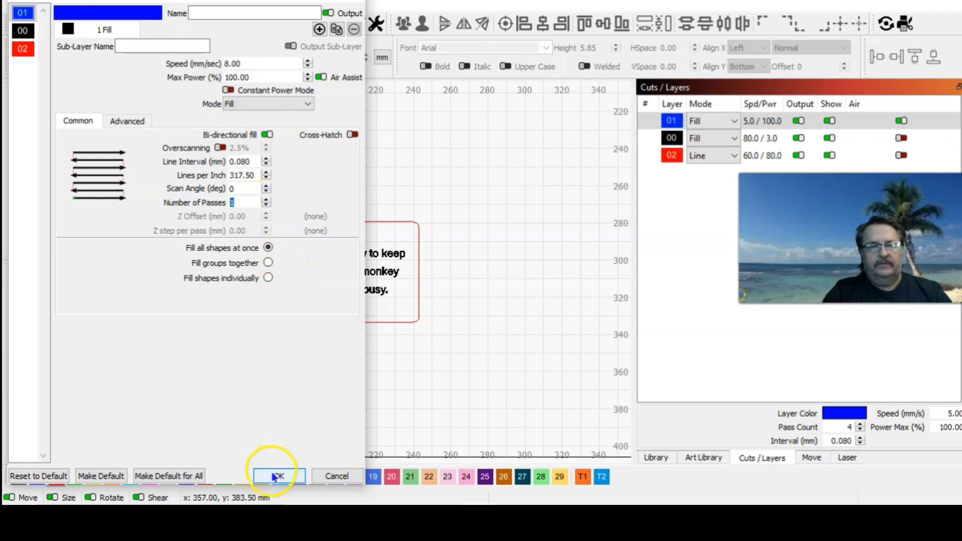
pyautogui.click(278, 476)
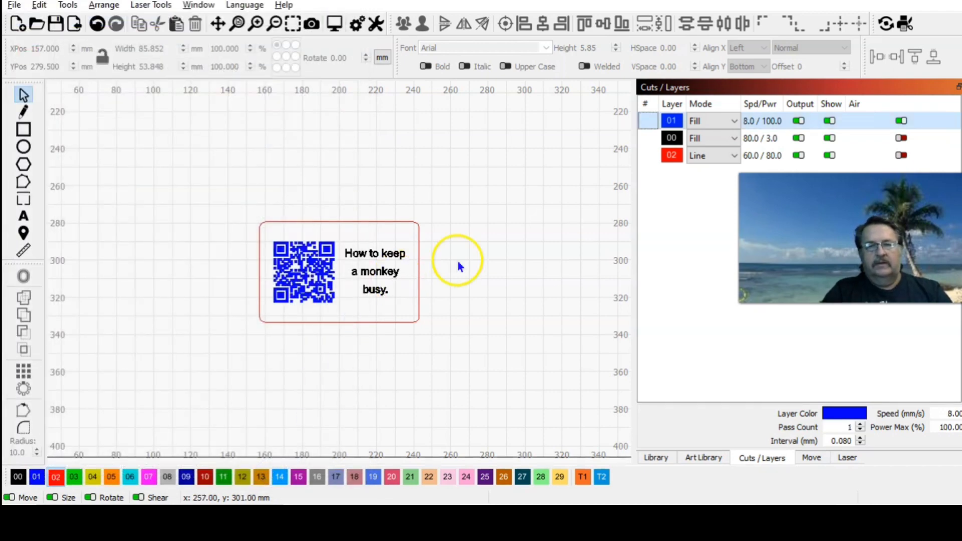
# Give the black fill layer the same 8 mm/s, 100% power, single-pass settings.
pyautogui.doubleClick(671, 137)
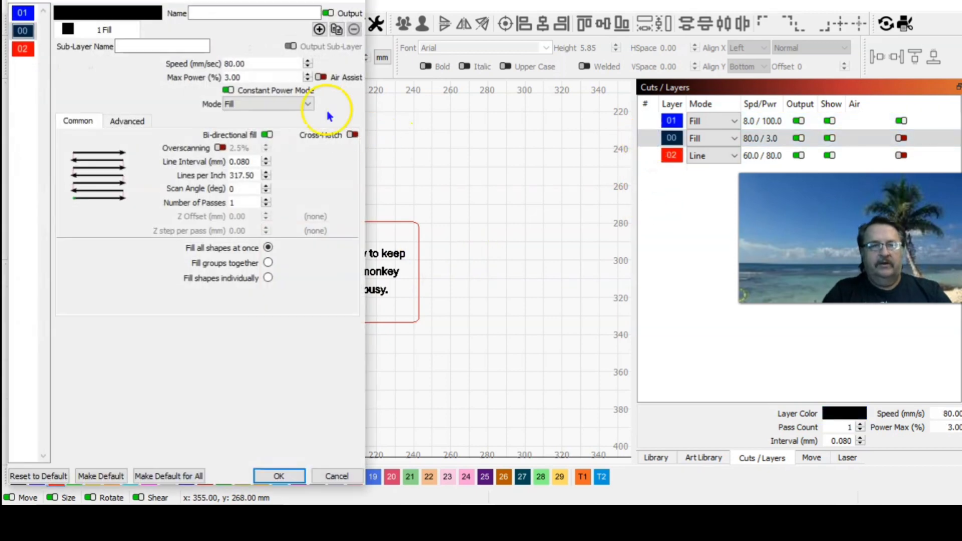
pyautogui.tripleClick(235, 63)
pyautogui.write('8')
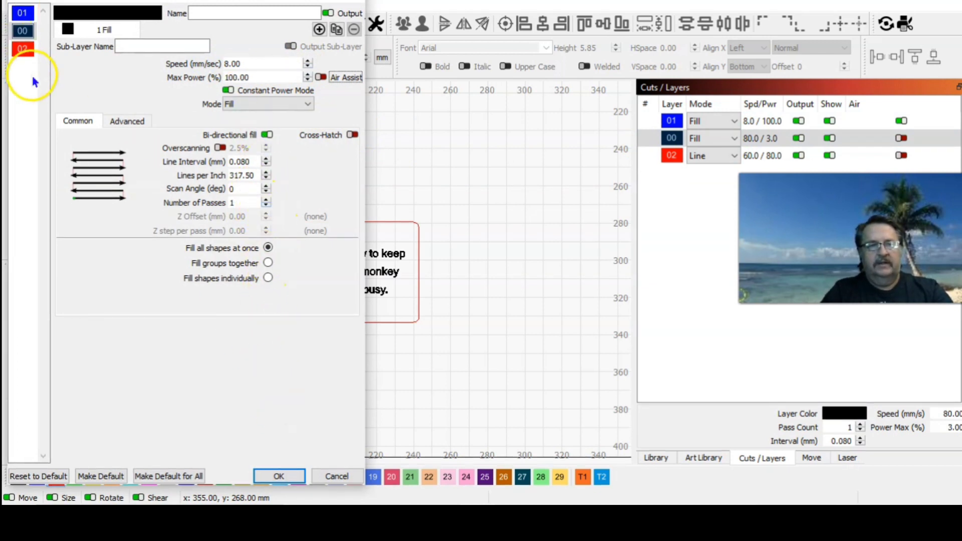
pyautogui.click(22, 49)
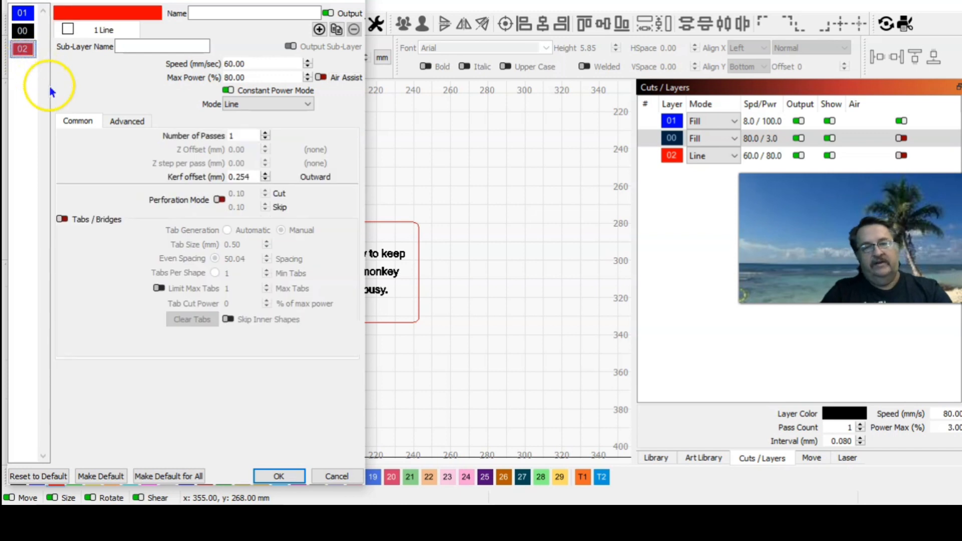
pyautogui.moveTo(435, 200)
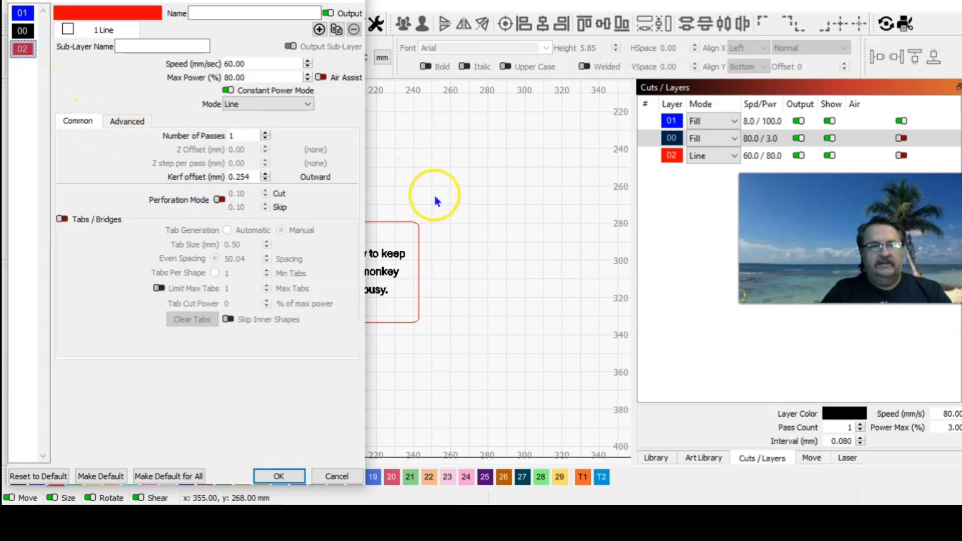
pyautogui.moveTo(278, 476)
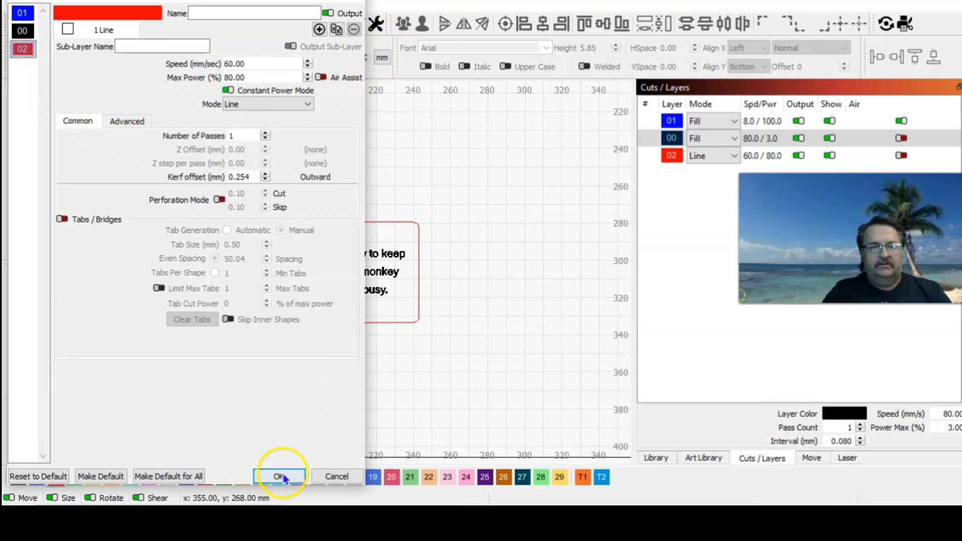
pyautogui.click(279, 476)
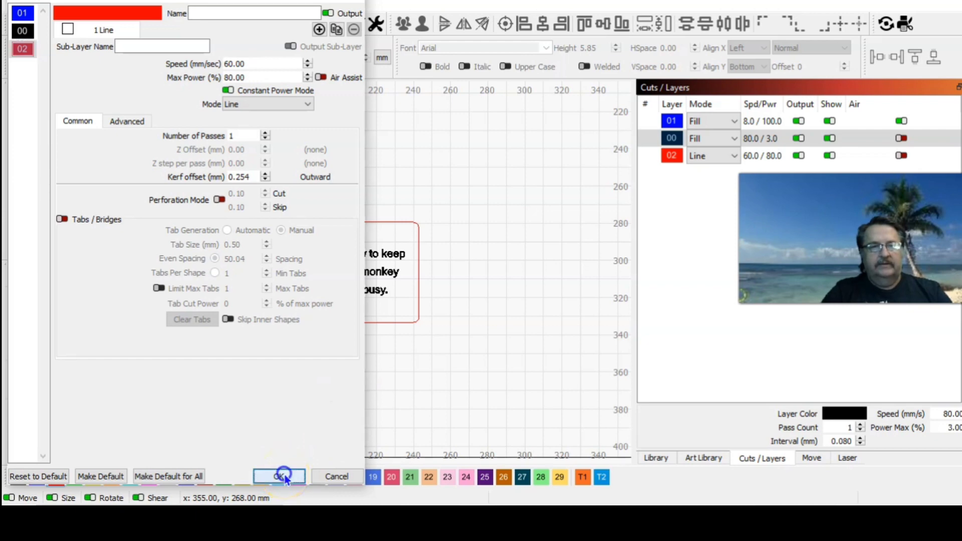
pyautogui.click(279, 477)
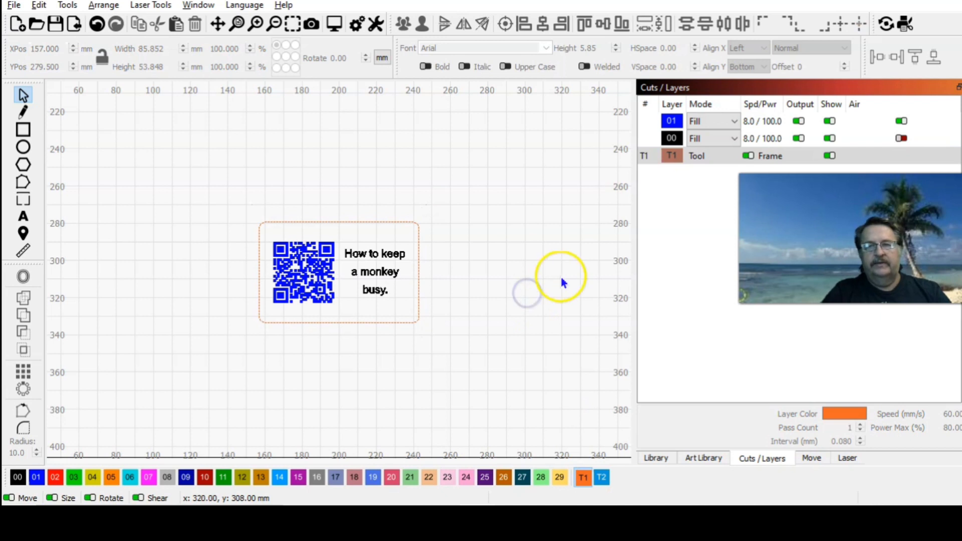
pyautogui.moveTo(528, 345)
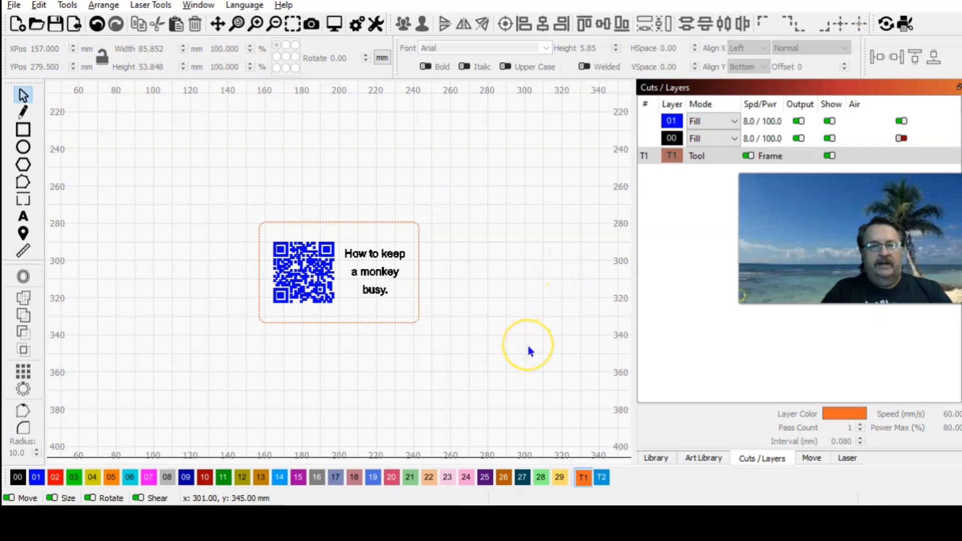
pyautogui.moveTo(508, 361)
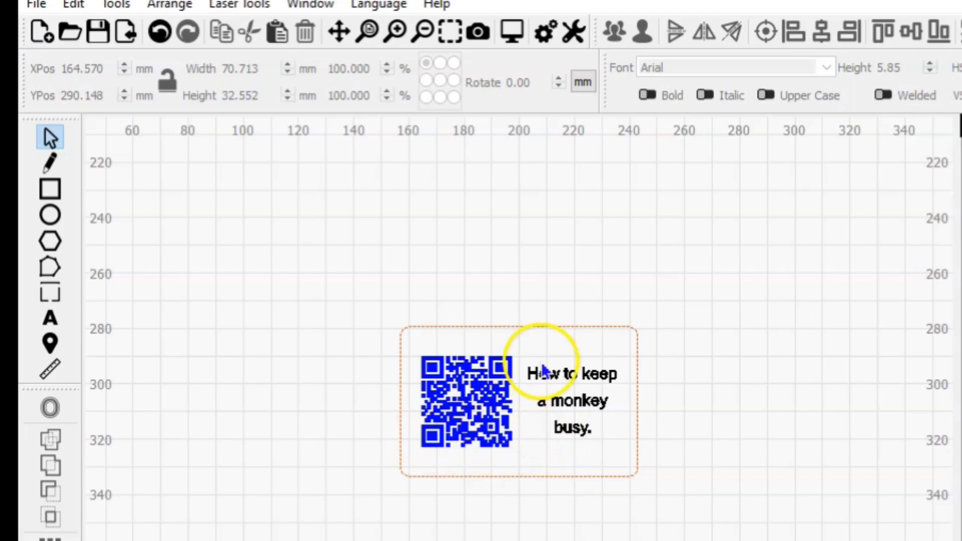
# Select the QR code and text group (70.713 × 32.552 mm) inside the T1 card frame.
pyautogui.click(441, 32)
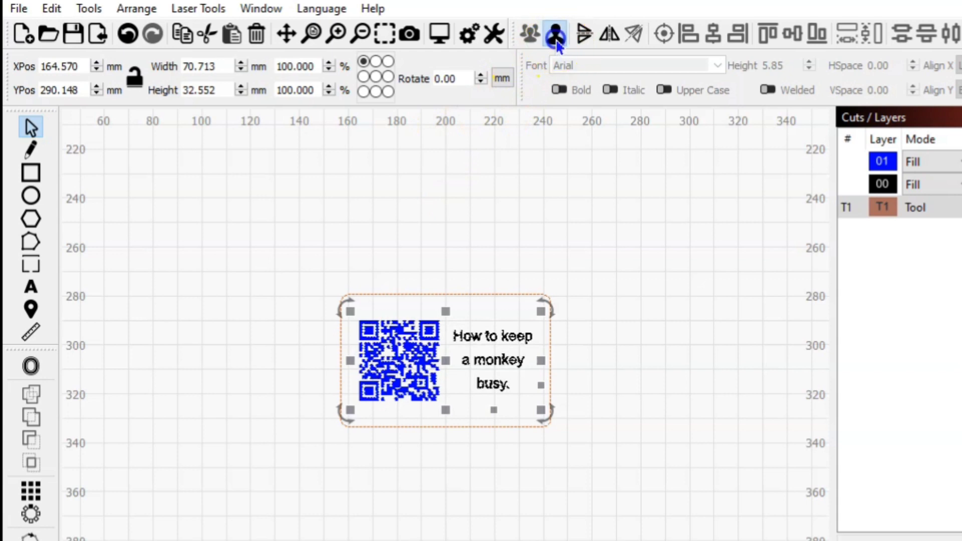
# Ungroup the design and confirm the QR code holds 'Error 404! Please try again.'.
pyautogui.click(552, 34)
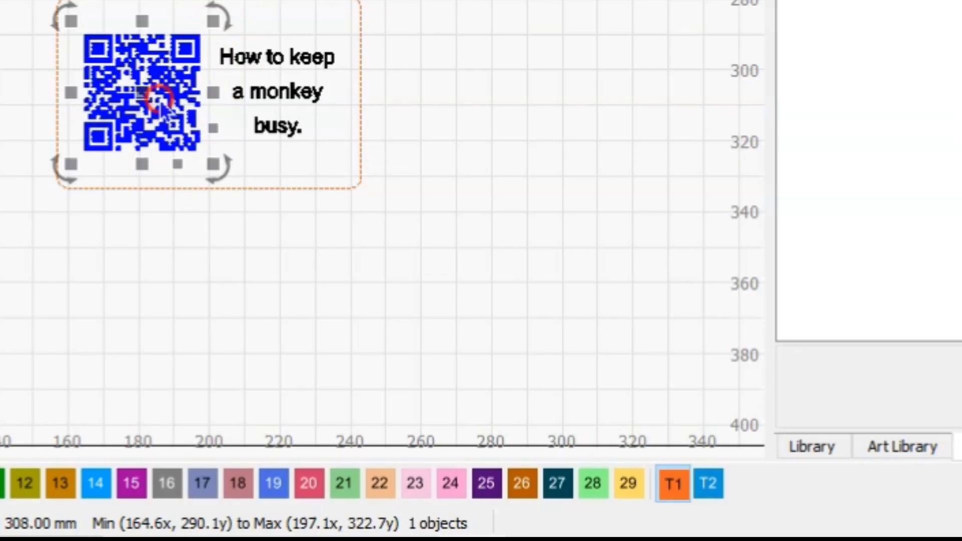
pyautogui.rightClick(163, 101)
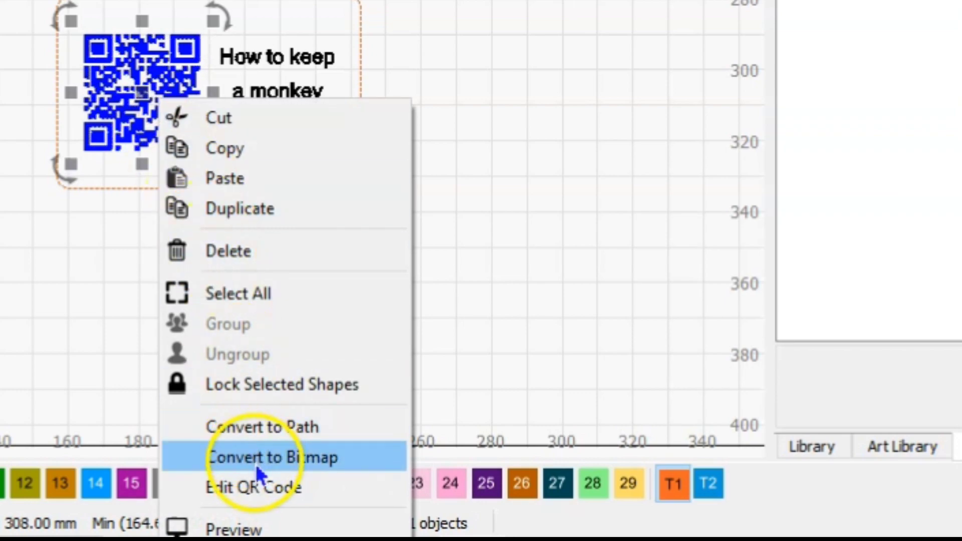
pyautogui.click(273, 457)
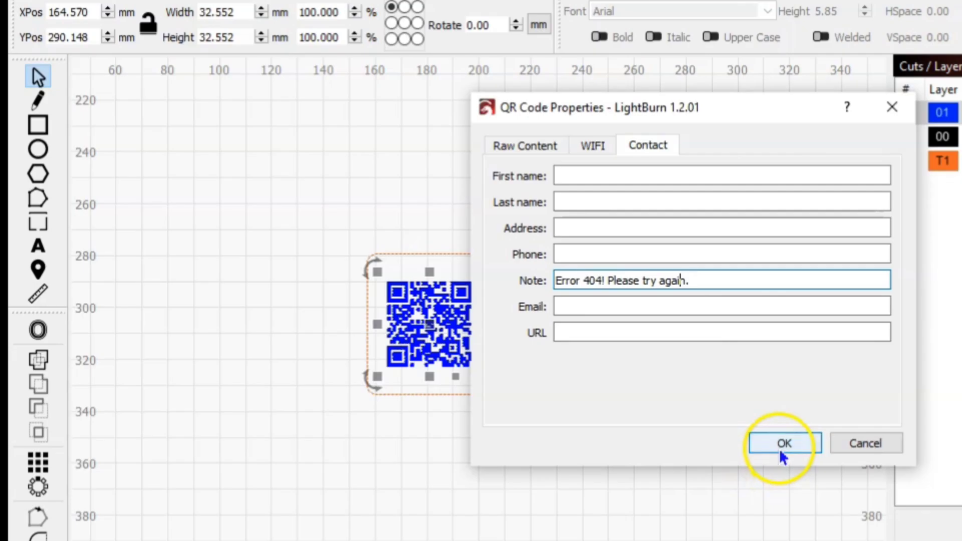
pyautogui.click(784, 442)
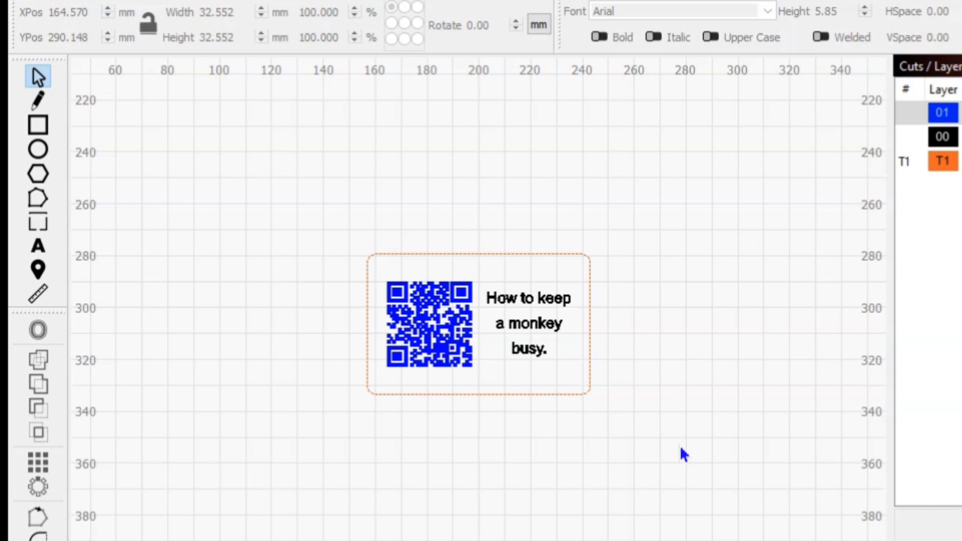
pyautogui.click(629, 457)
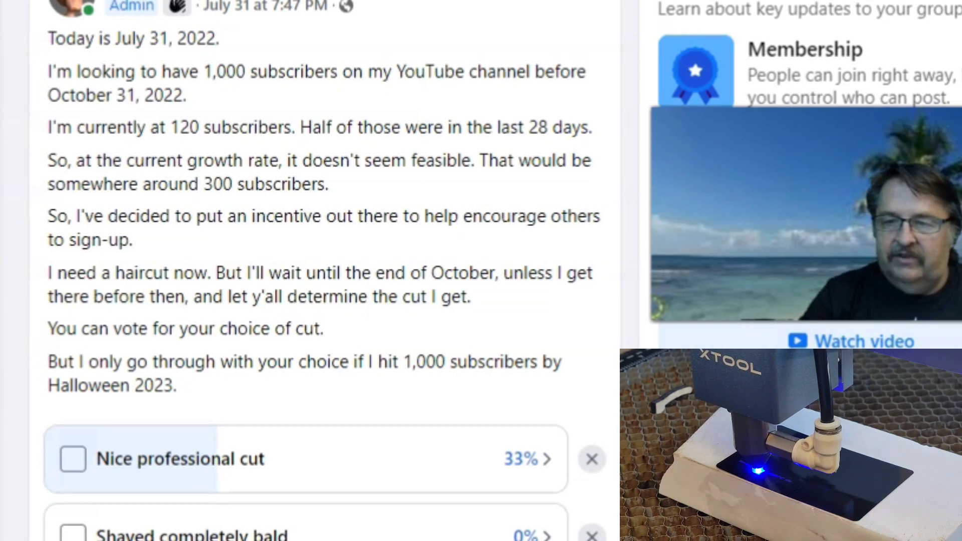
# Scroll the haircut poll to show G.I. Flattop at 66% and professional cut at 33%.
pyautogui.scroll(-3)
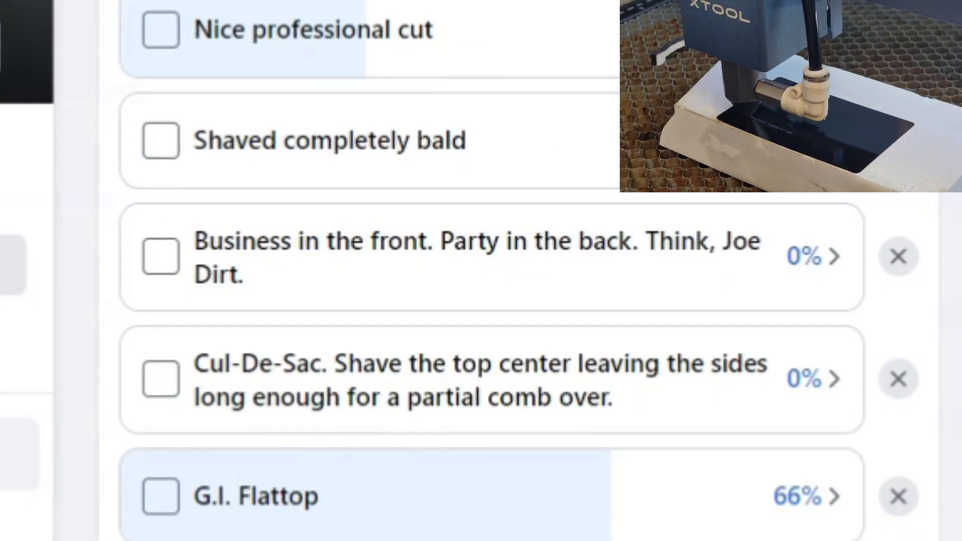